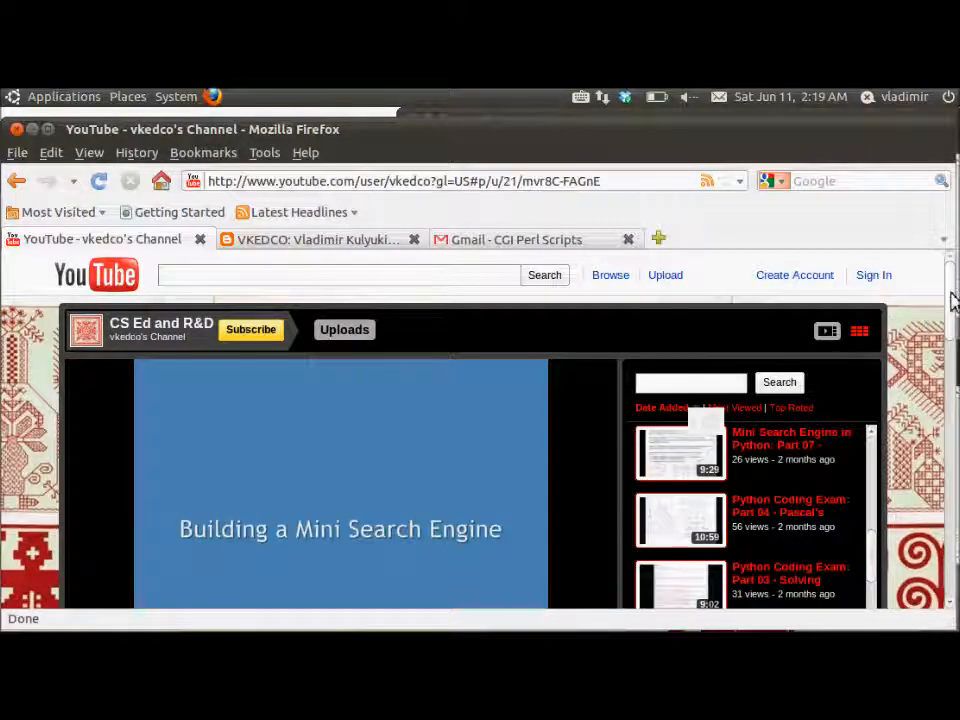
{"action": "mouse_move", "coordinate": [483, 460]}
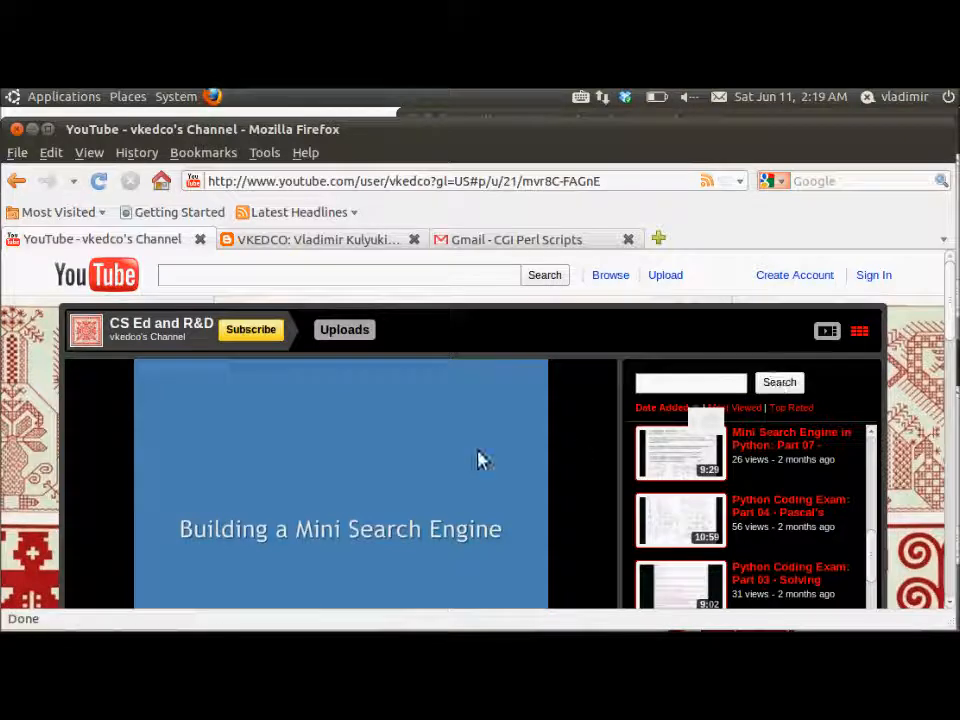
{"action": "mouse_move", "coordinate": [951, 310]}
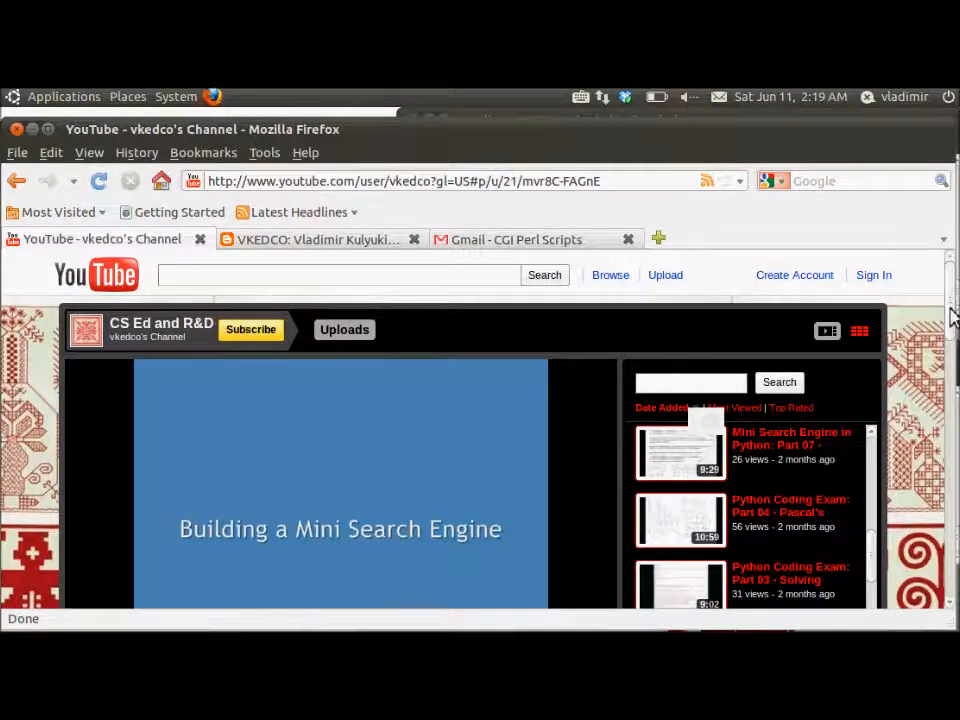
Step: Scroll to the Part 01 video description and open its source-code link to the CRAWL.PY post
{"action": "scroll", "scroll_direction": "down", "scroll_amount": 3}
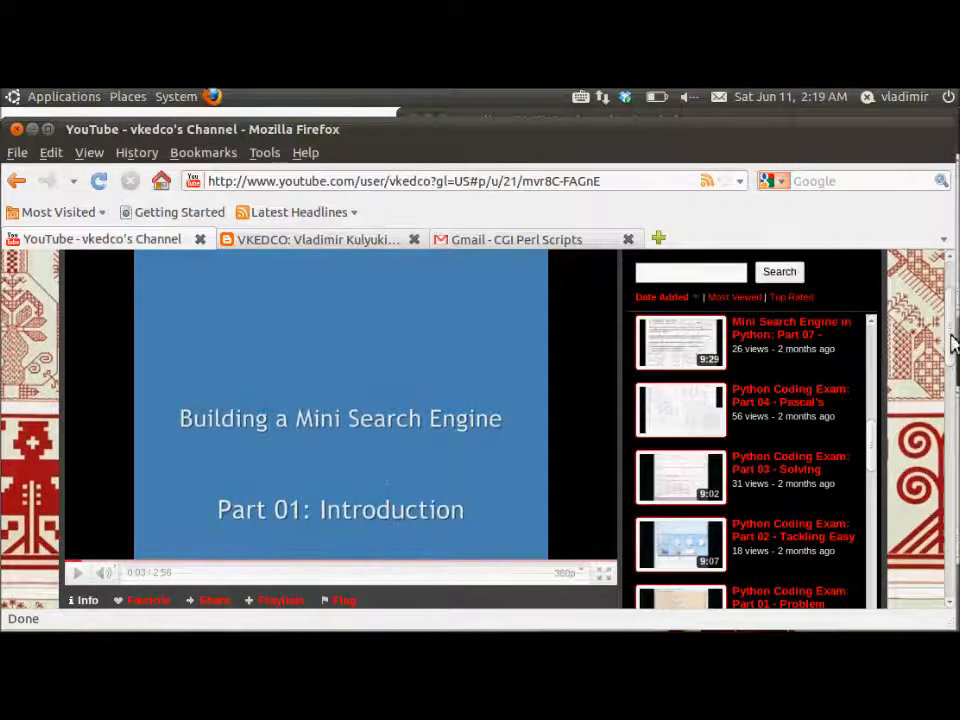
{"action": "scroll", "scroll_direction": "down", "scroll_amount": 3}
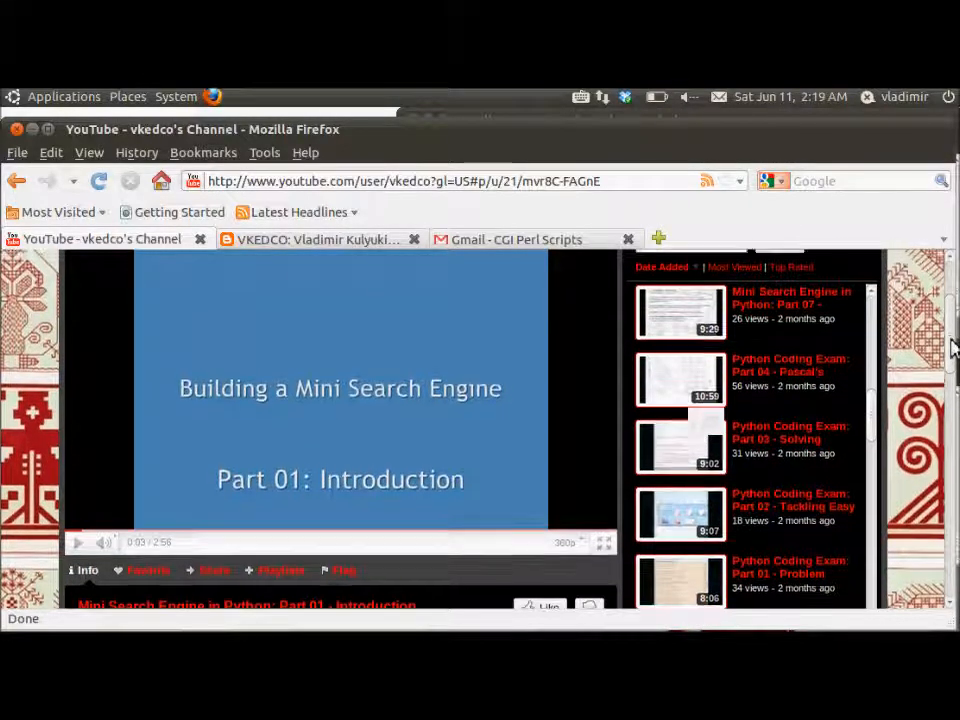
{"action": "scroll", "scroll_direction": "down", "scroll_amount": 3}
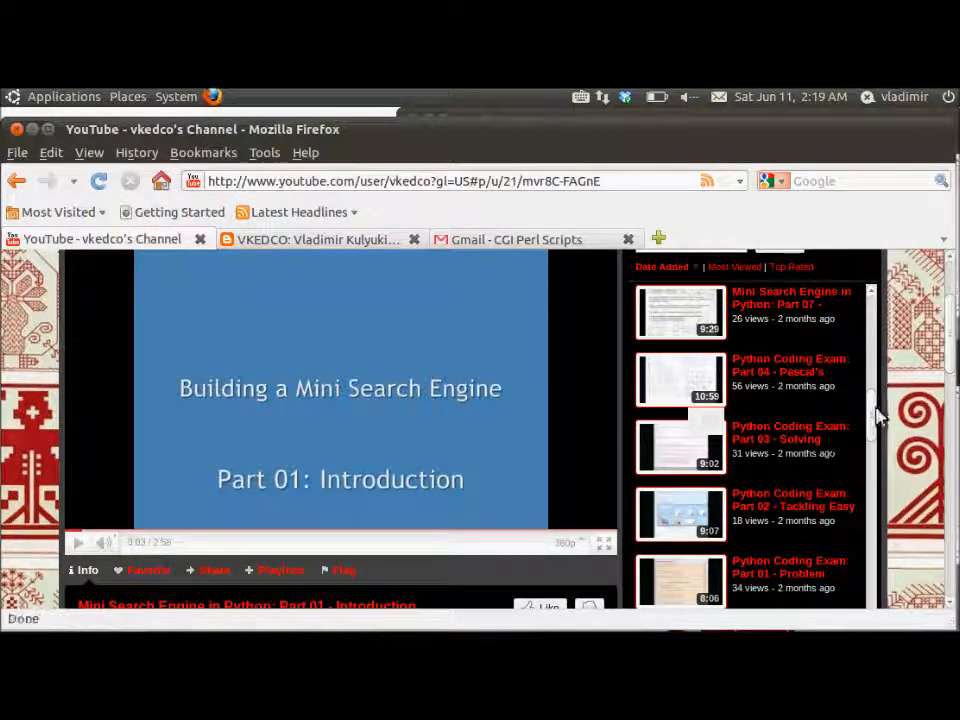
{"action": "scroll", "scroll_direction": "down", "scroll_amount": 3}
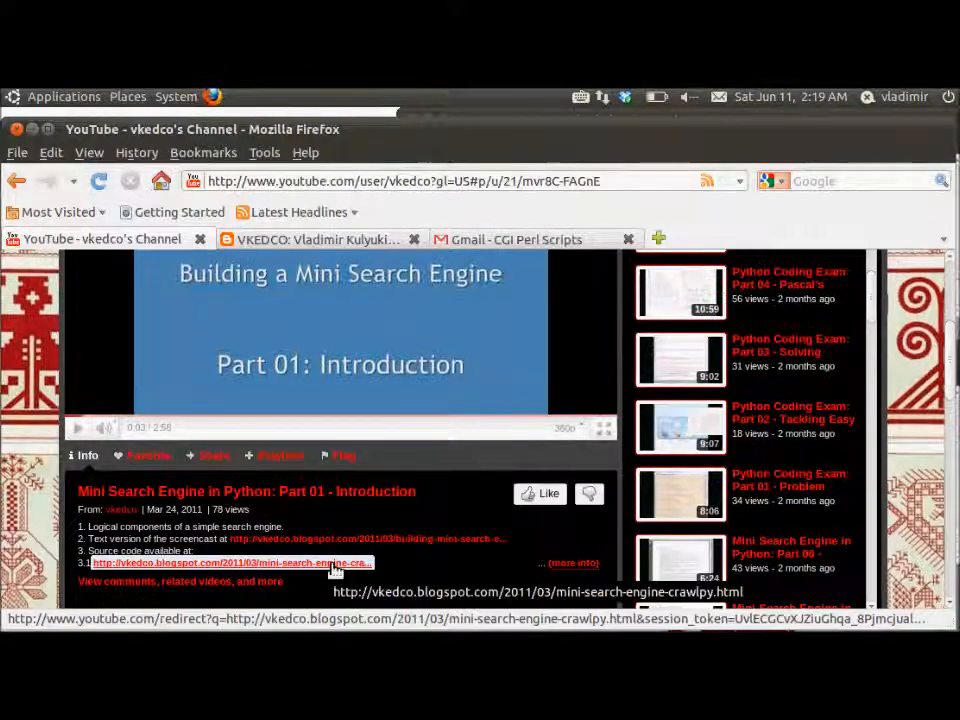
{"action": "left_click", "coordinate": [230, 562]}
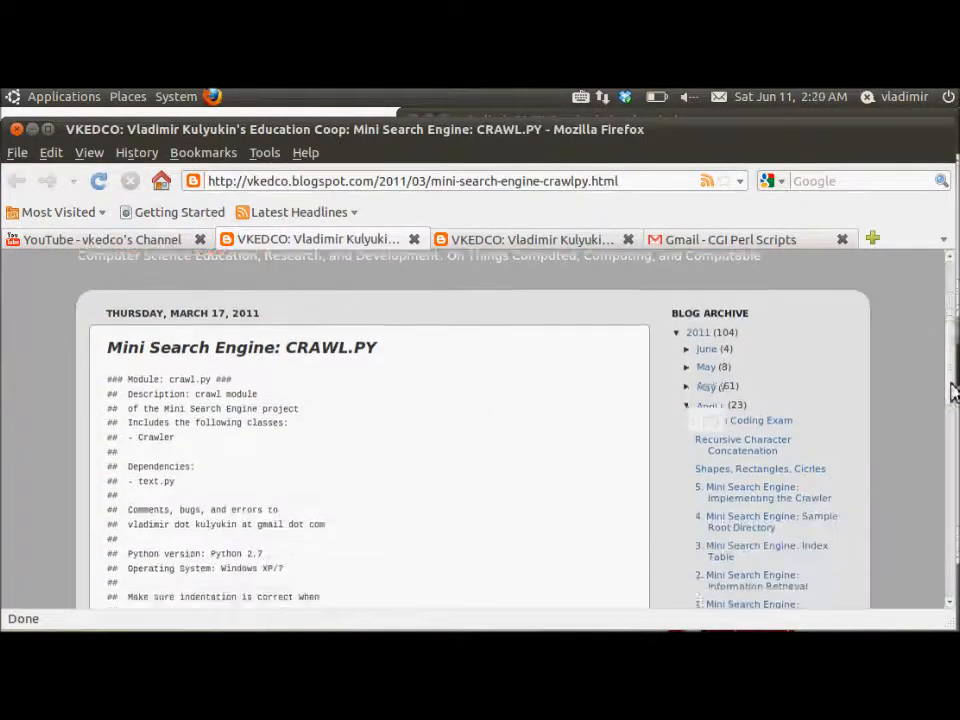
{"action": "scroll", "scroll_direction": "down", "scroll_amount": 3}
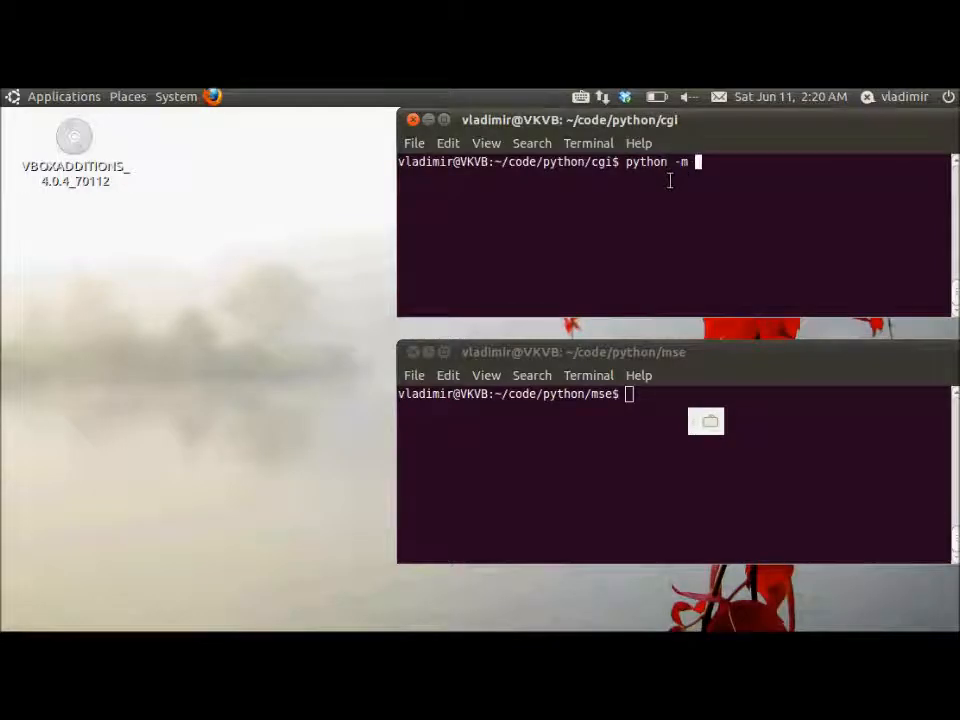
Step: Start python -m CGIHTTPServer on port 8000 in the cgi terminal, then clear the screen
{"action": "type", "text": "CGIHTT"}
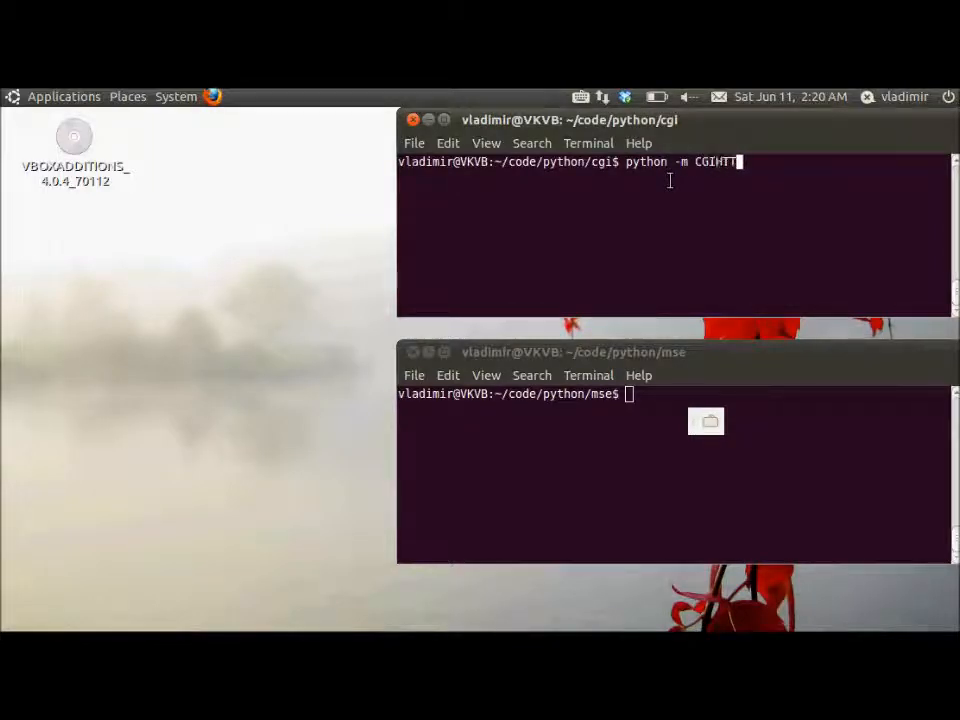
{"action": "type", "text": "PServer"}
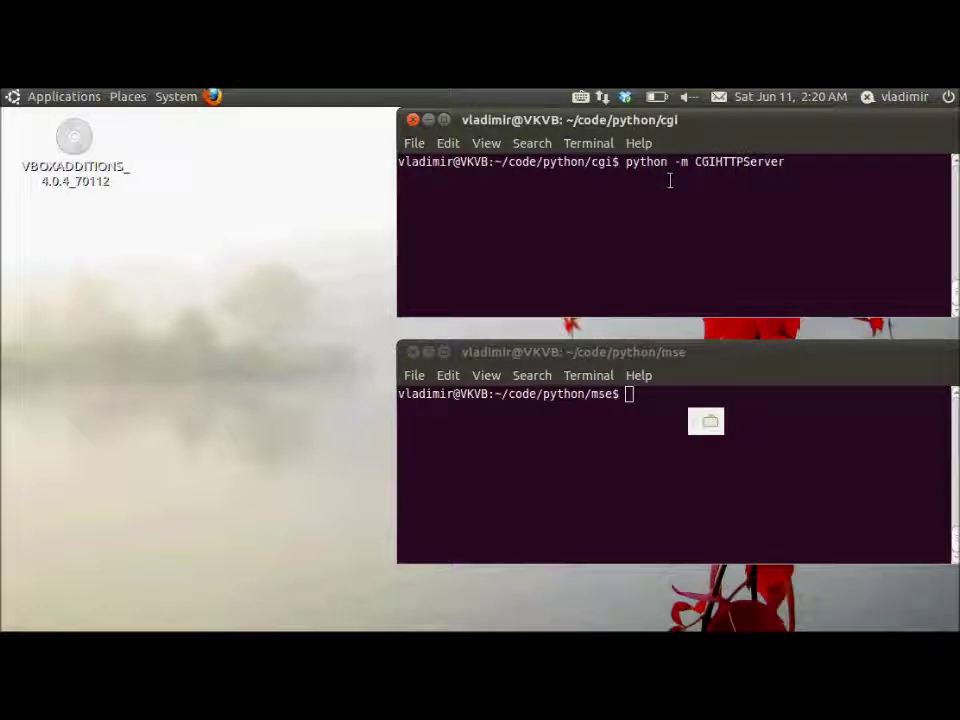
{"action": "key", "text": "Return"}
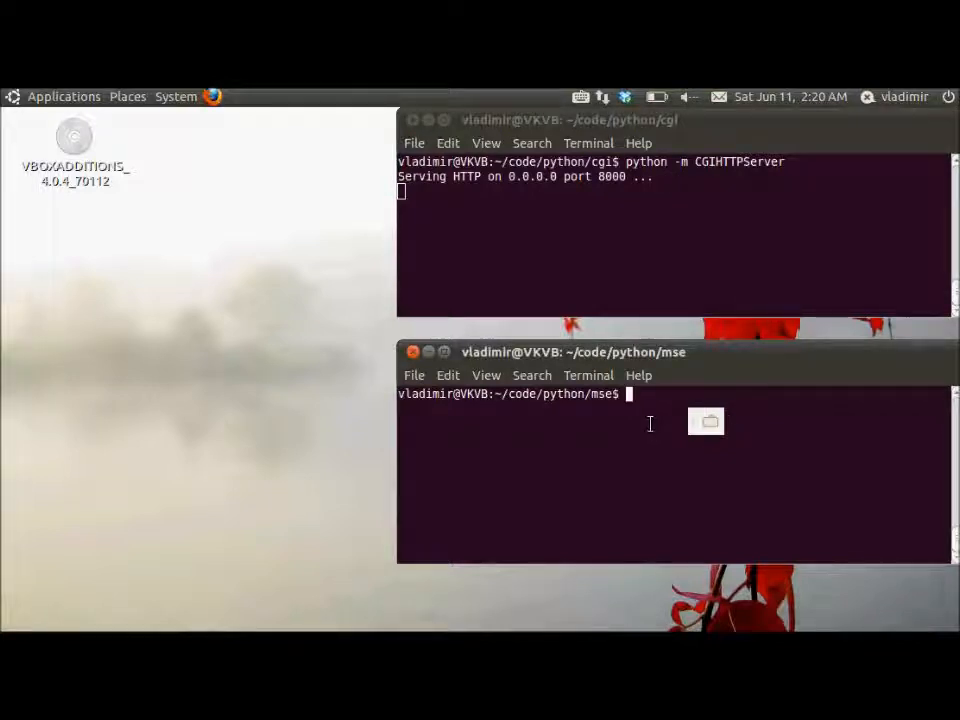
{"action": "type", "text": "clear"}
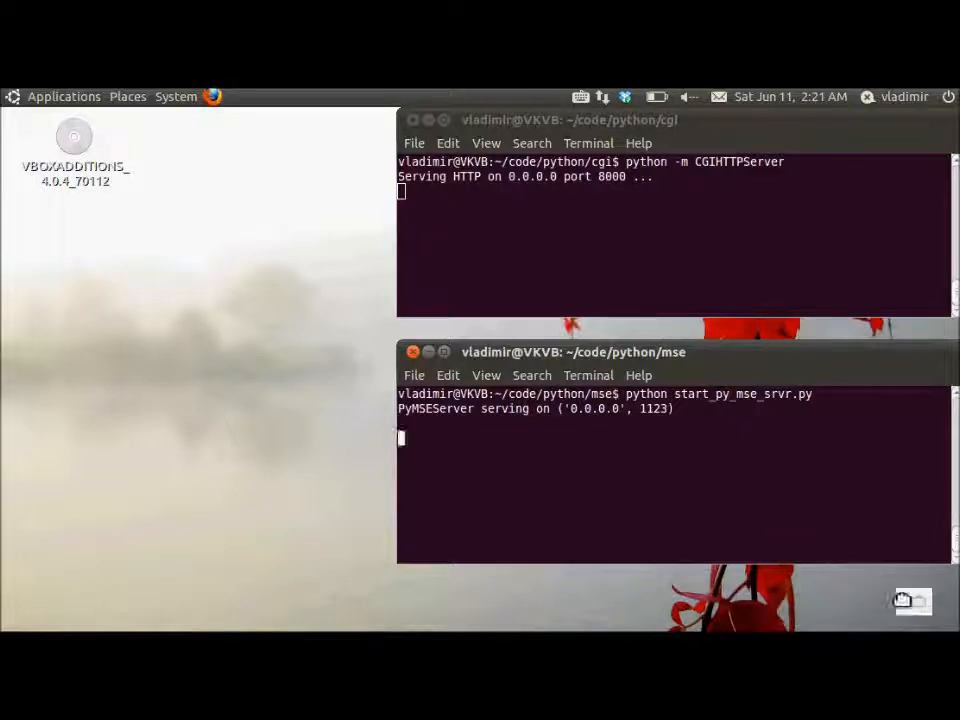
{"action": "mouse_move", "coordinate": [443, 458]}
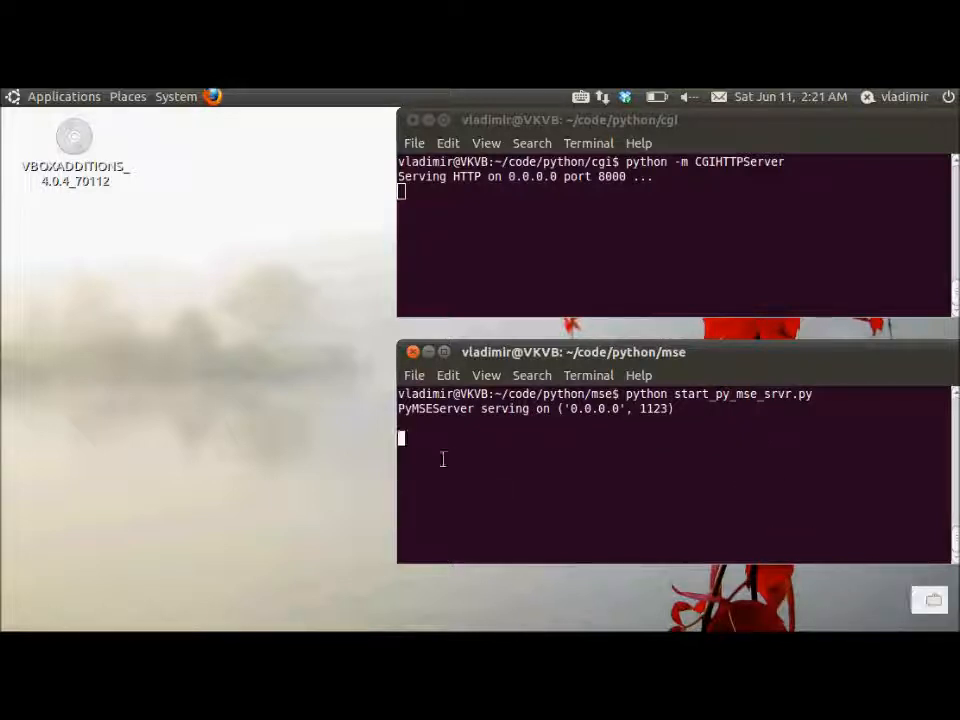
{"action": "mouse_move", "coordinate": [489, 594]}
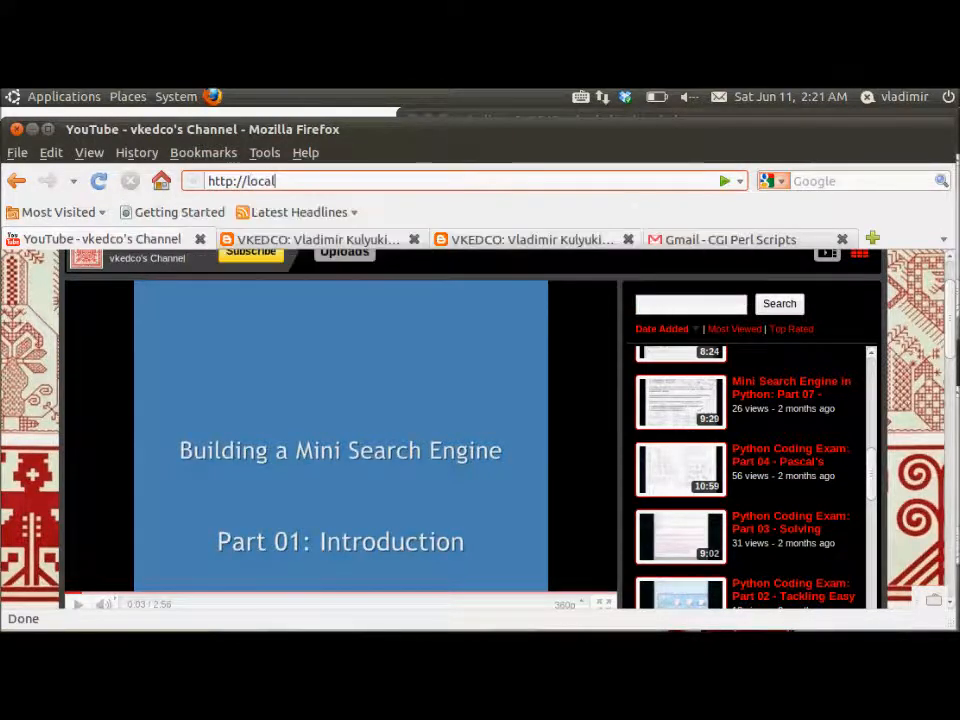
{"action": "type", "text": "host:8"}
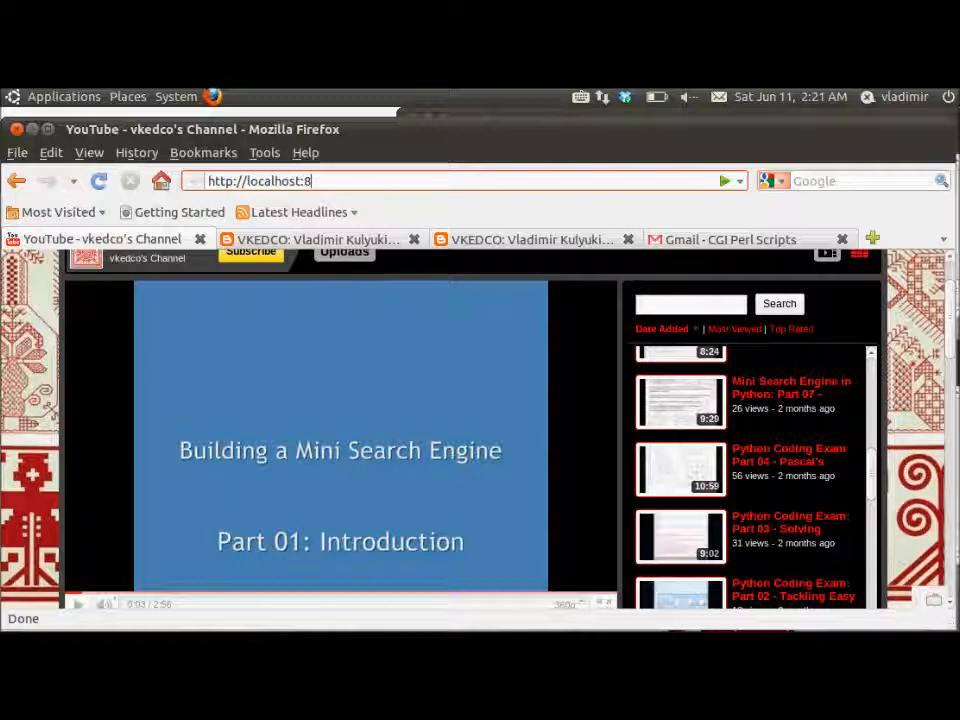
{"action": "type", "text": "000/cgi-bin/gen_mse_submit_form.pl"}
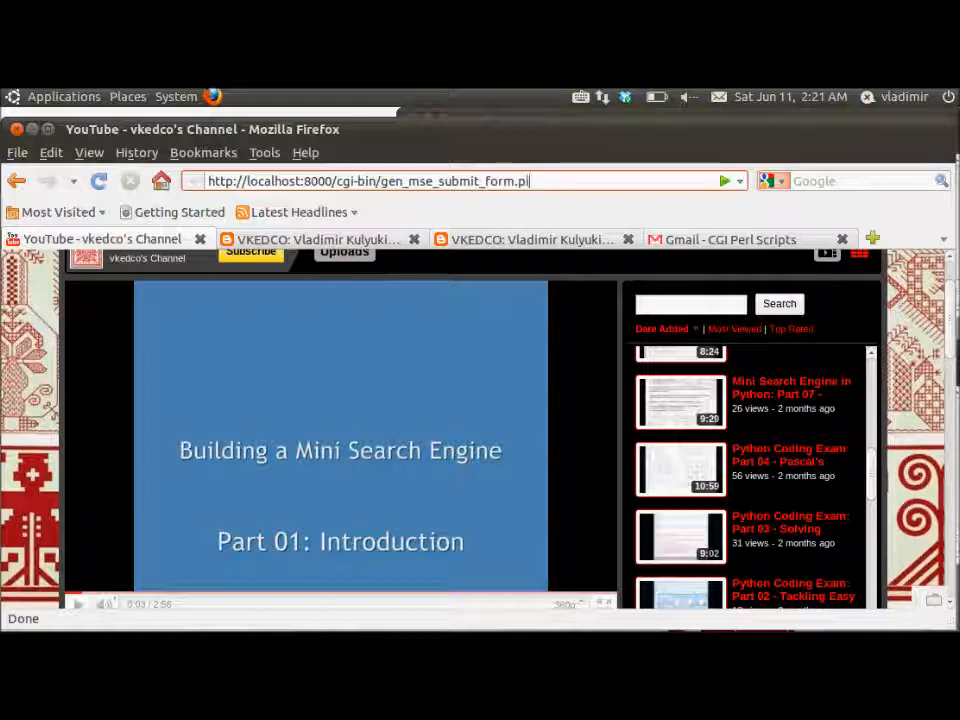
{"action": "key", "text": "Return"}
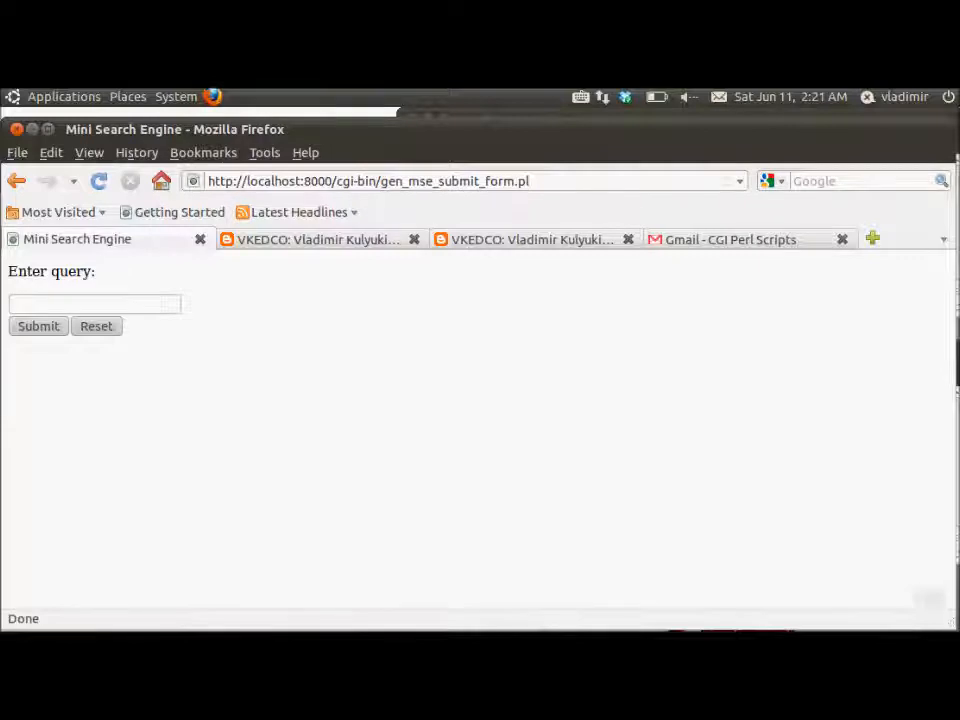
Step: Submit the query 'stars astronomy' and view the five-document results table with scores
{"action": "left_click", "coordinate": [94, 304]}
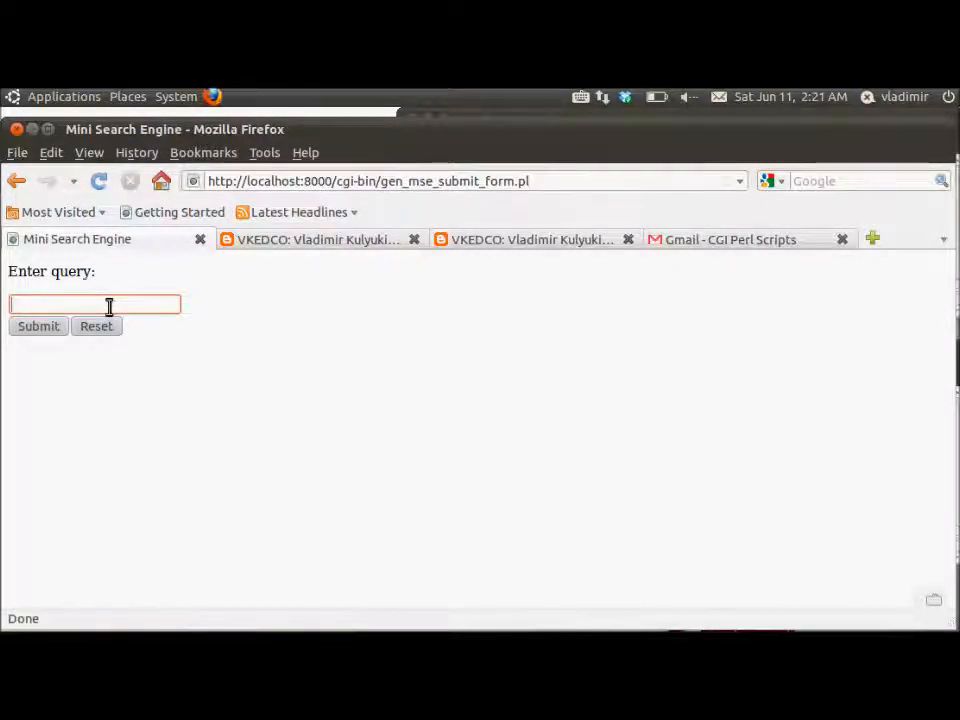
{"action": "type", "text": "bison"}
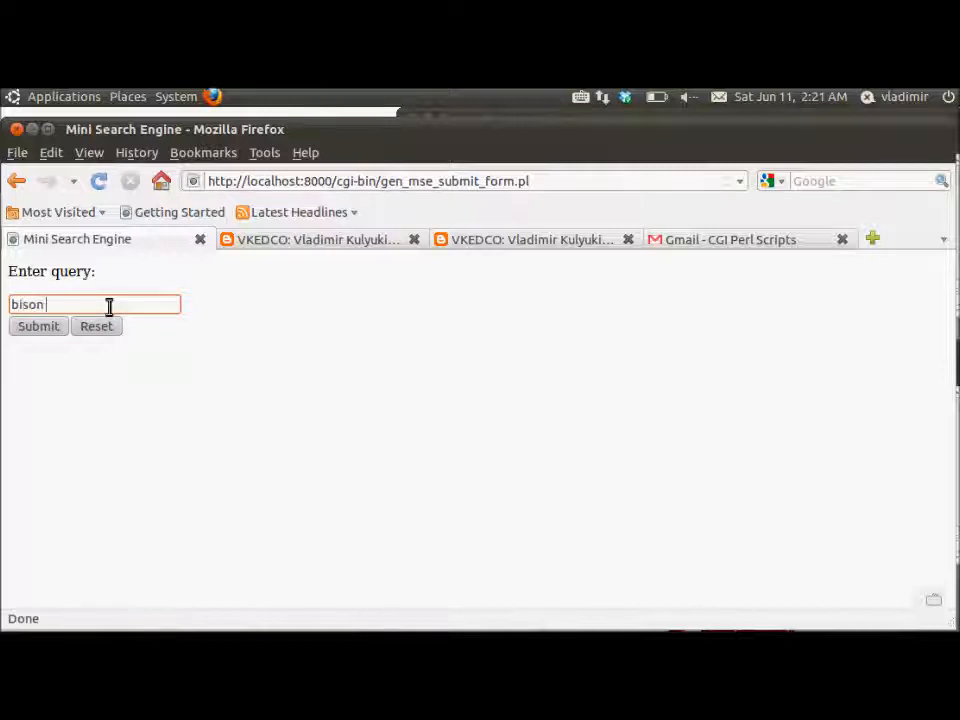
{"action": "type", "text": "stars ast"}
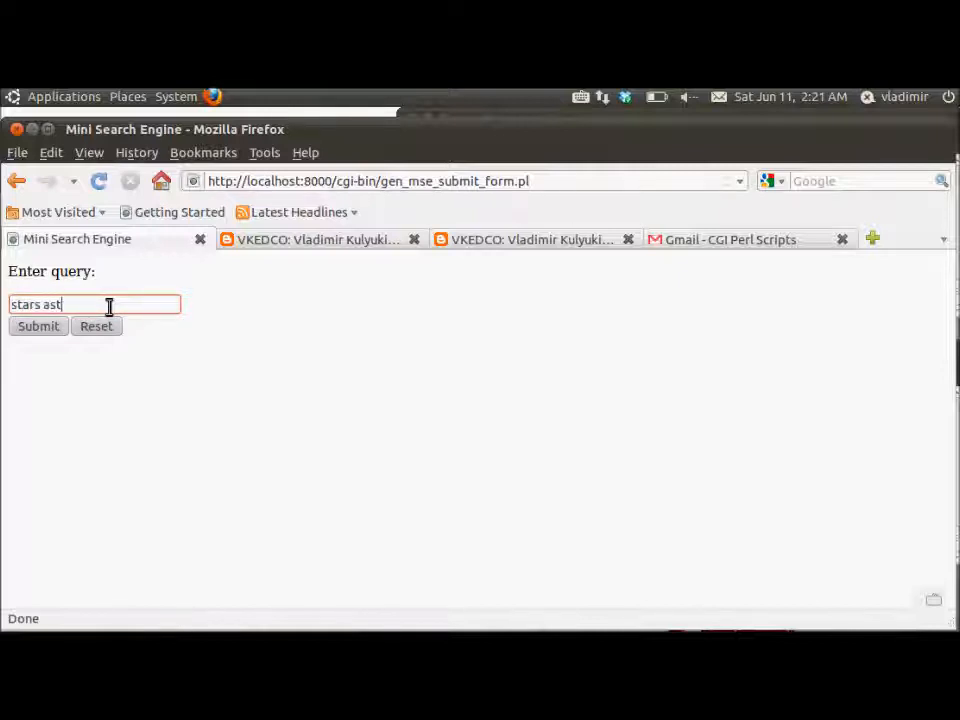
{"action": "type", "text": "ronomy"}
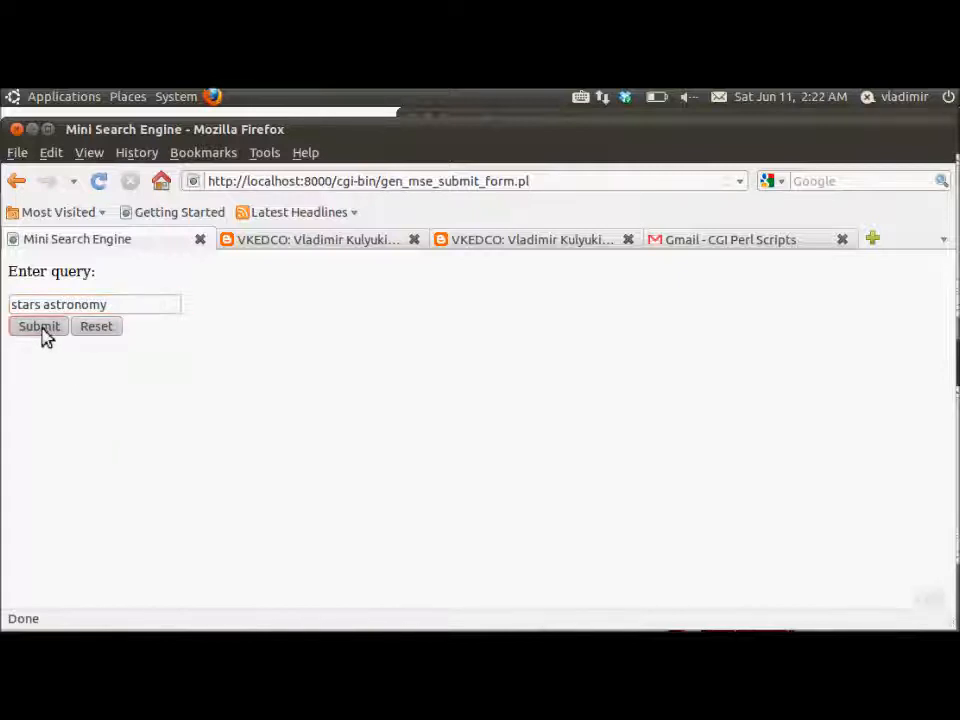
{"action": "left_click", "coordinate": [38, 326]}
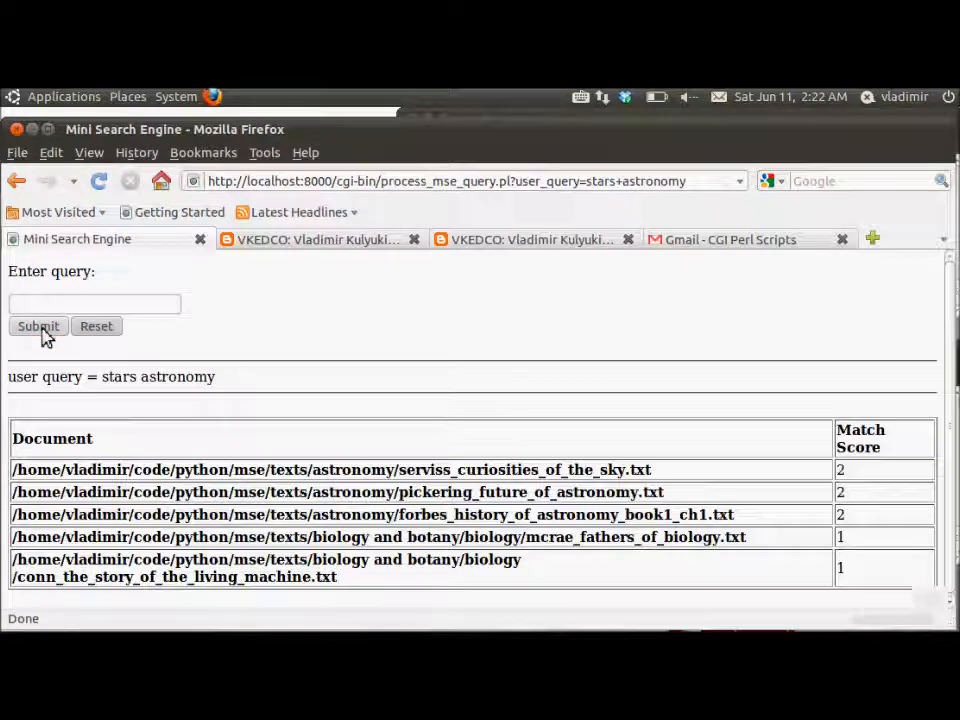
{"action": "mouse_move", "coordinate": [952, 340]}
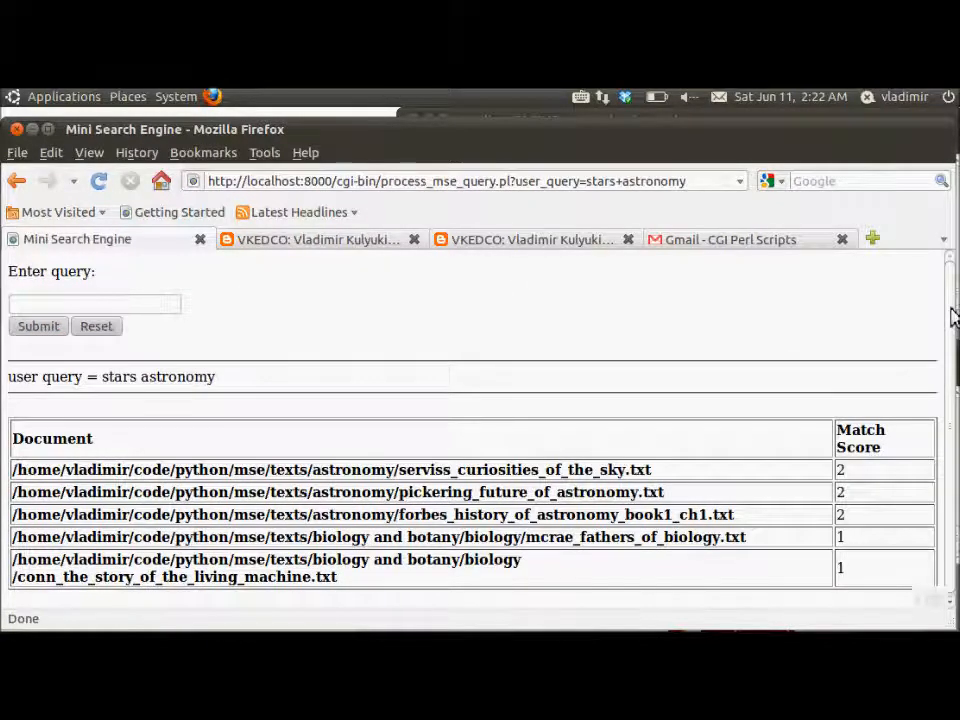
{"action": "scroll", "scroll_direction": "up", "scroll_amount": 3}
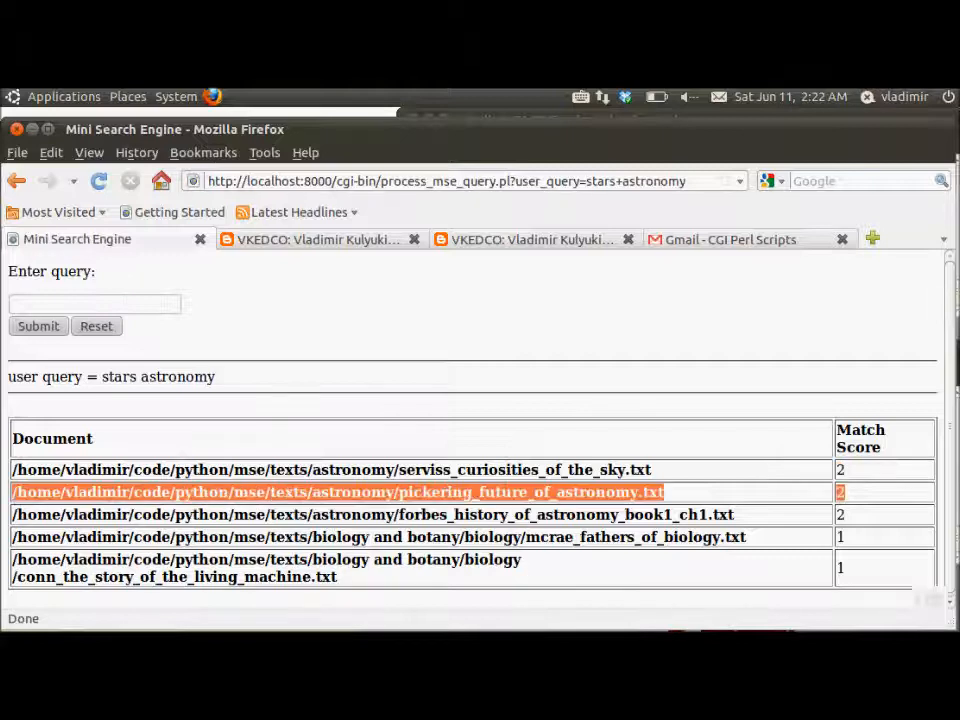
{"action": "mouse_move", "coordinate": [822, 498]}
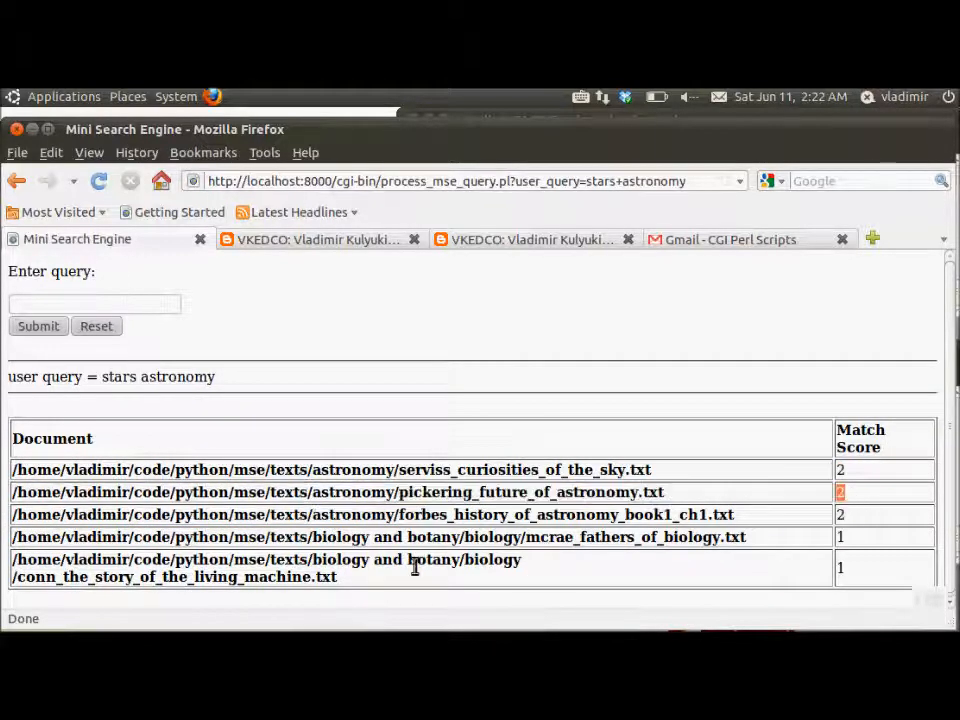
Step: Submit 'bison flowers', returning the wild flowers and American bison documents
{"action": "type", "text": "bison flower"}
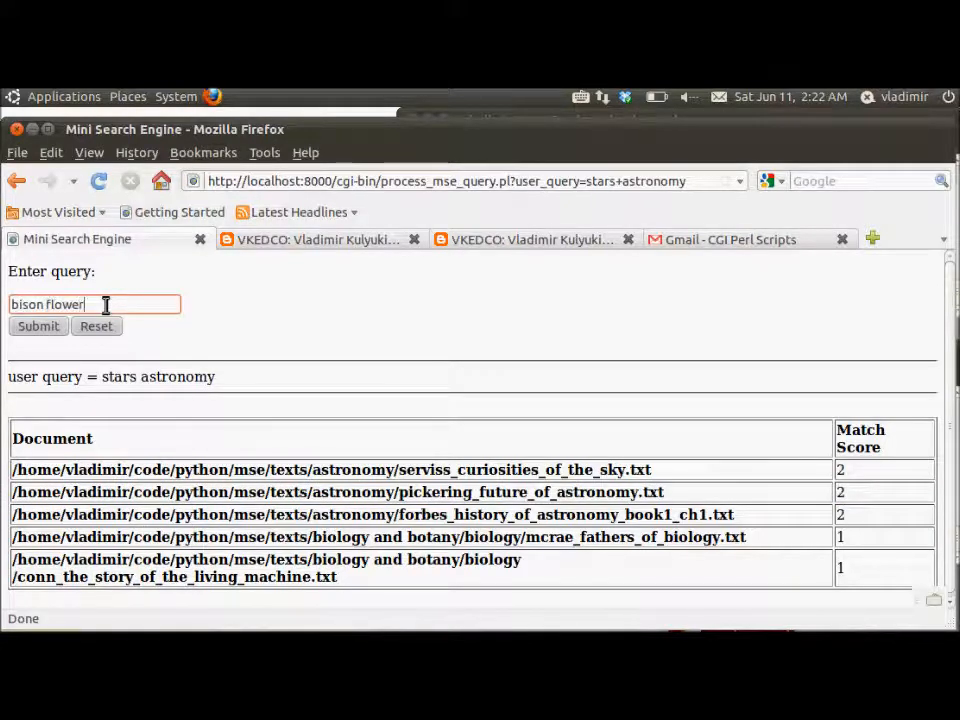
{"action": "type", "text": "s"}
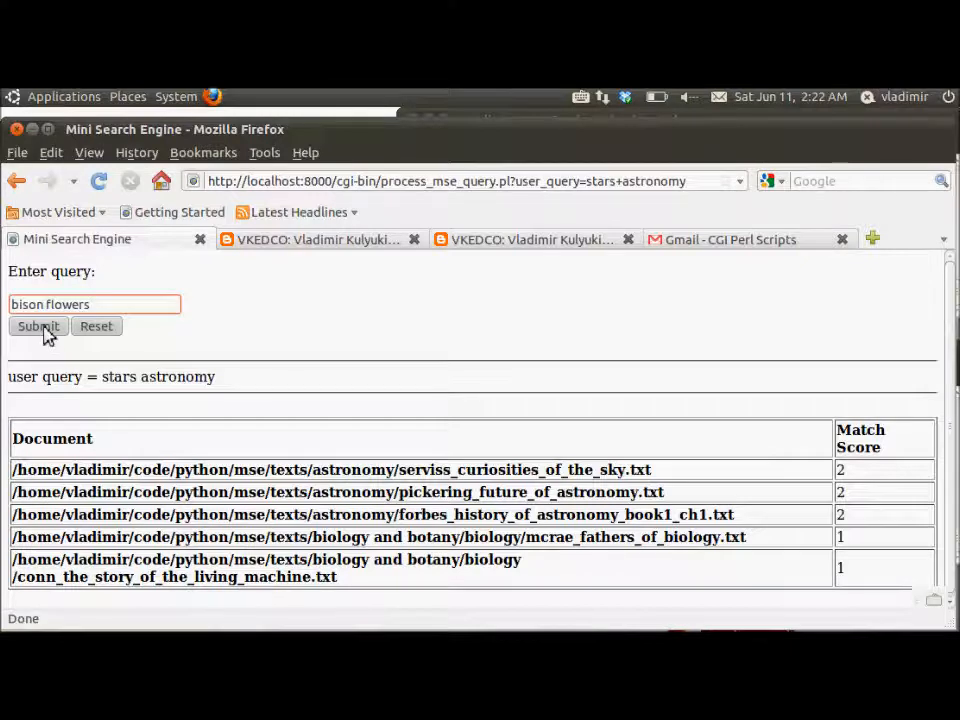
{"action": "left_click", "coordinate": [38, 326]}
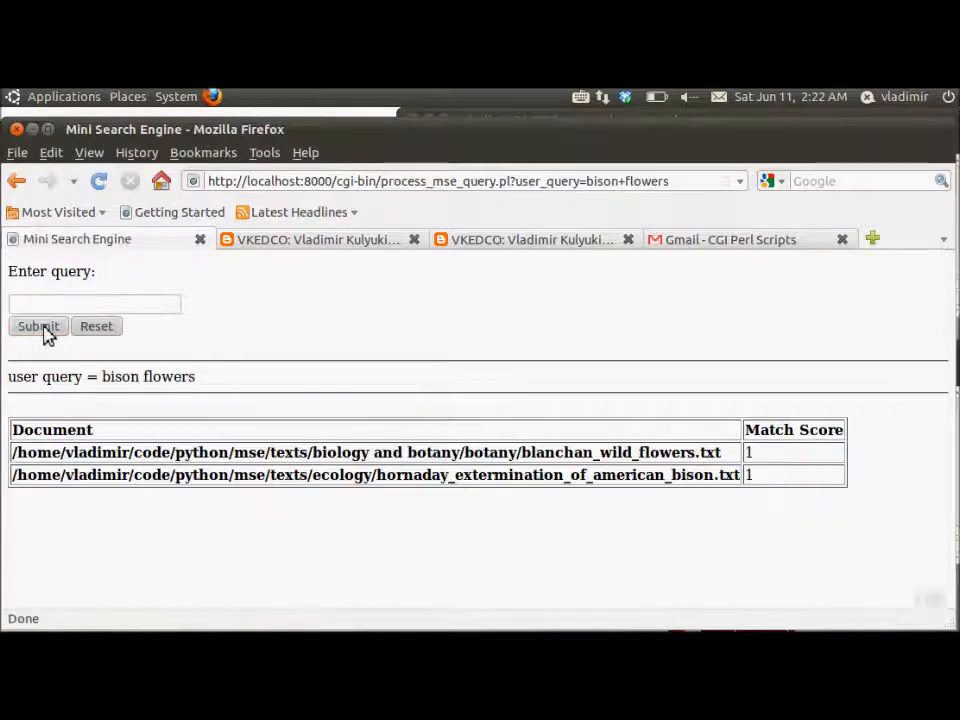
{"action": "mouse_move", "coordinate": [770, 476]}
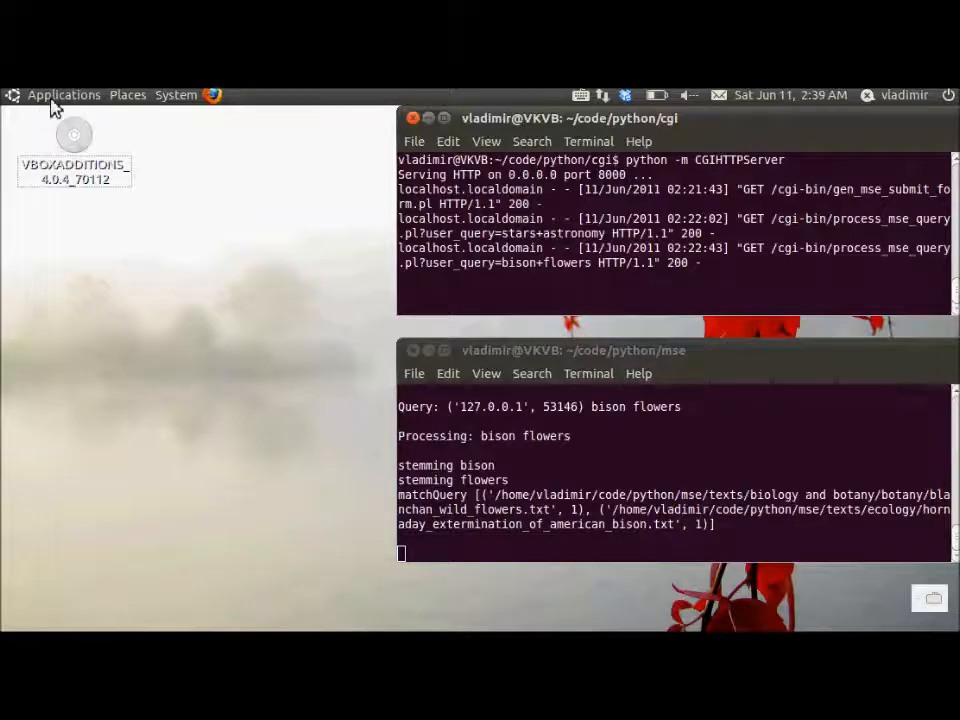
Step: Open a new terminal window and change into code/python/mse/
{"action": "left_click", "coordinate": [64, 94]}
{"action": "type", "text": "cd"}
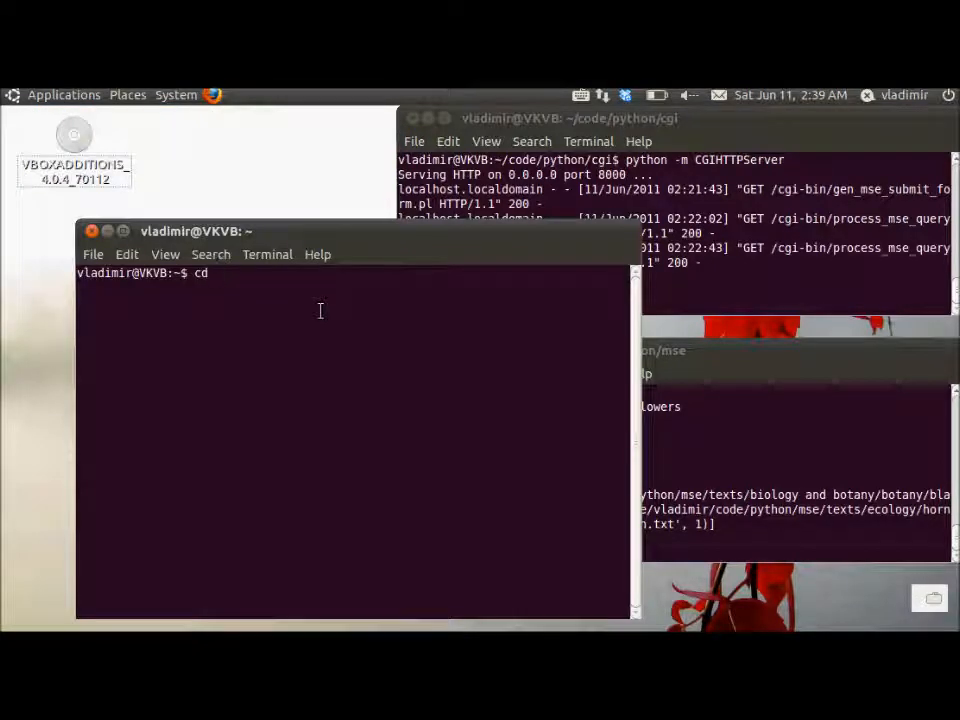
{"action": "type", "text": "code"}
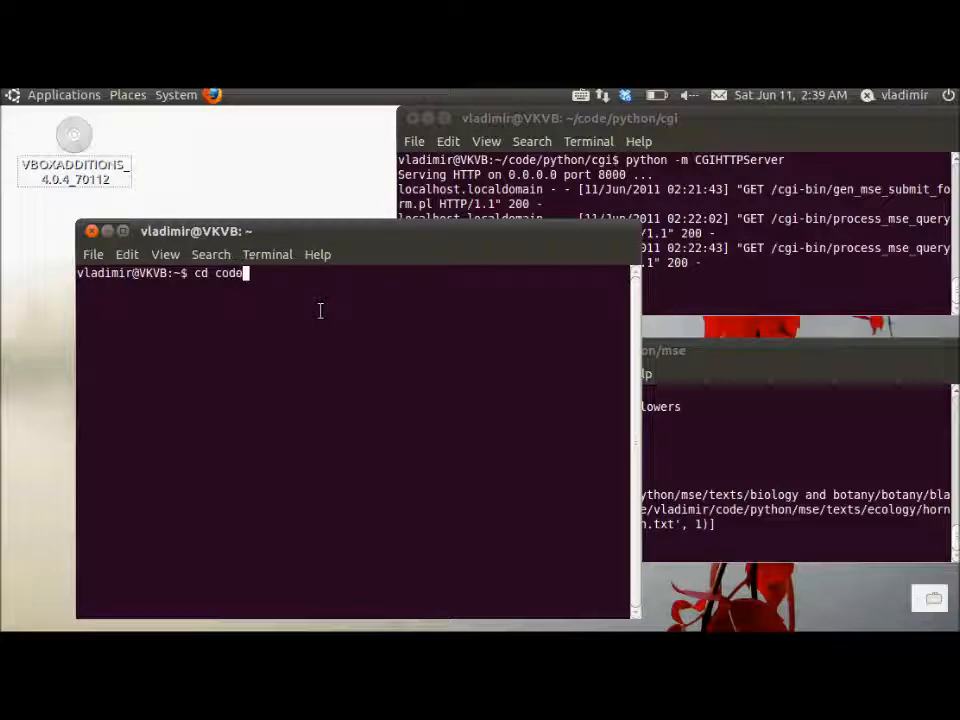
{"action": "type", "text": "/python/"}
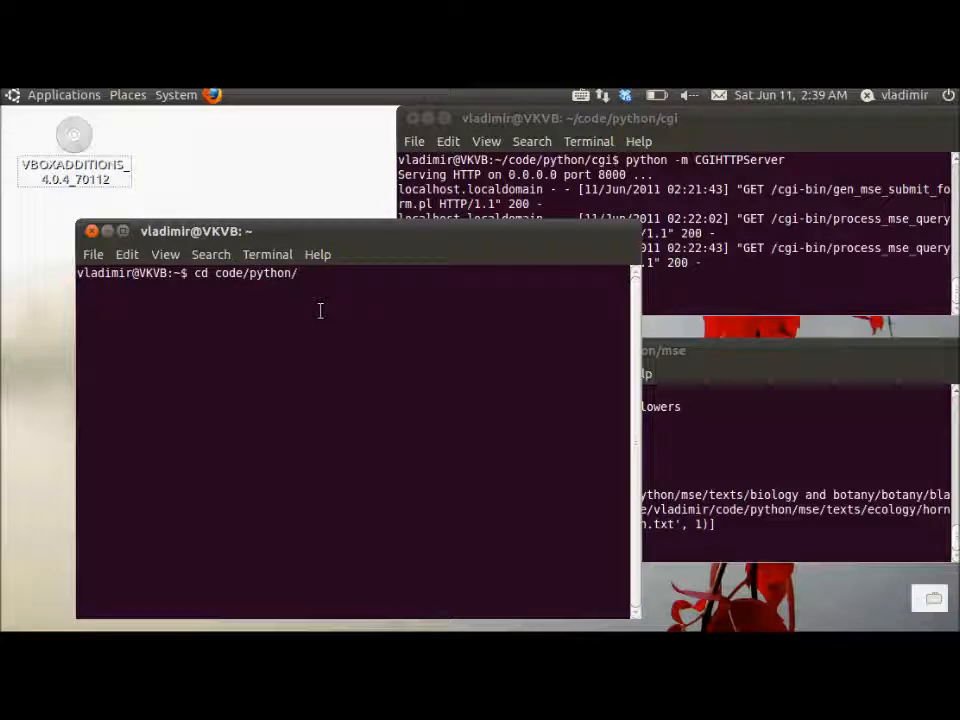
{"action": "type", "text": "mse/"}
{"action": "type", "text": "ls"}
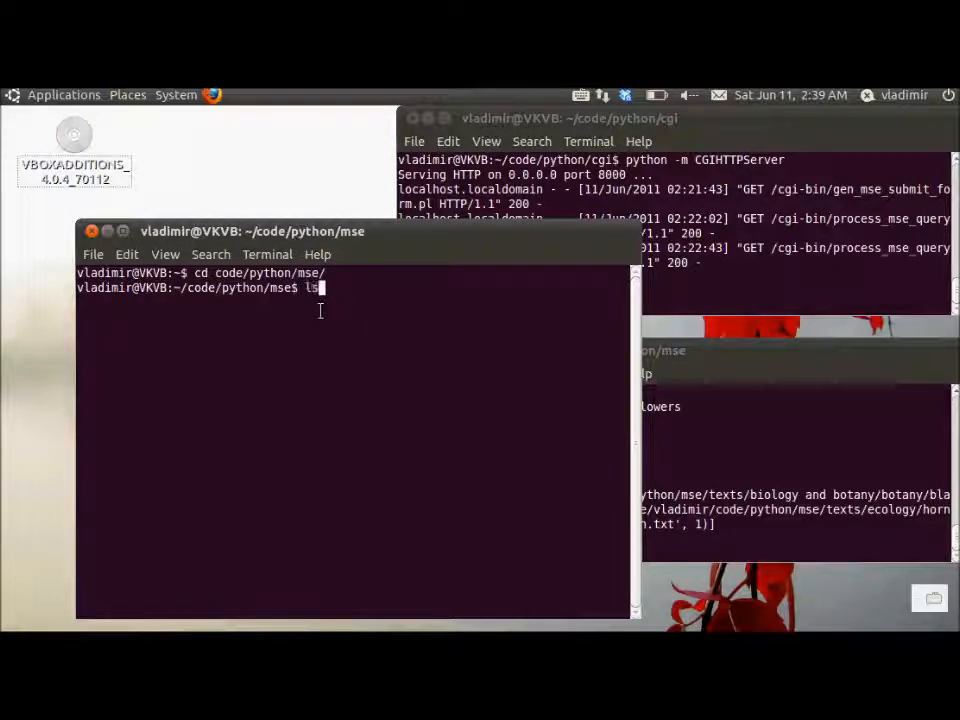
{"action": "key", "text": "Return"}
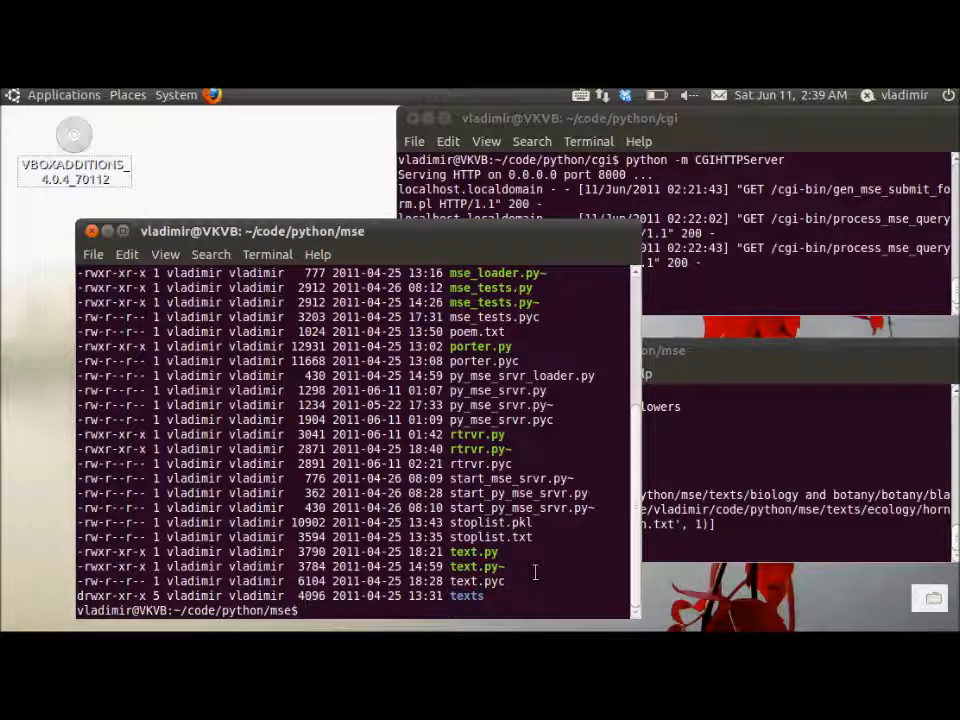
Step: List the mse folder and the texts subfolder with ls -l
{"action": "type", "text": "ls -l te"}
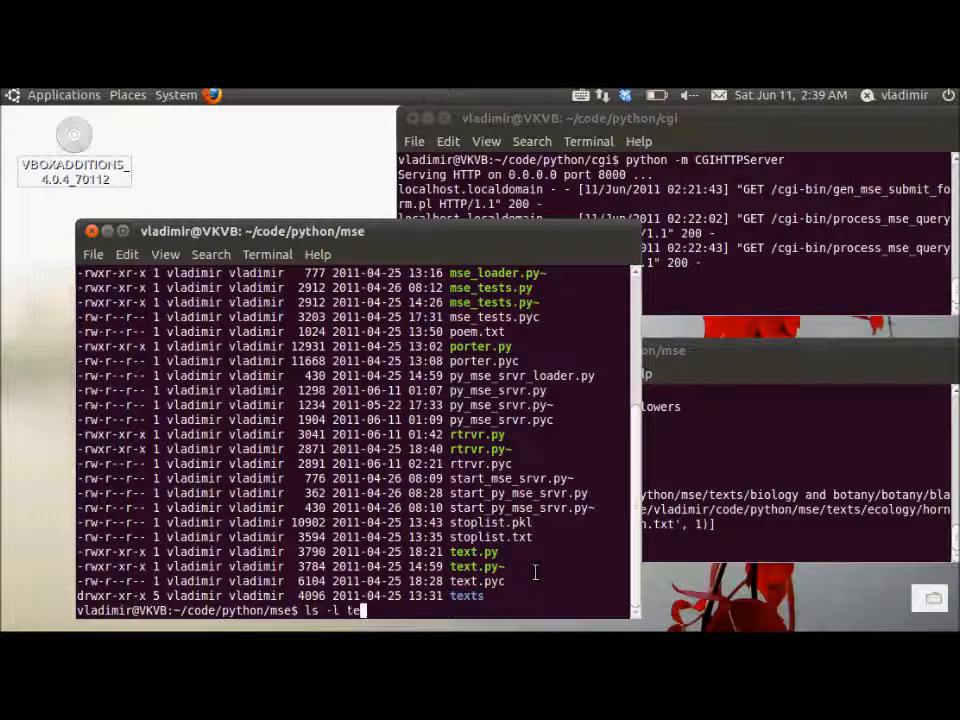
{"action": "key", "text": "Return"}
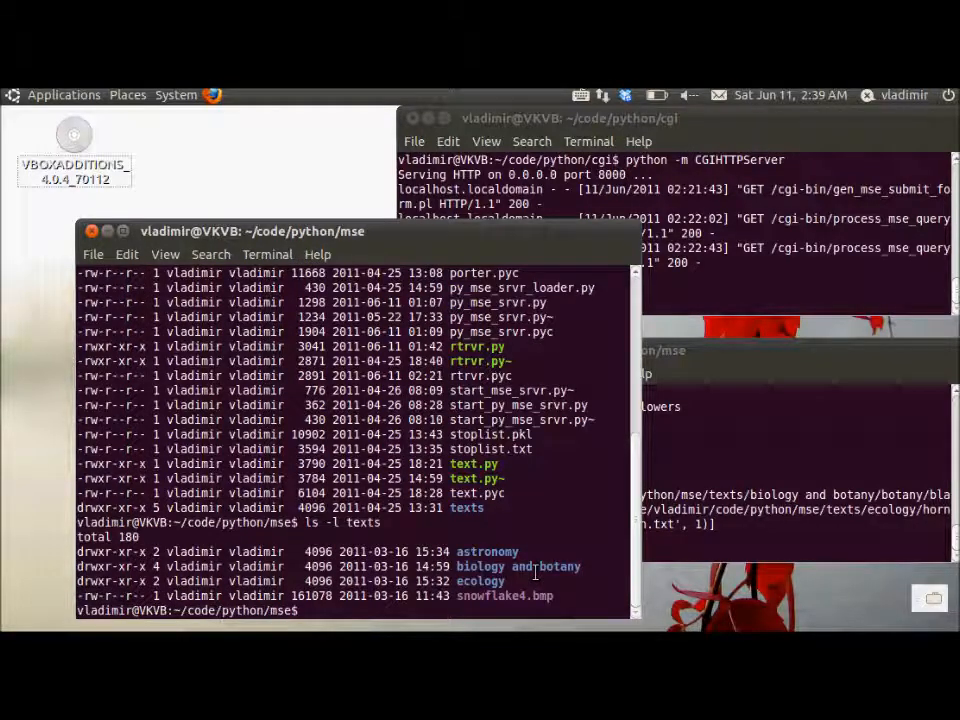
{"action": "type", "text": "ls -l texts/astronomy/"}
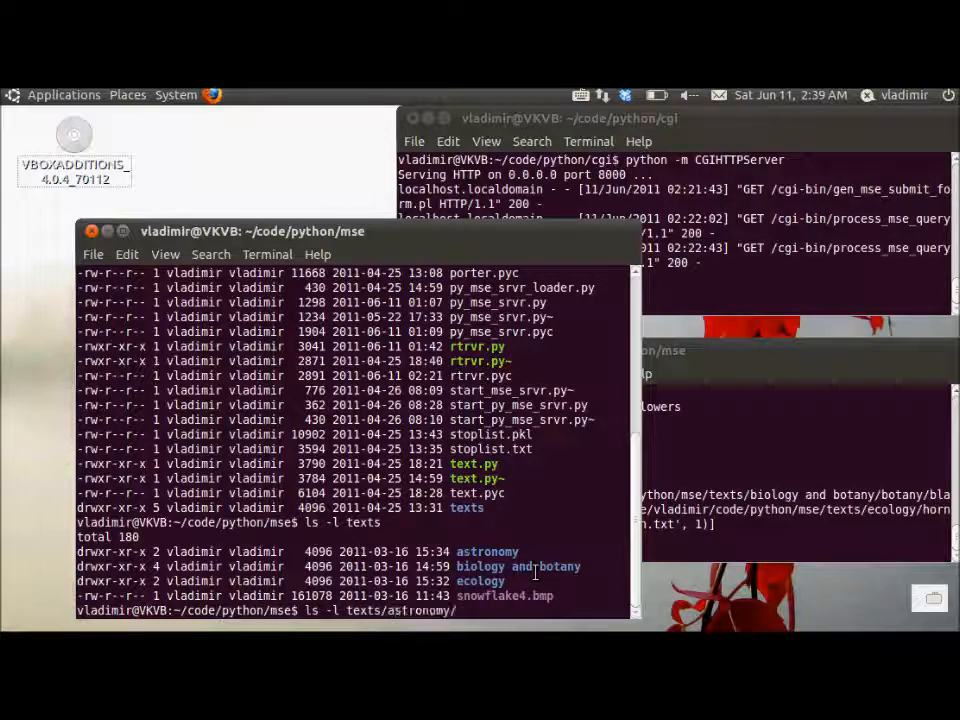
{"action": "key", "text": "Return"}
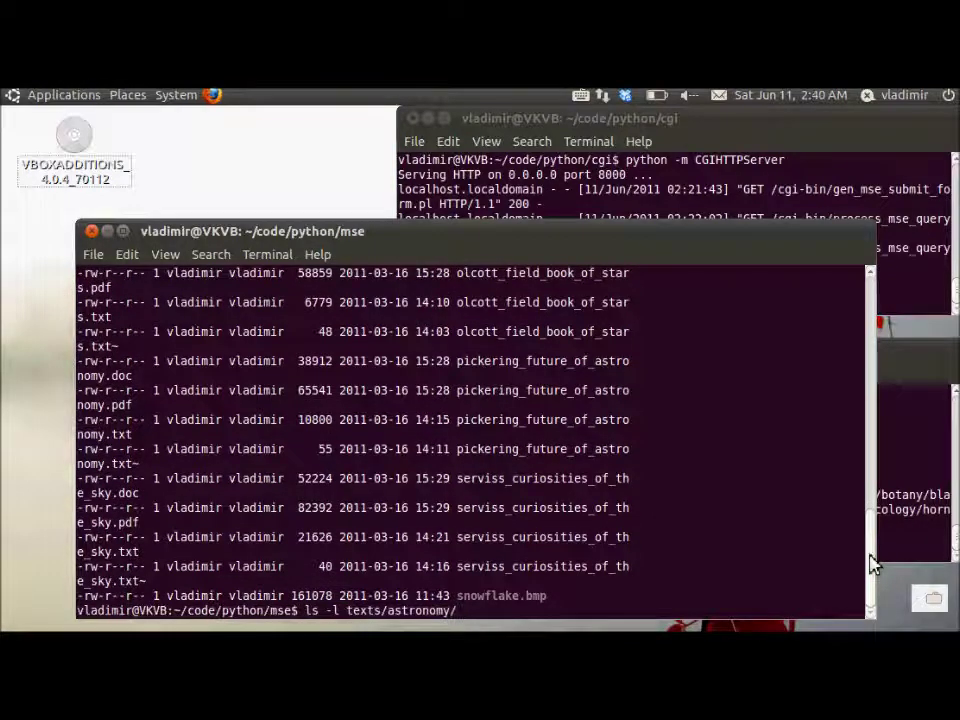
Step: Run ls -l texts/astronomy/ to list the Olcott, Pickering and Serviss books
{"action": "key", "text": "Return"}
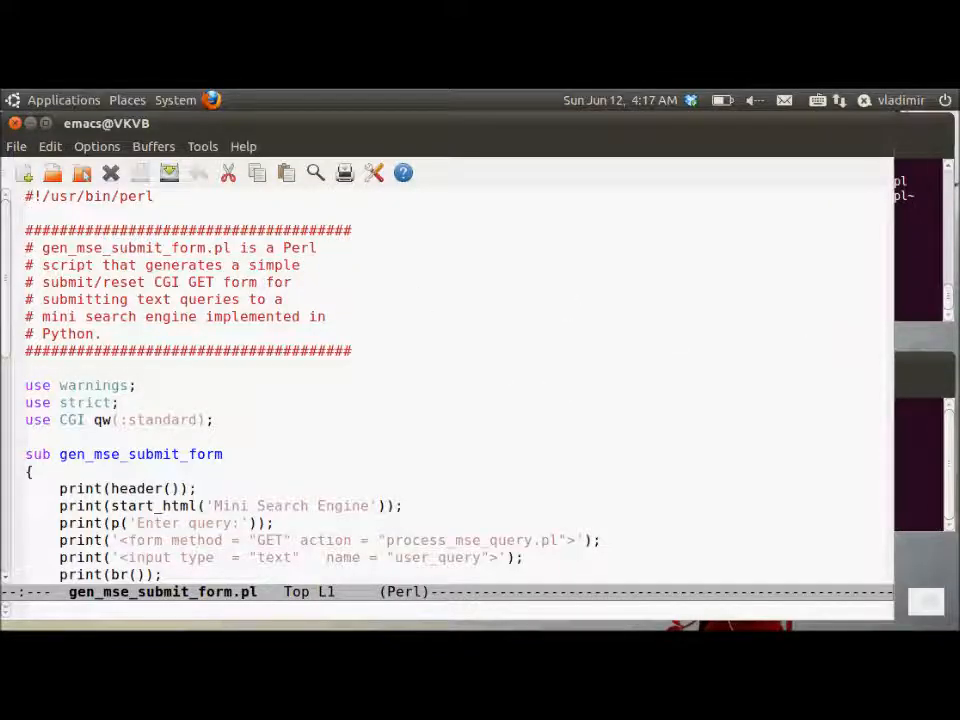
{"action": "mouse_move", "coordinate": [232, 271]}
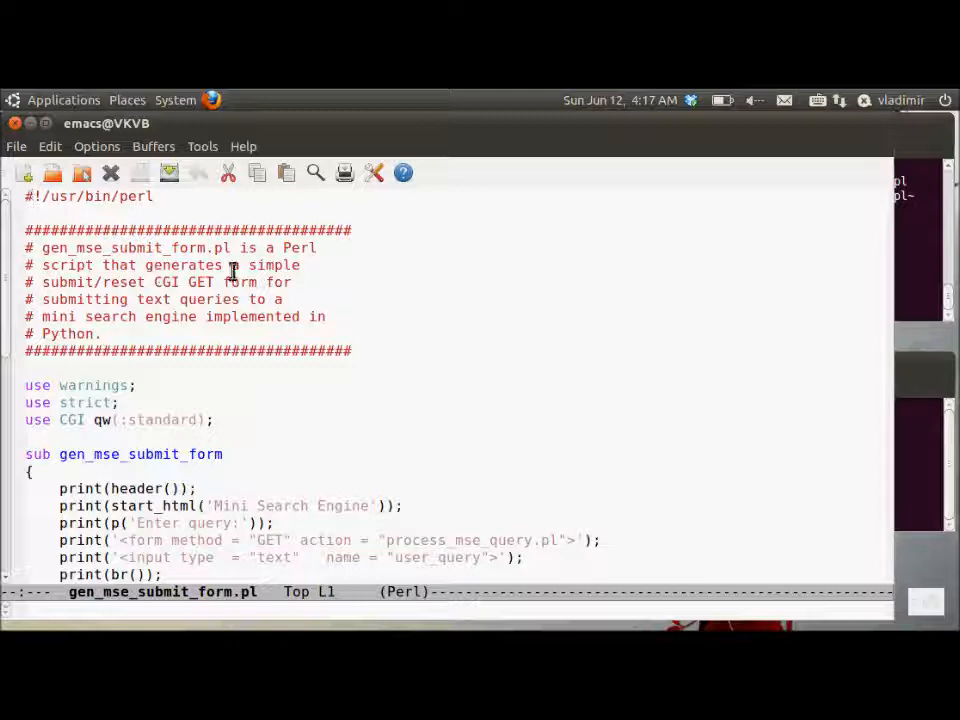
Step: Scroll through gen_mse_submit_form.pl, pointing out header(), start_html, end_html and the final gen_mse_submit_form call
{"action": "left_click", "coordinate": [228, 282]}
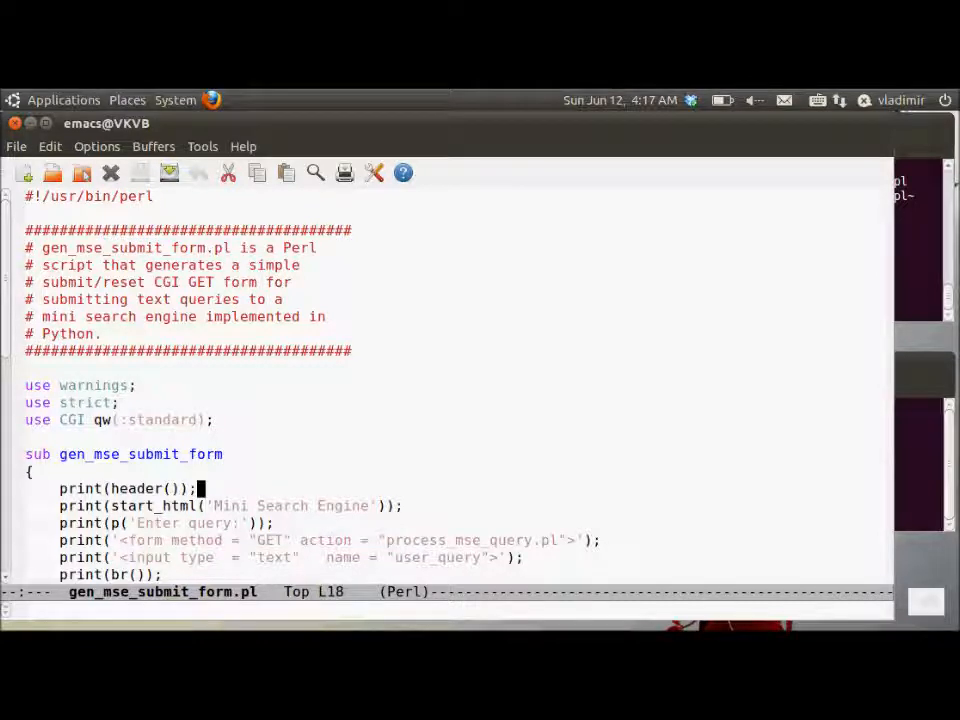
{"action": "mouse_move", "coordinate": [340, 428]}
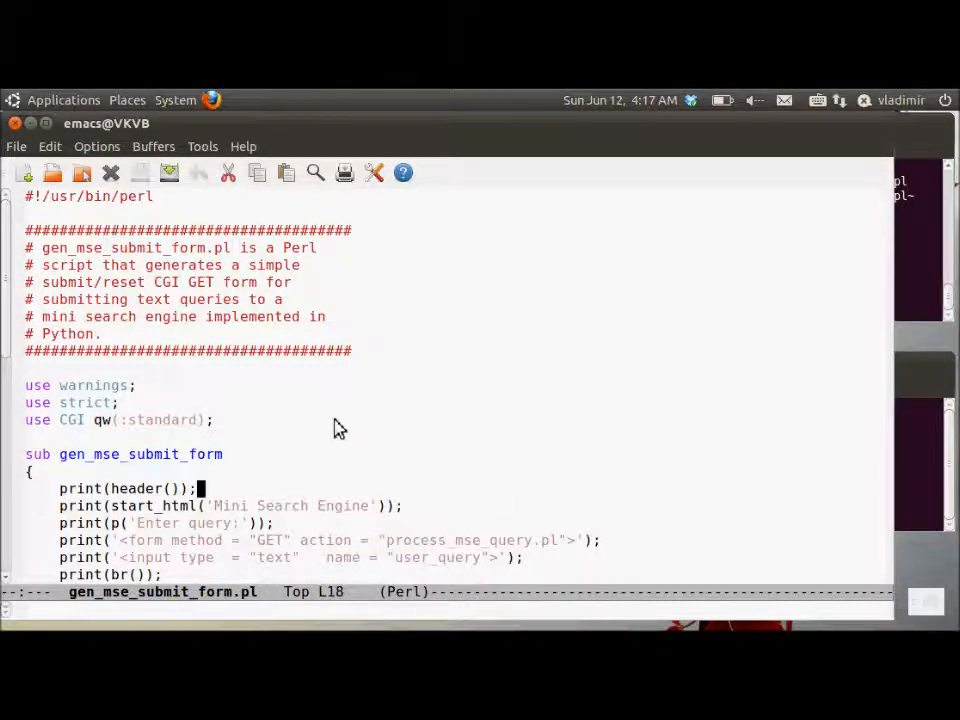
{"action": "scroll", "scroll_direction": "down", "scroll_amount": 3}
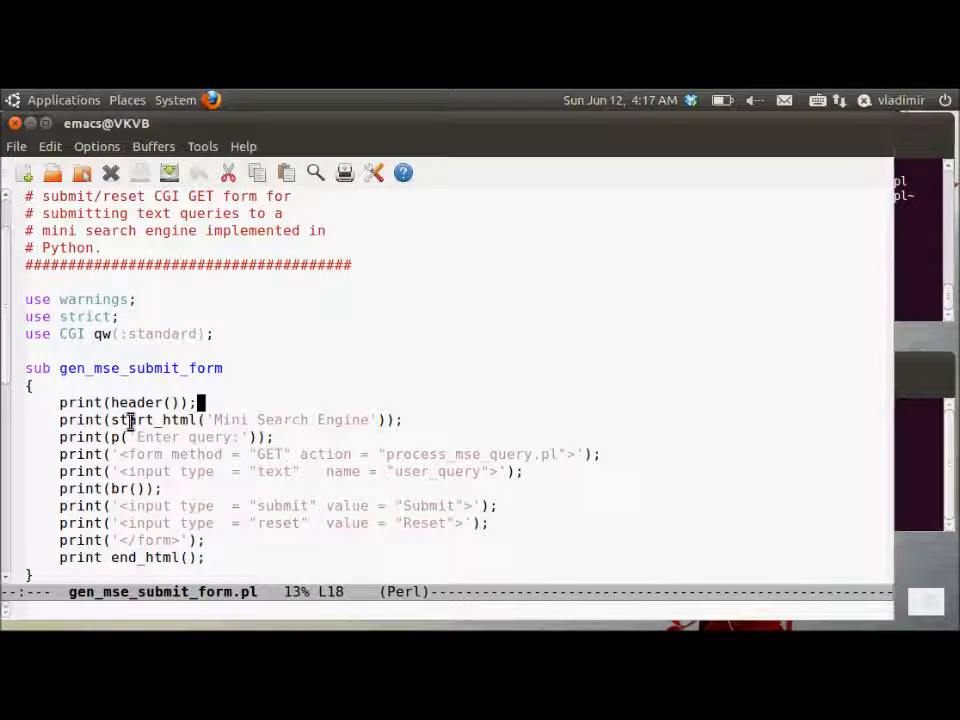
{"action": "double_click", "coordinate": [136, 402]}
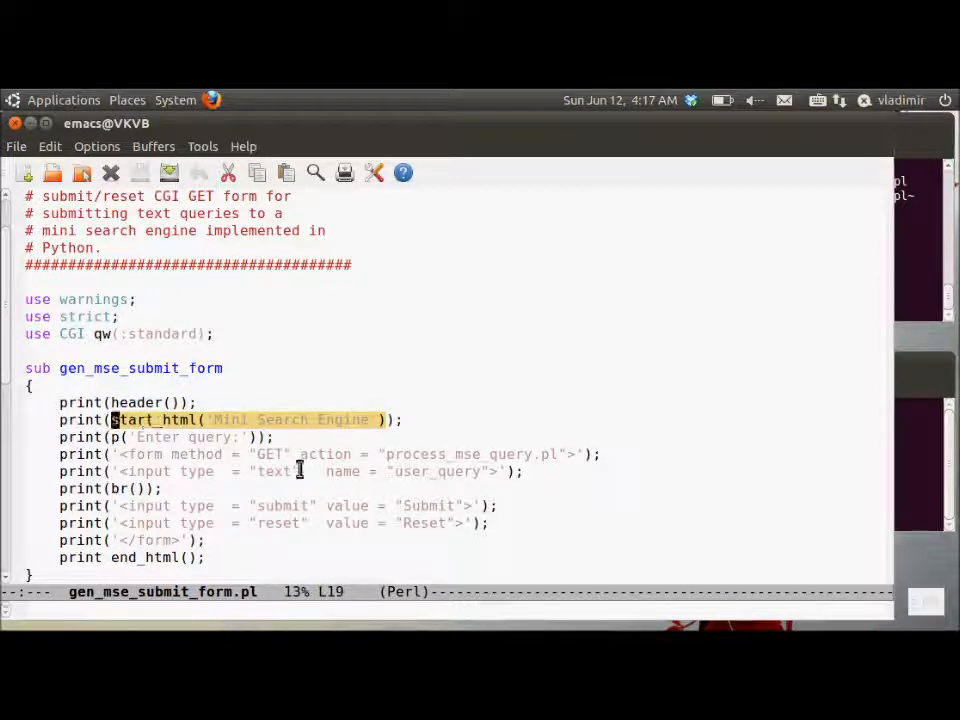
{"action": "scroll", "scroll_direction": "down", "scroll_amount": 3}
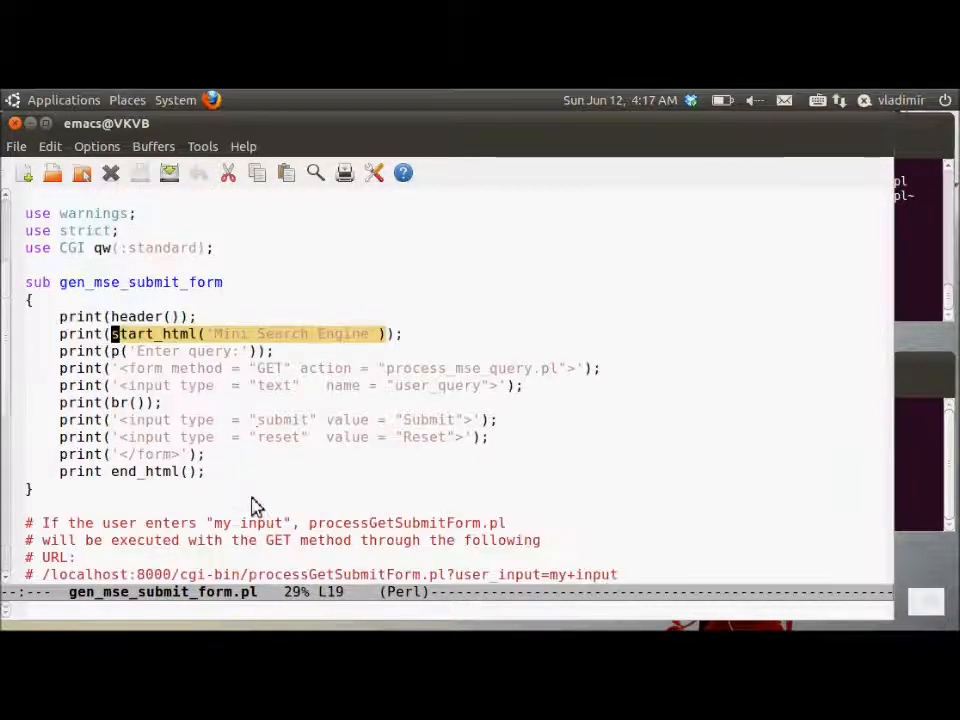
{"action": "mouse_move", "coordinate": [480, 385]}
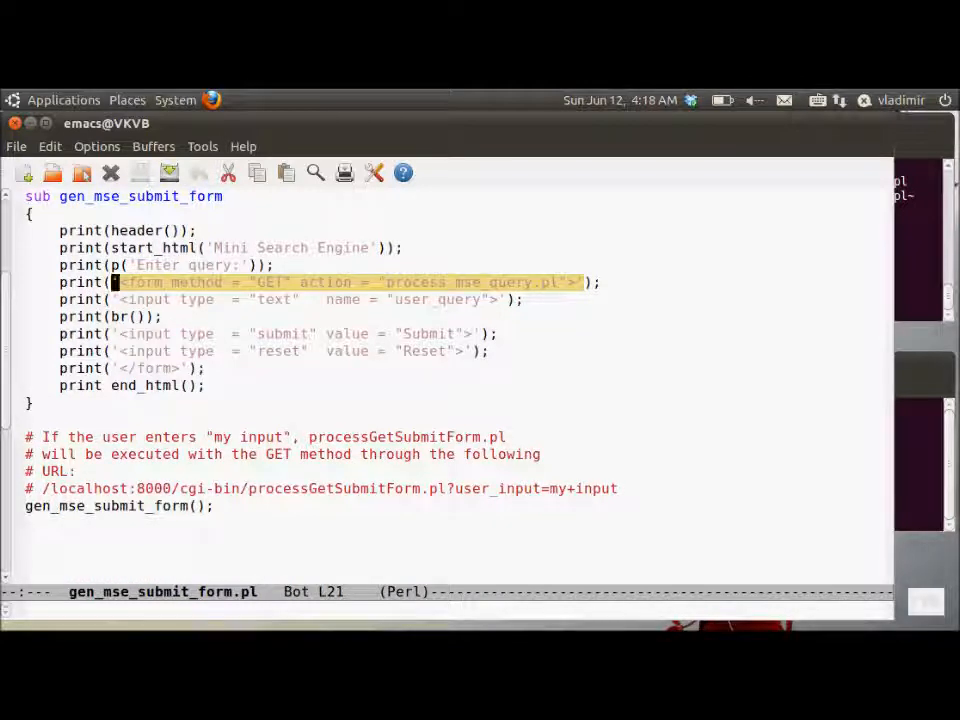
{"action": "mouse_move", "coordinate": [610, 164]}
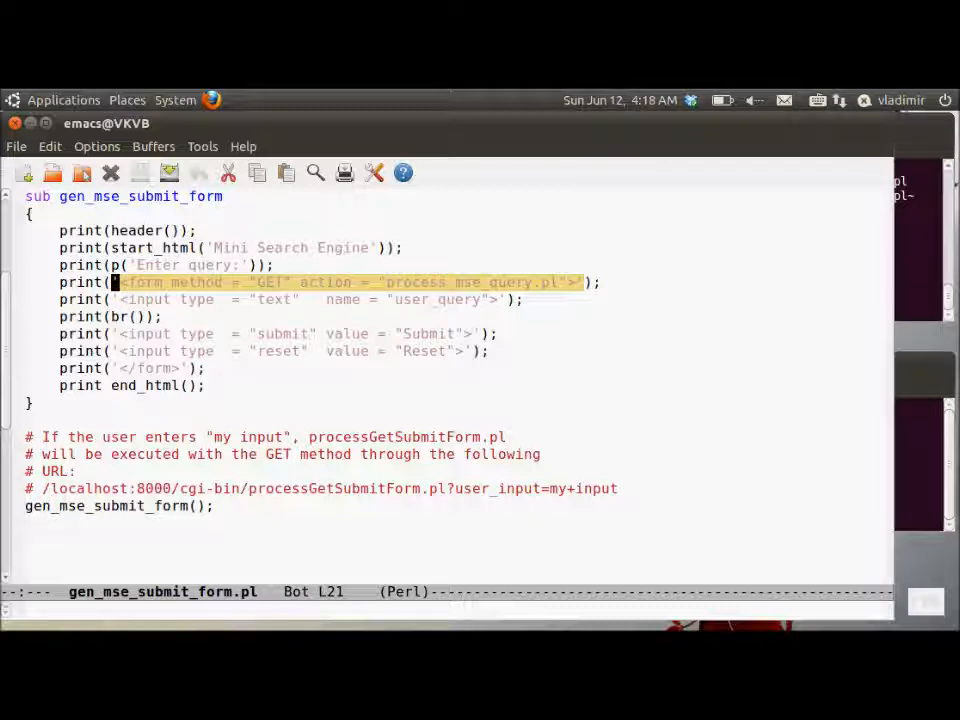
{"action": "mouse_move", "coordinate": [387, 376]}
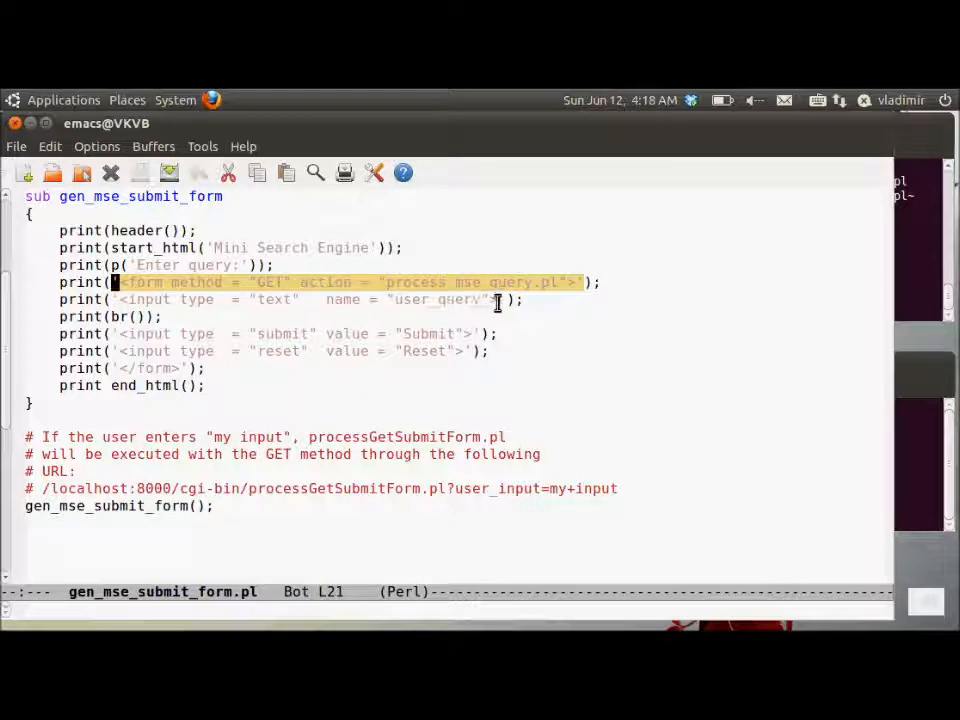
{"action": "key", "text": "Down"}
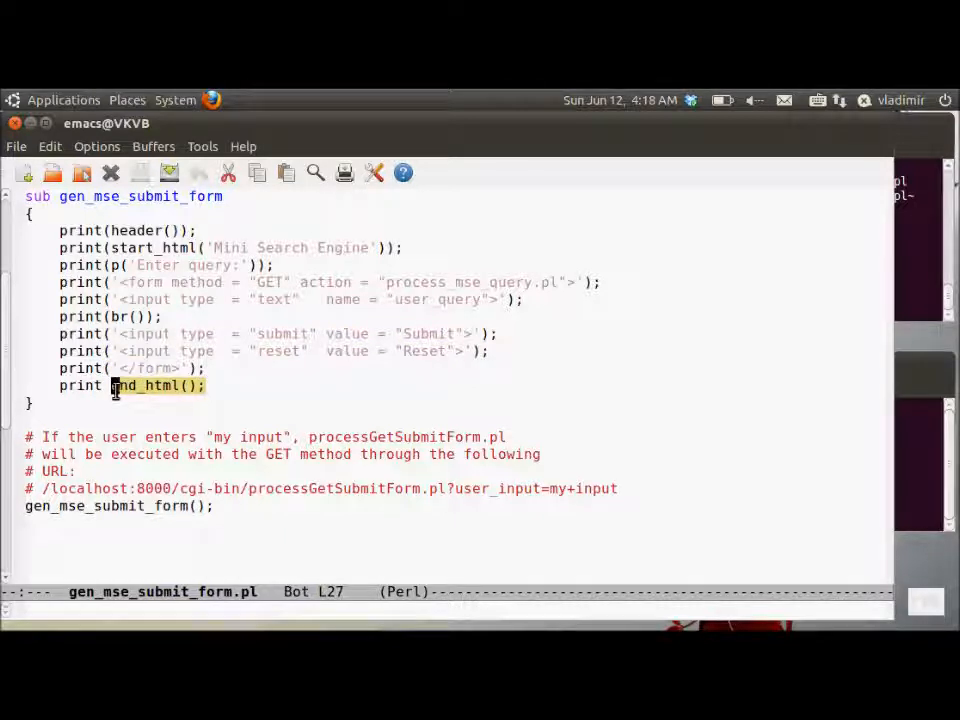
{"action": "left_click", "coordinate": [222, 506]}
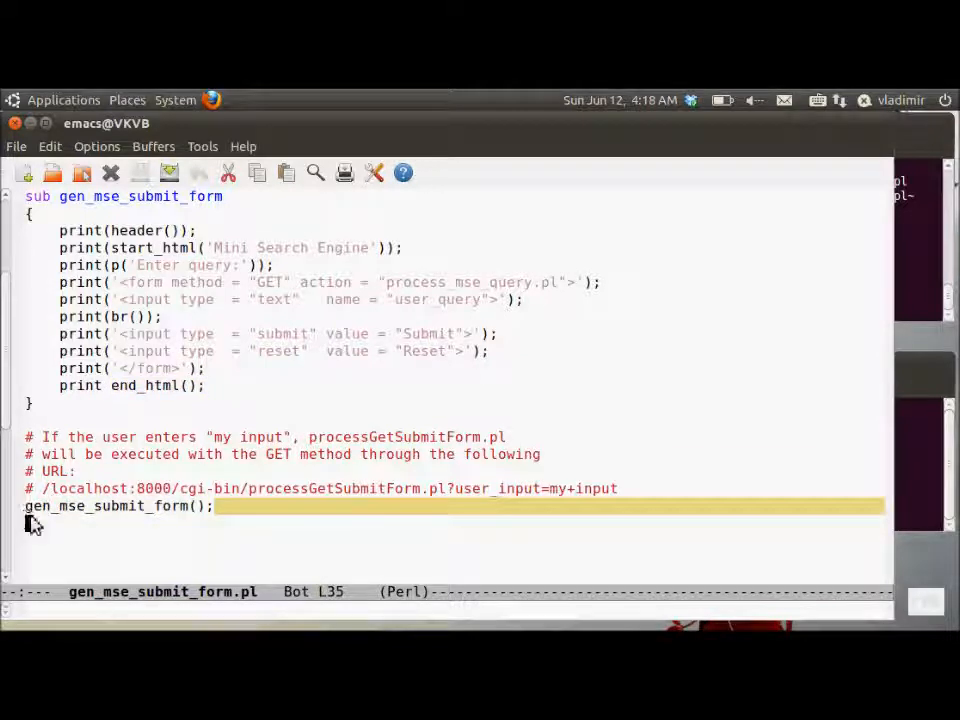
{"action": "left_click", "coordinate": [630, 489]}
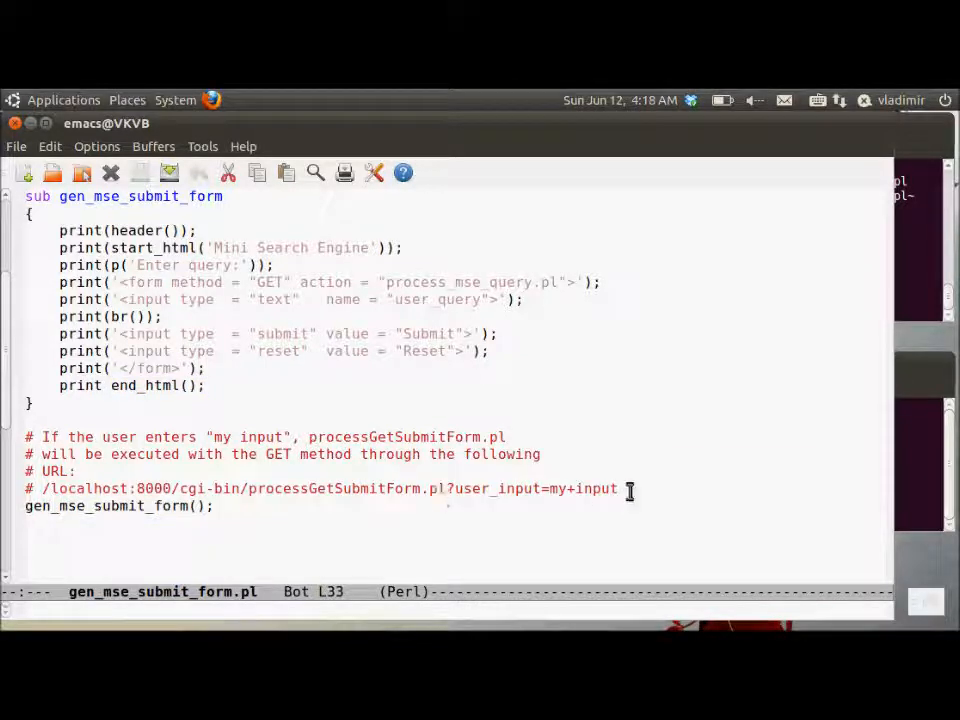
{"action": "mouse_move", "coordinate": [672, 608]}
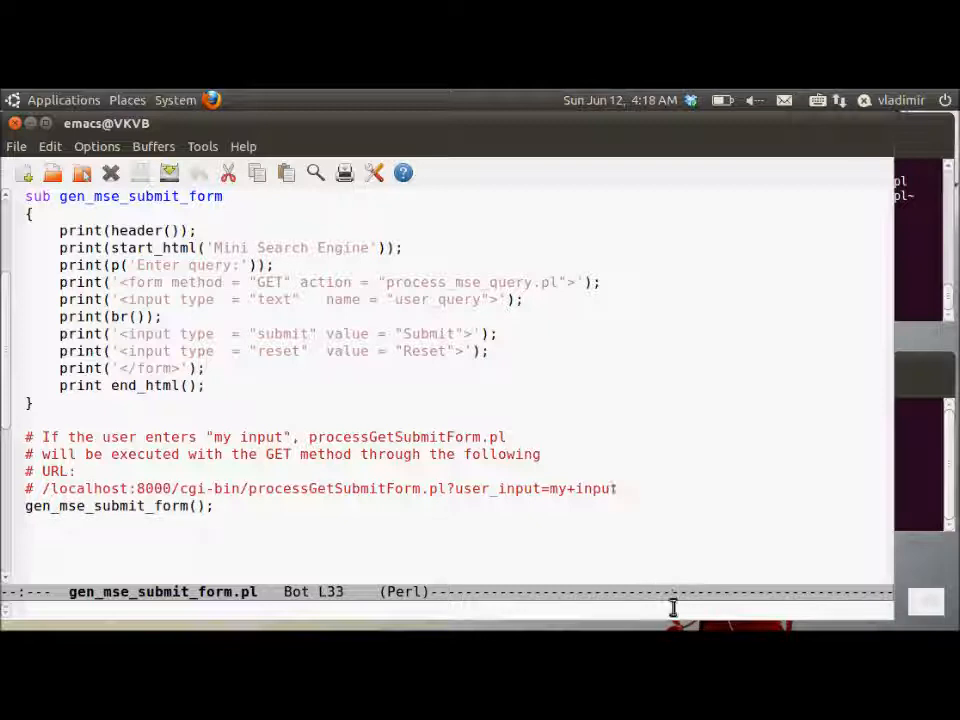
{"action": "mouse_move", "coordinate": [531, 568]}
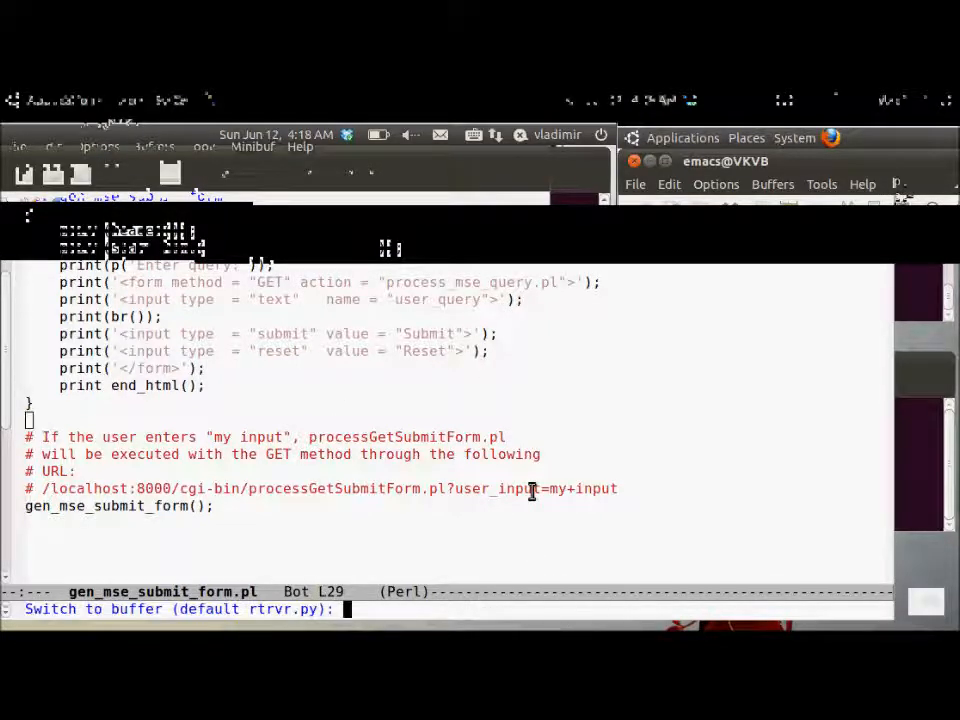
{"action": "type", "text": "process_mse_query.pl"}
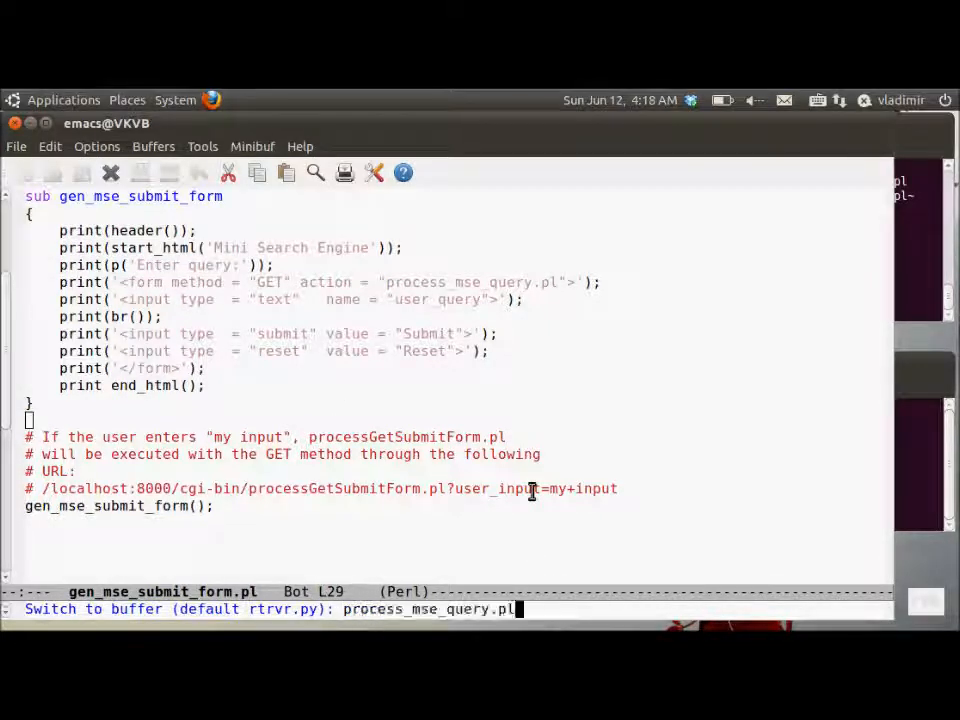
{"action": "key", "text": "Return"}
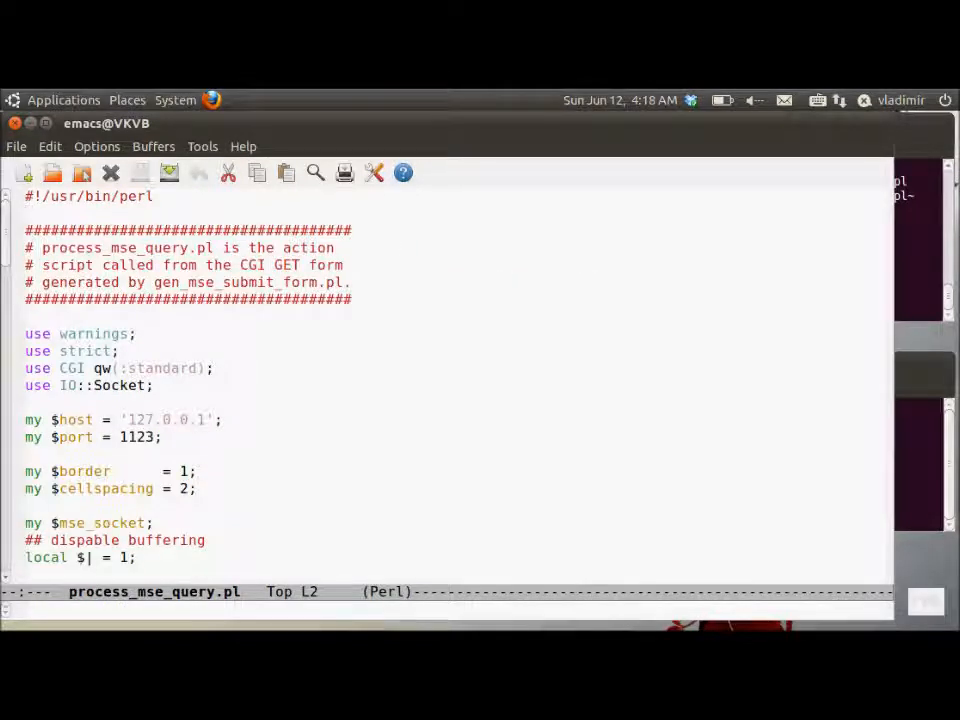
{"action": "mouse_move", "coordinate": [468, 421]}
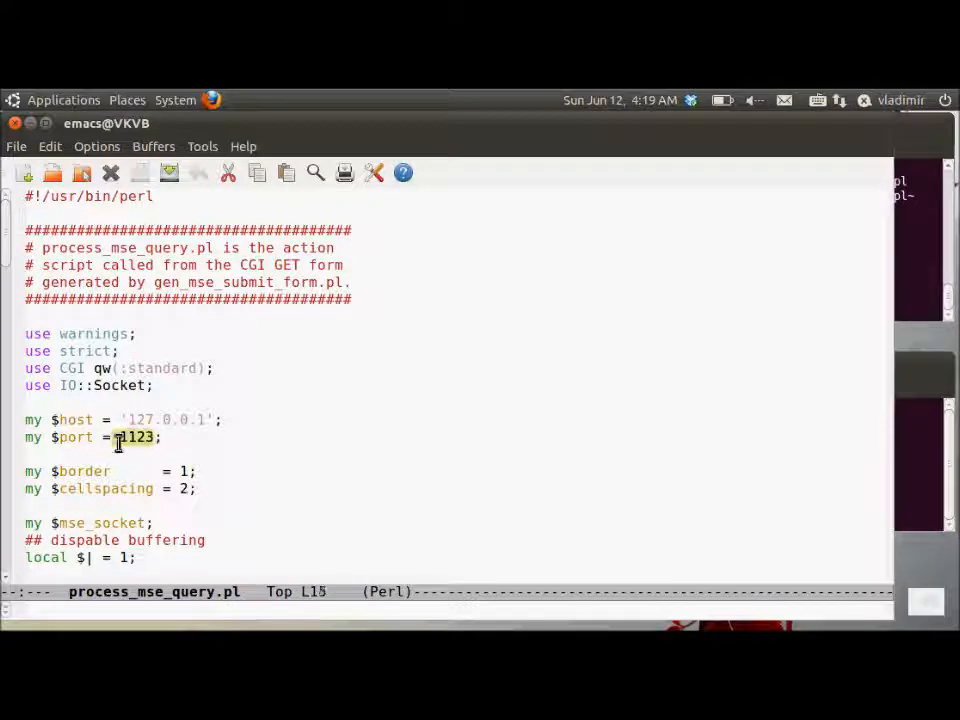
{"action": "scroll", "scroll_direction": "down", "scroll_amount": 3}
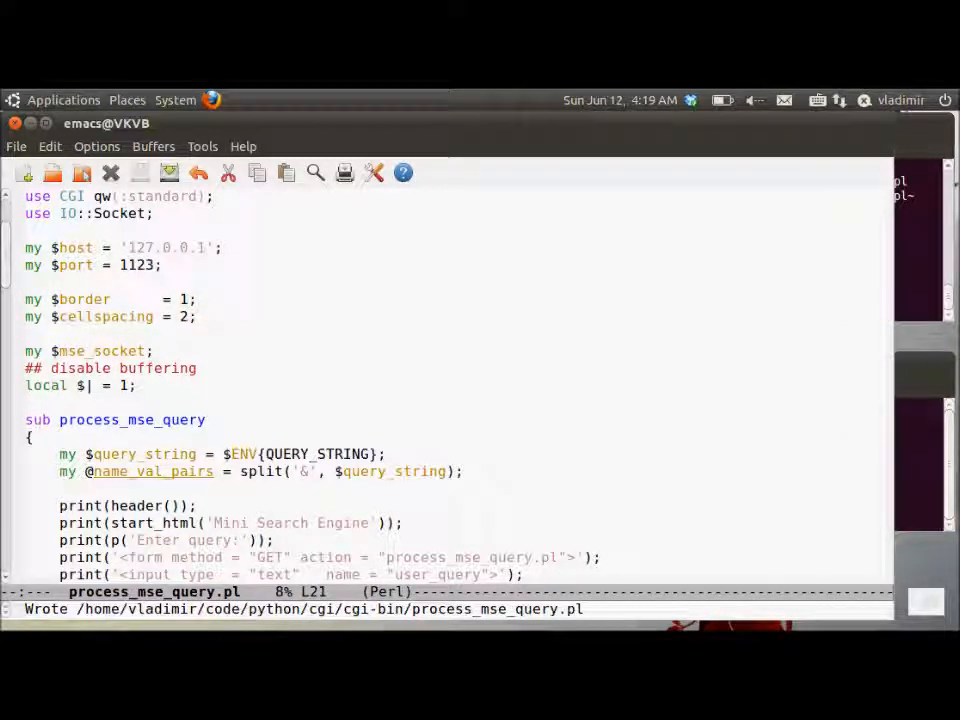
{"action": "mouse_move", "coordinate": [497, 513]}
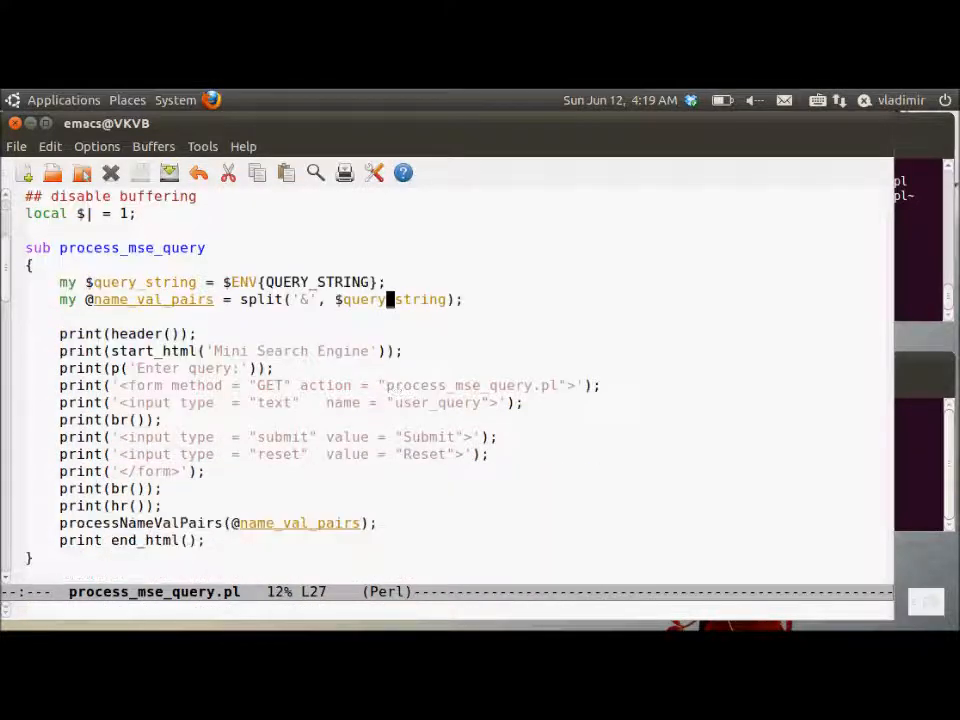
{"action": "mouse_move", "coordinate": [378, 282]}
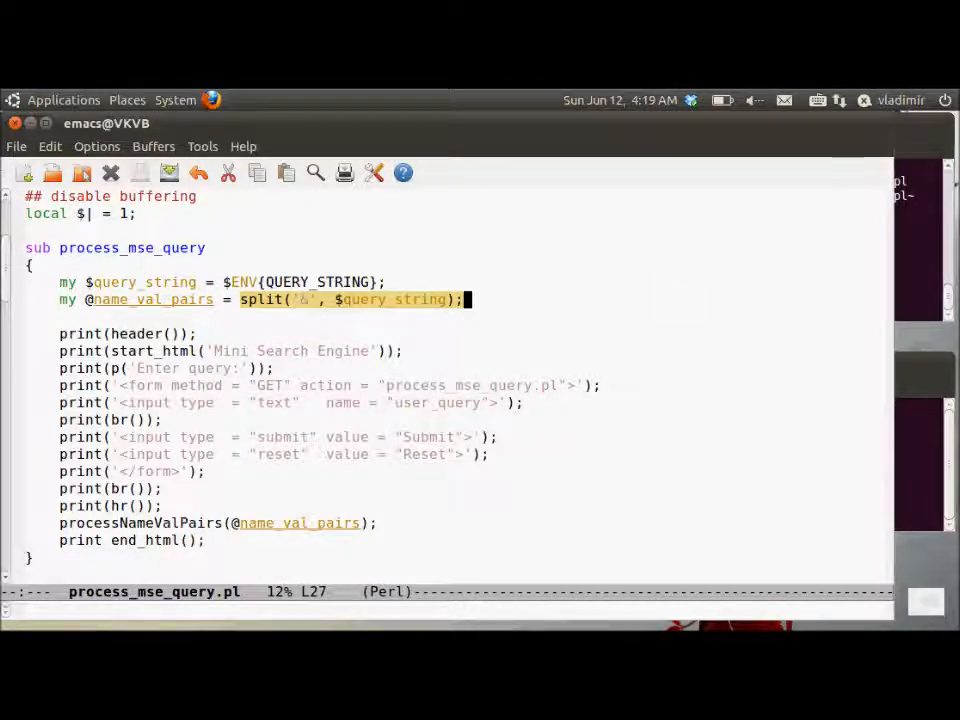
Step: Scroll process_mse_query.pl, pointing out the processNameValPairs and close_mse_socket calls
{"action": "scroll", "scroll_direction": "down", "scroll_amount": 3}
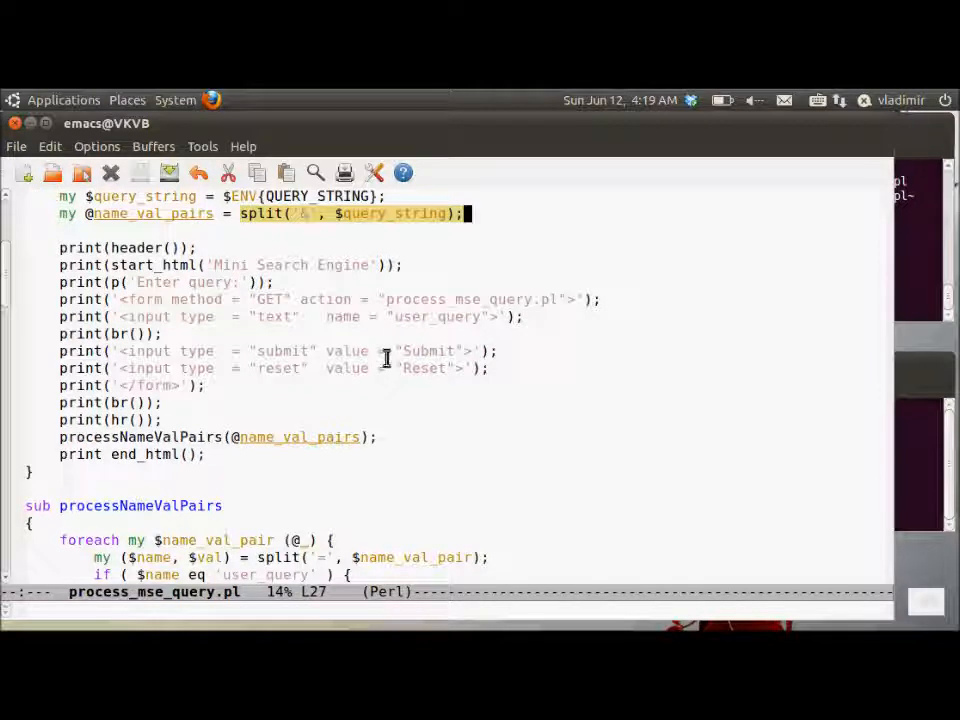
{"action": "mouse_move", "coordinate": [373, 305]}
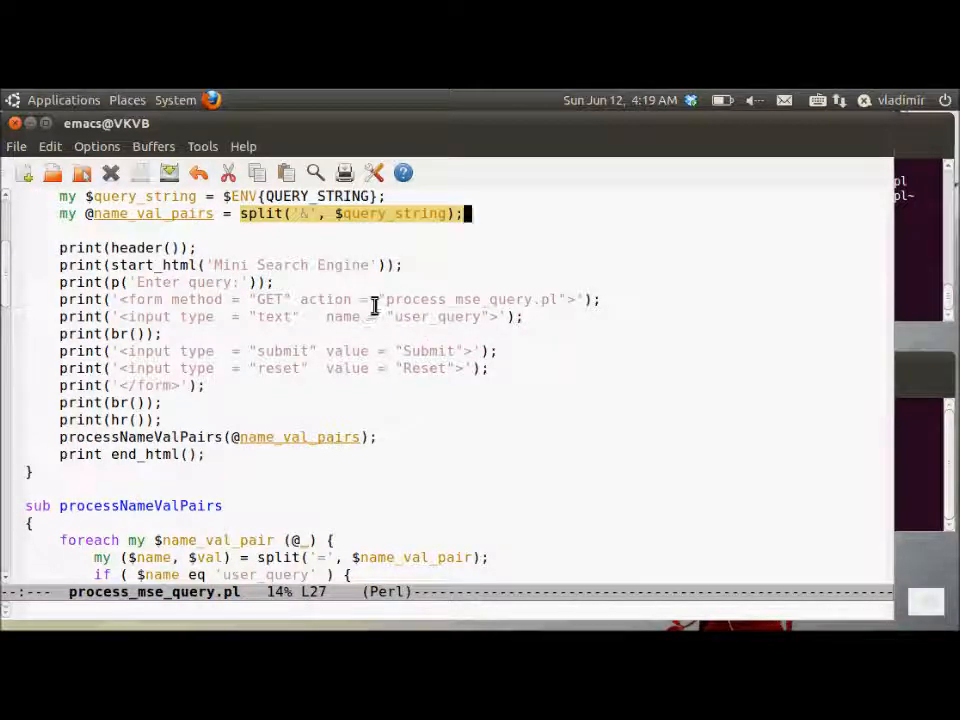
{"action": "left_click", "coordinate": [510, 299]}
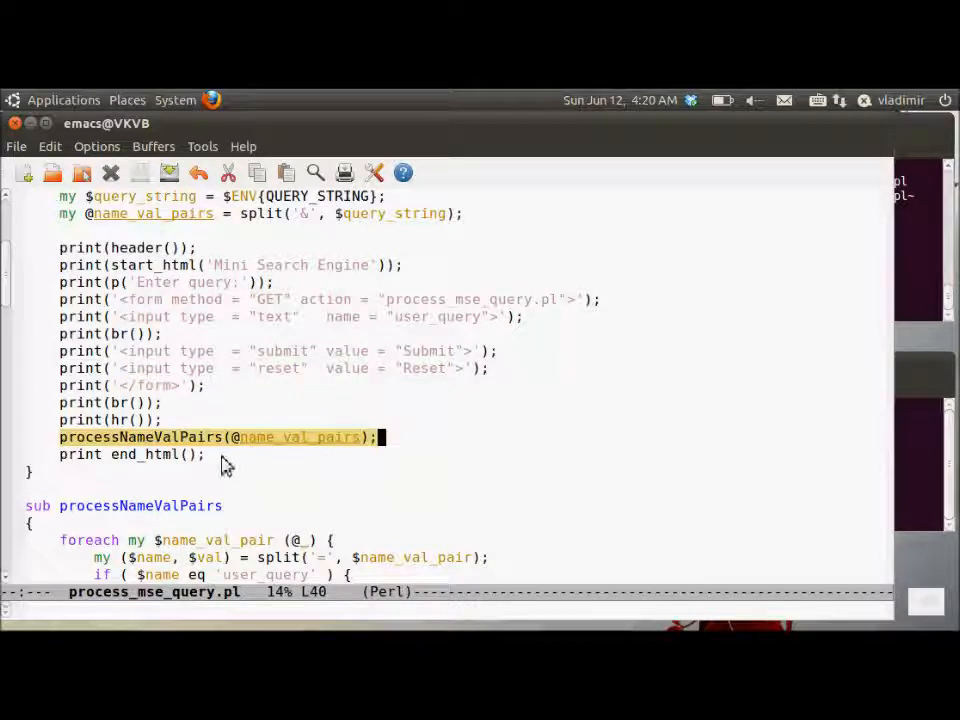
{"action": "scroll", "scroll_direction": "down", "scroll_amount": 3}
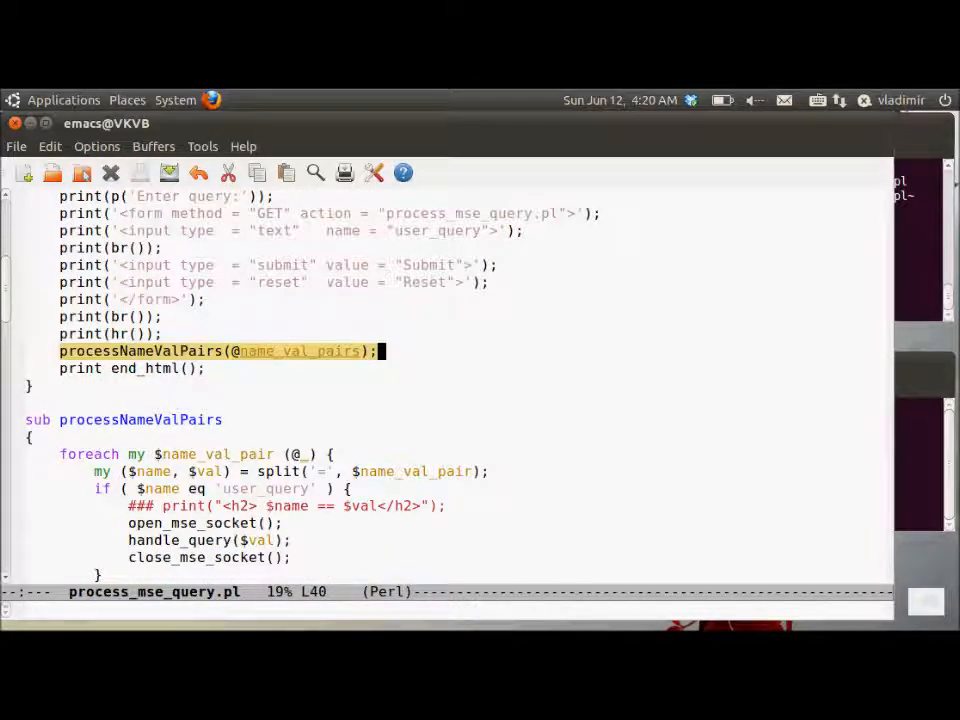
{"action": "scroll", "scroll_direction": "down", "scroll_amount": 3}
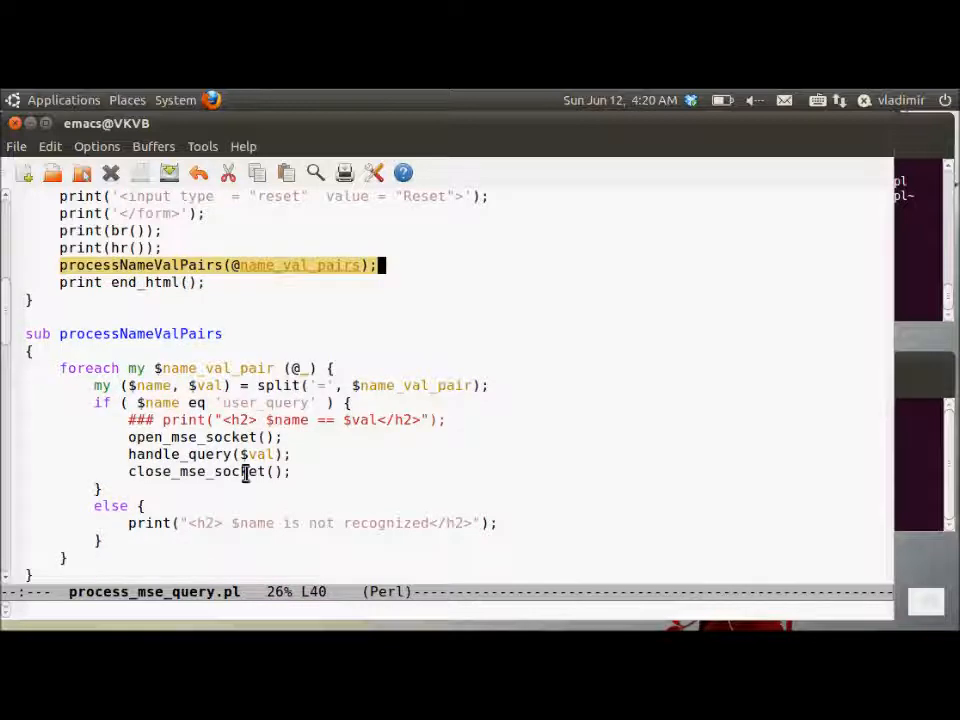
{"action": "scroll", "scroll_direction": "down", "scroll_amount": 3}
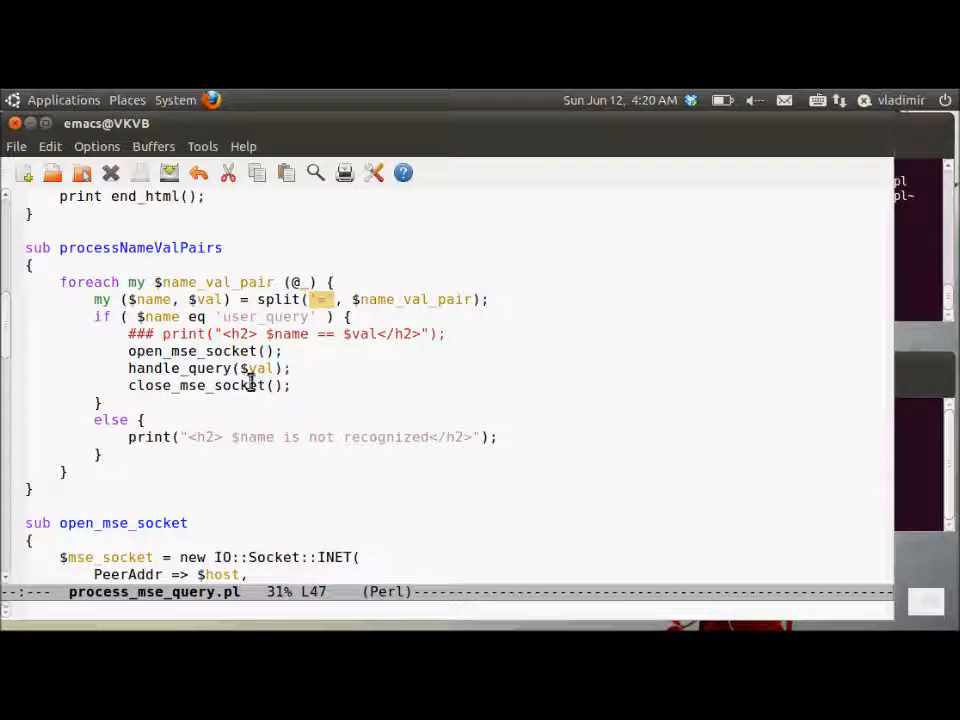
{"action": "left_click", "coordinate": [290, 350]}
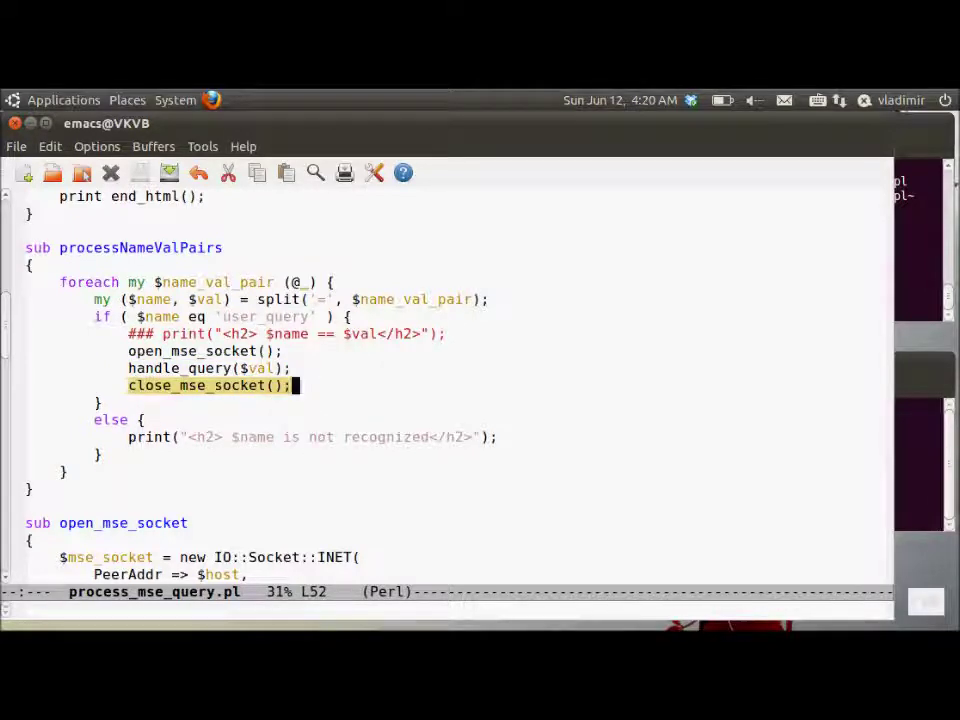
{"action": "mouse_move", "coordinate": [185, 468]}
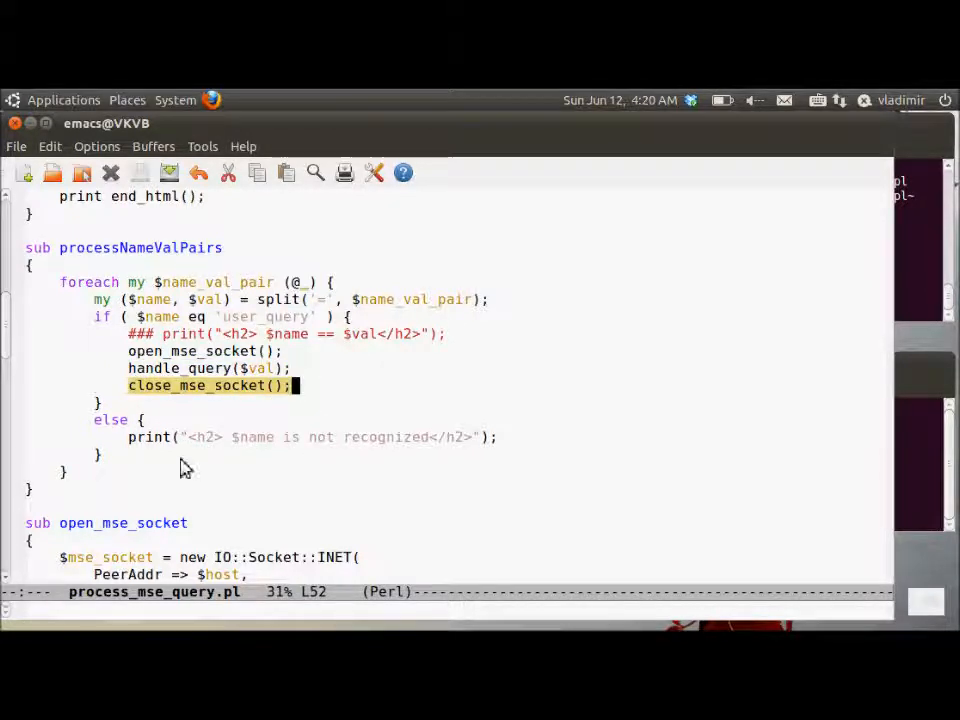
Step: Scroll past the socket and handle_query subroutines to process_query_str's substitution line and print_doc_list
{"action": "scroll", "scroll_direction": "down", "scroll_amount": 3}
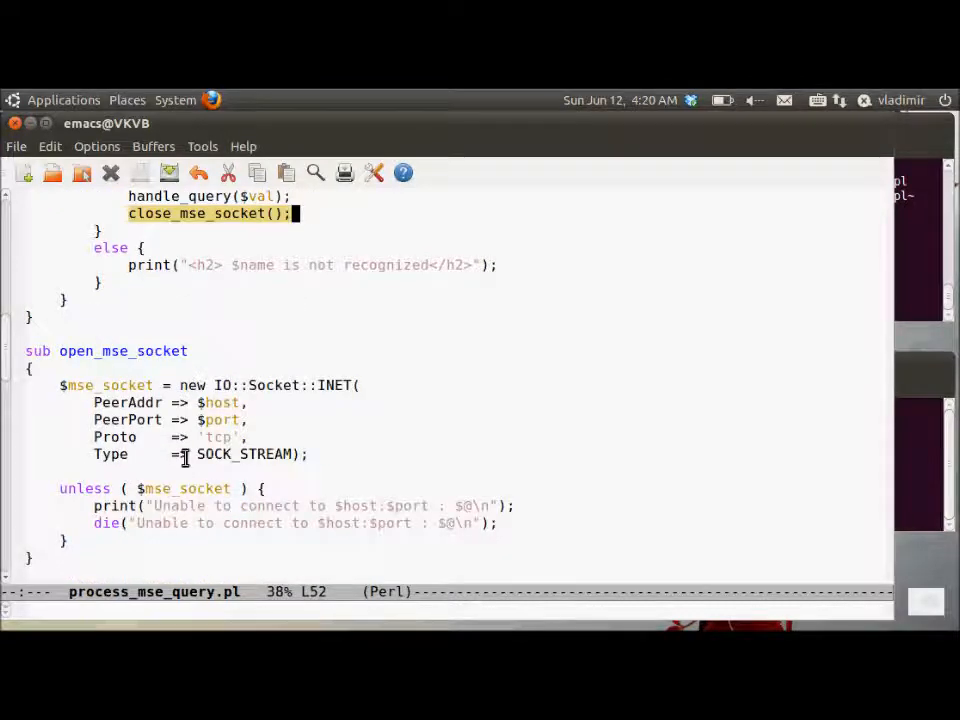
{"action": "scroll", "scroll_direction": "down", "scroll_amount": 3}
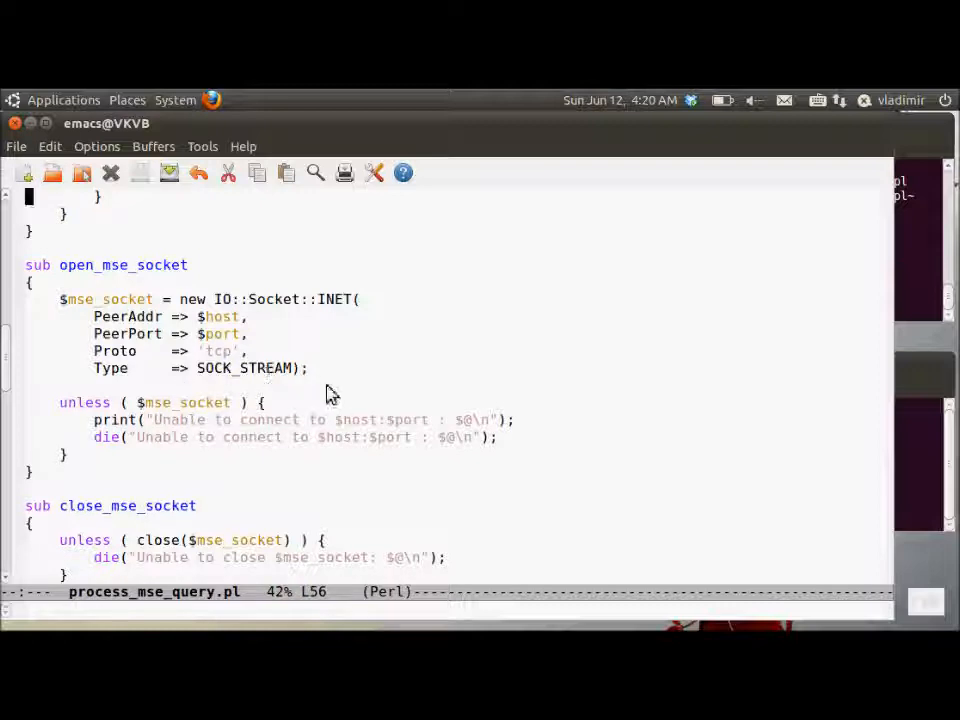
{"action": "mouse_move", "coordinate": [260, 449]}
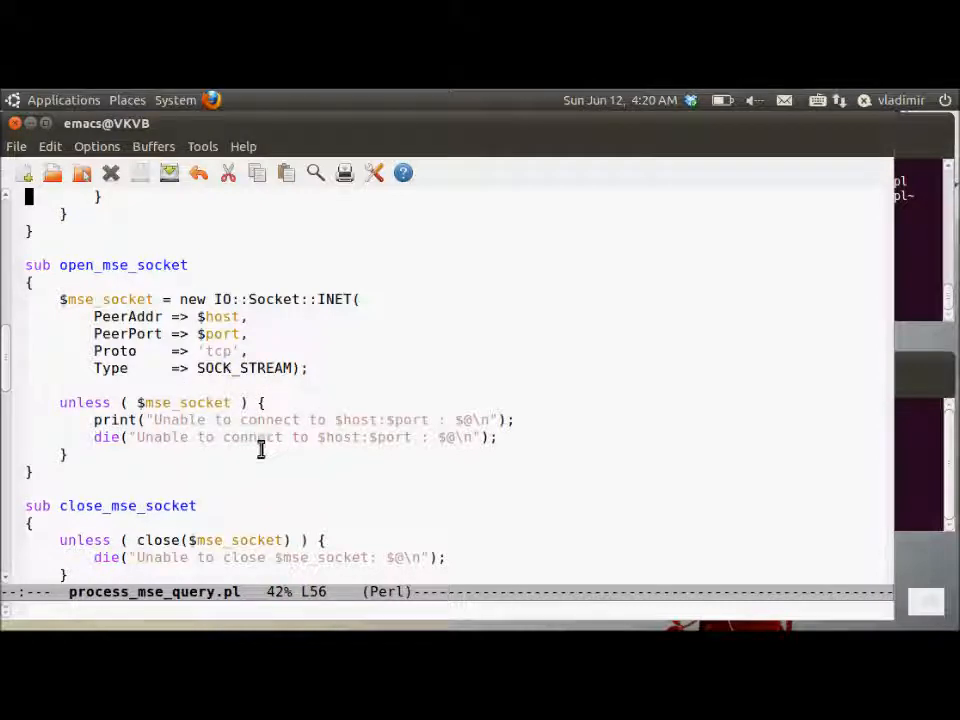
{"action": "scroll", "scroll_direction": "down", "scroll_amount": 3}
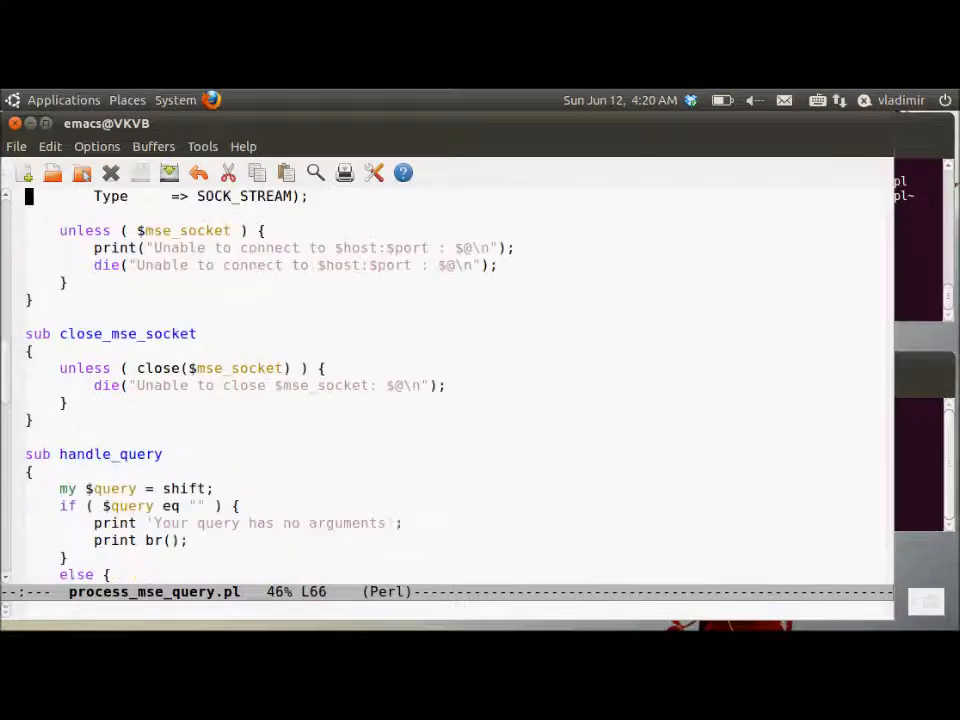
{"action": "scroll", "scroll_direction": "down", "scroll_amount": 3}
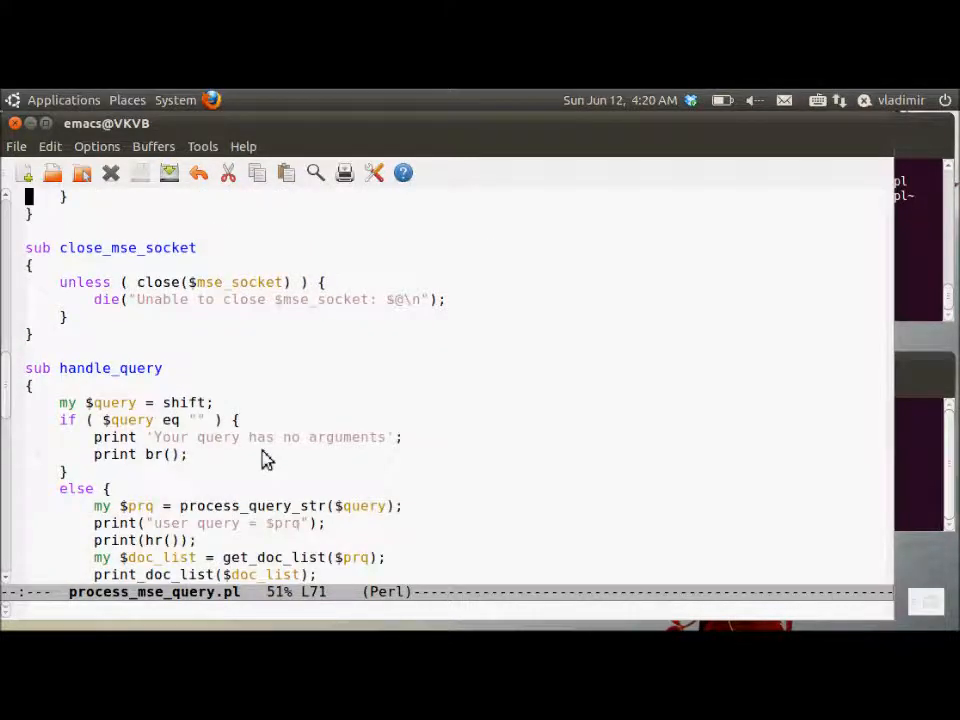
{"action": "scroll", "scroll_direction": "down", "scroll_amount": 3}
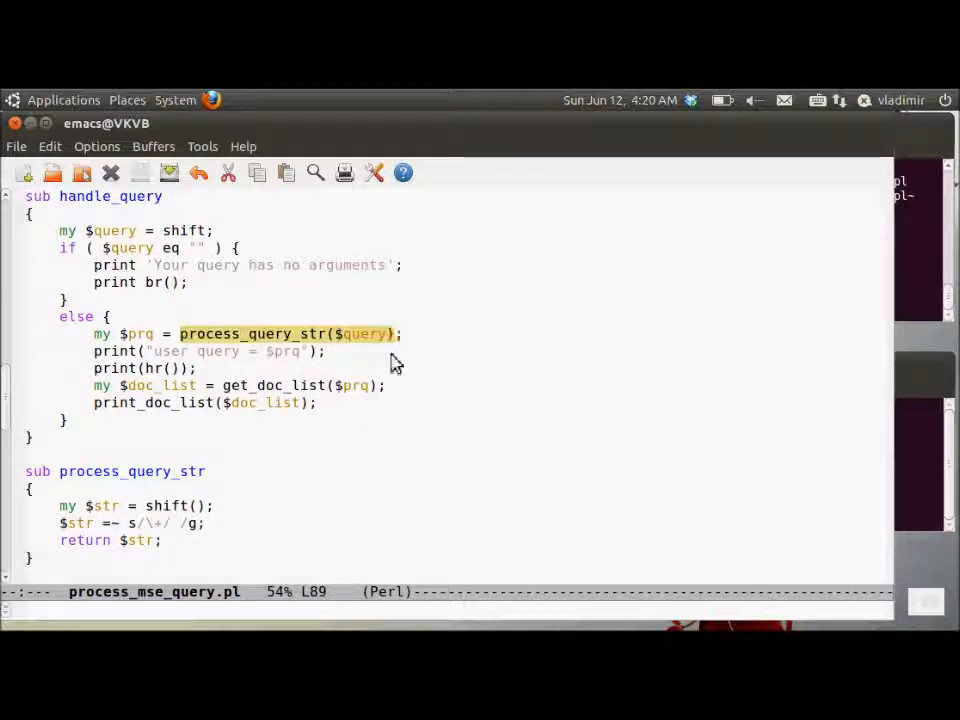
{"action": "mouse_move", "coordinate": [243, 453]}
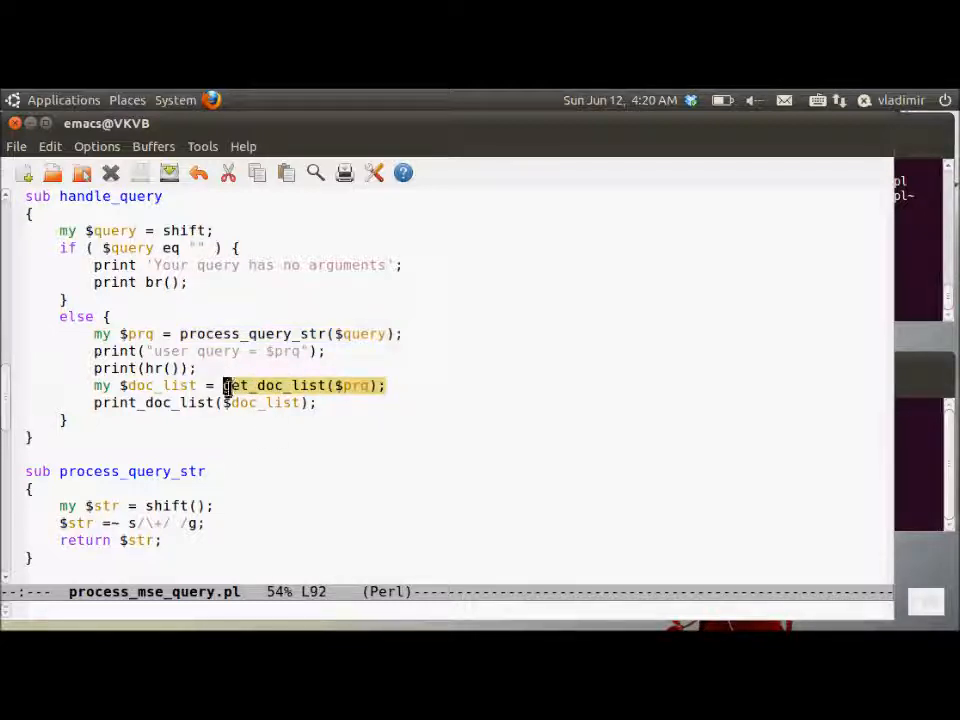
{"action": "mouse_move", "coordinate": [310, 446]}
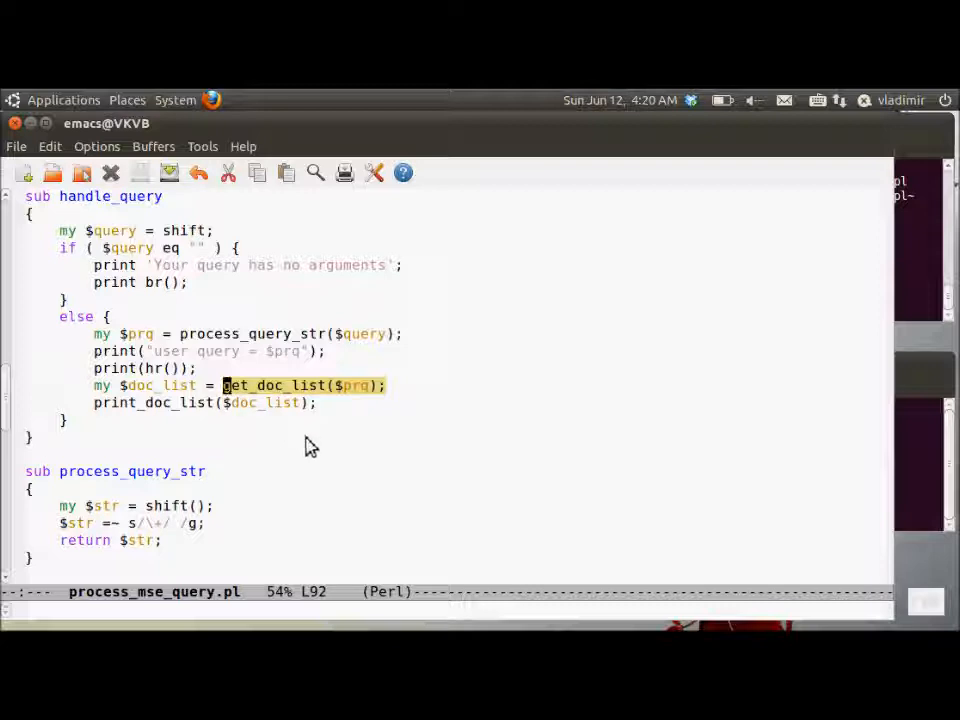
{"action": "mouse_move", "coordinate": [285, 452]}
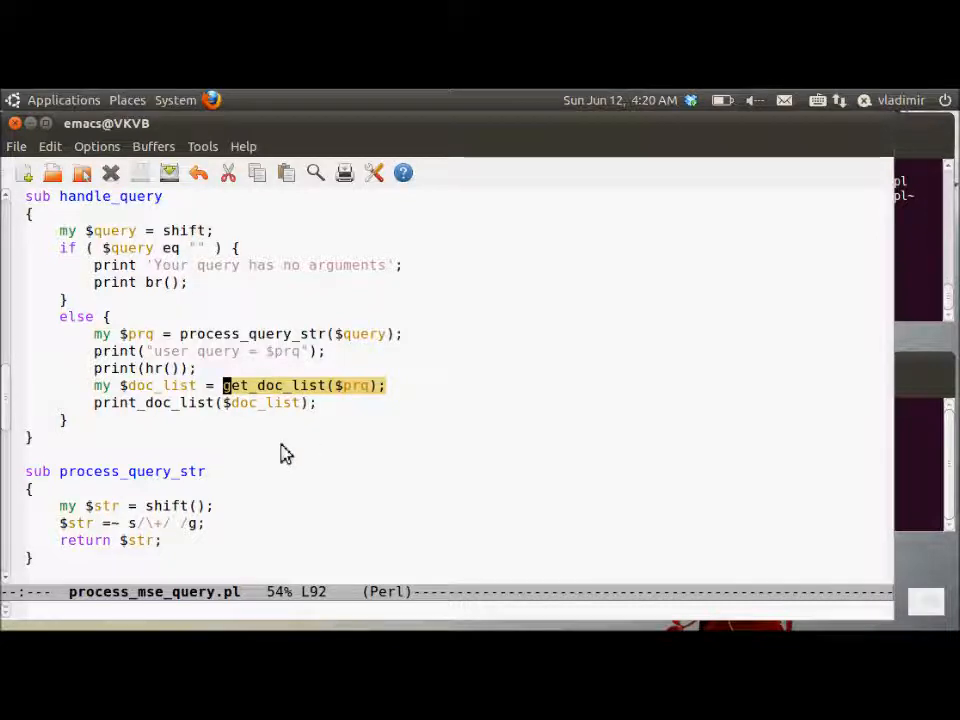
{"action": "scroll", "scroll_direction": "down", "scroll_amount": 3}
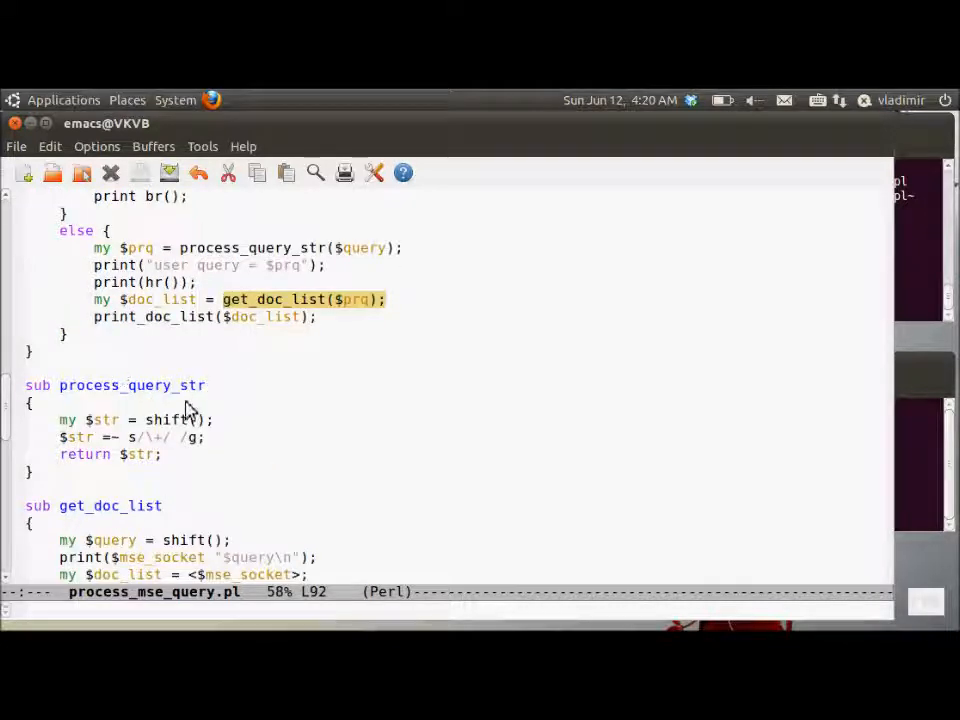
{"action": "key", "text": "Down"}
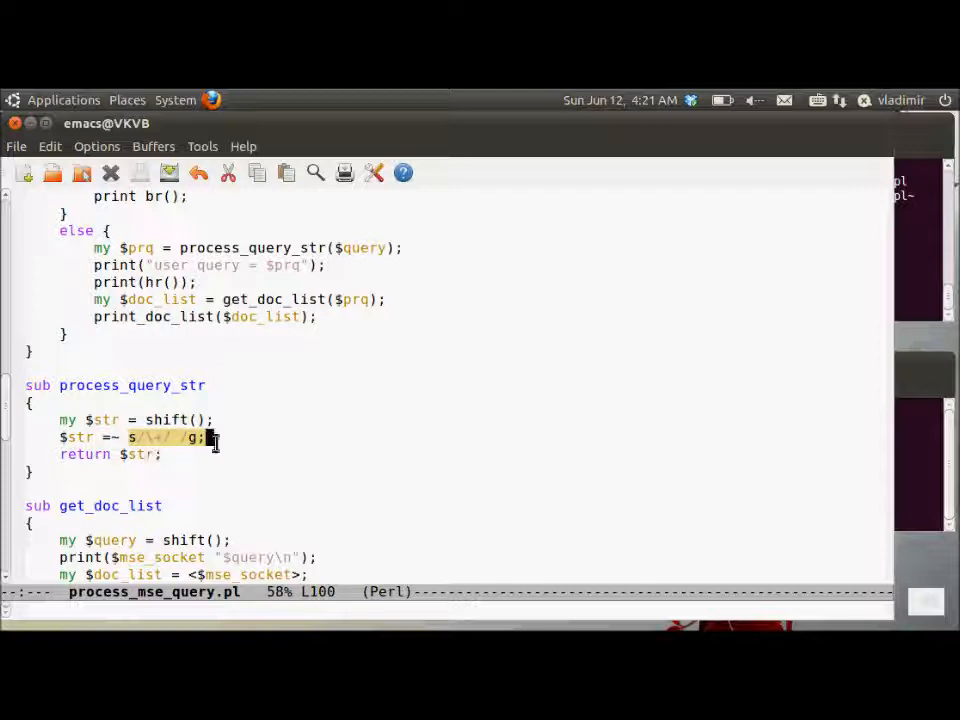
{"action": "scroll", "scroll_direction": "down", "scroll_amount": 3}
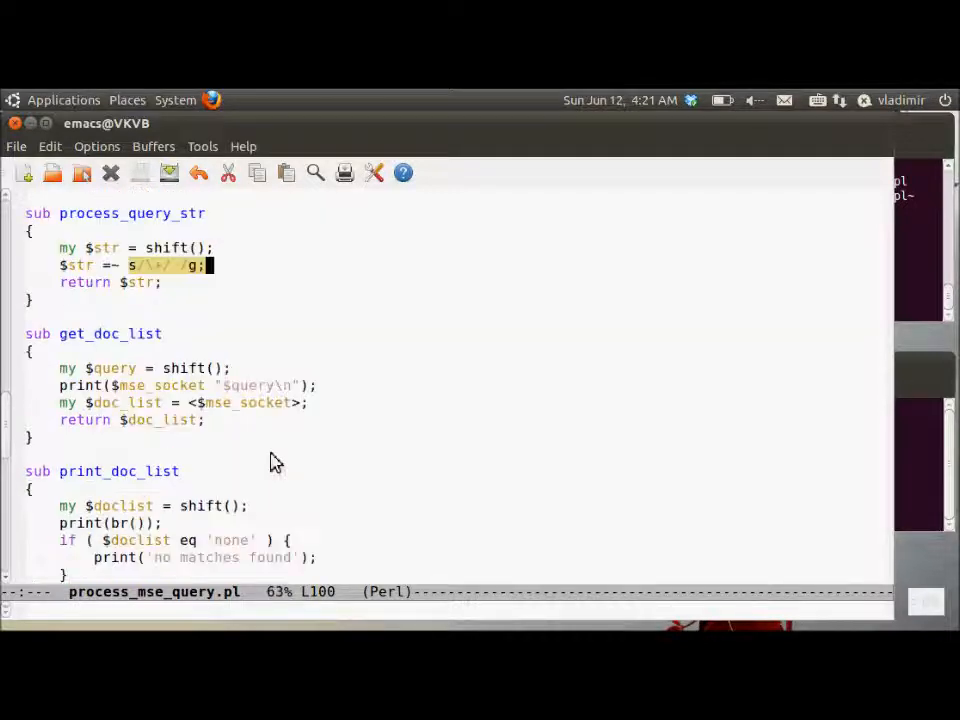
{"action": "mouse_move", "coordinate": [150, 415]}
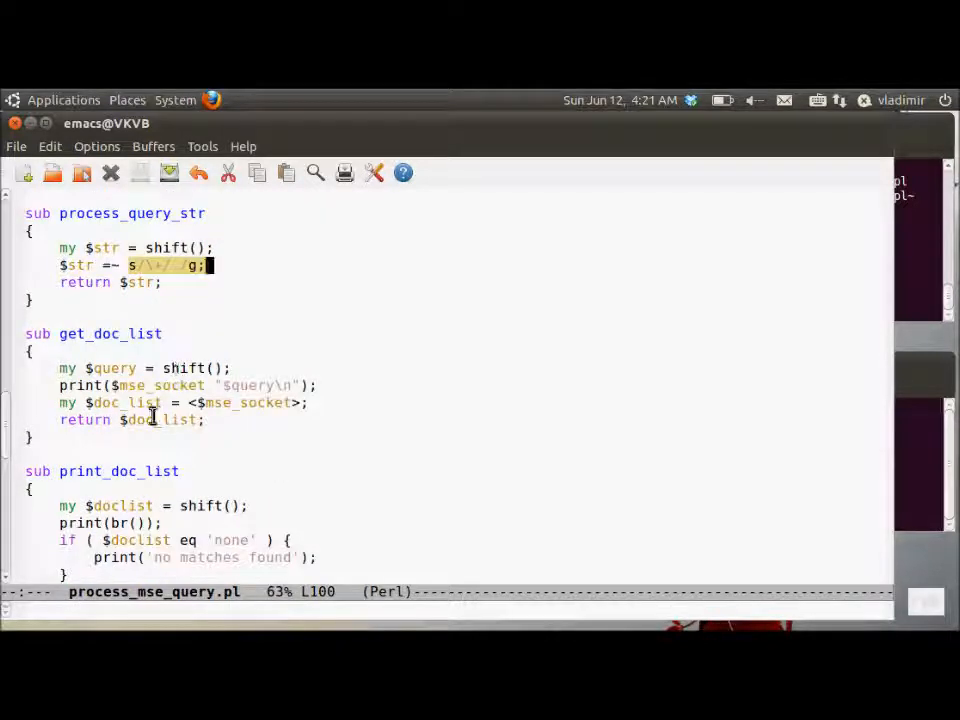
{"action": "left_click", "coordinate": [313, 385]}
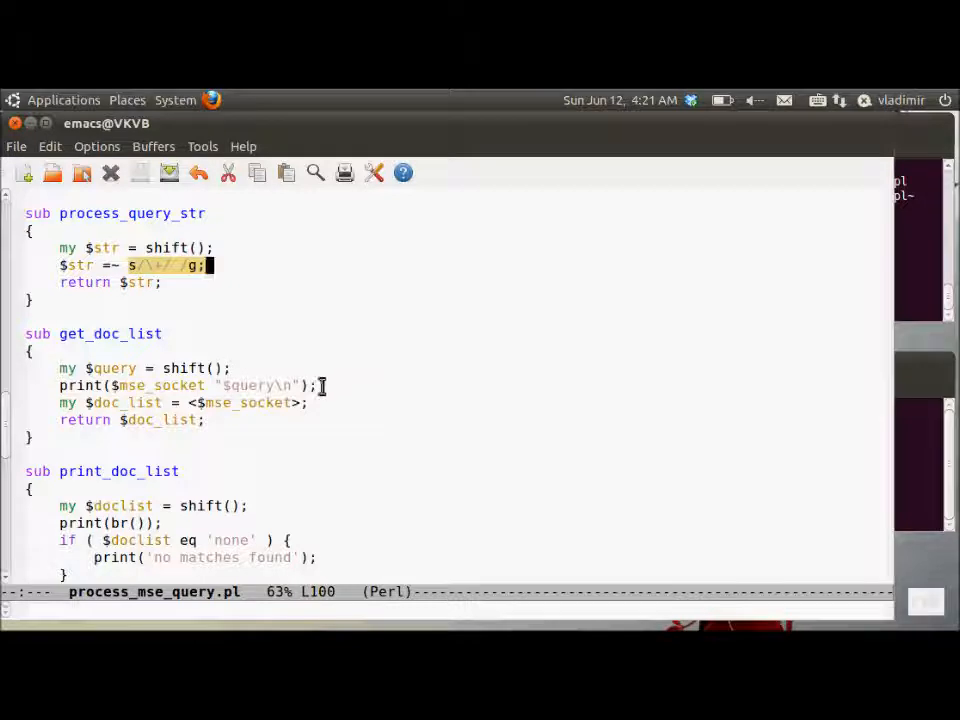
{"action": "left_click", "coordinate": [60, 385]}
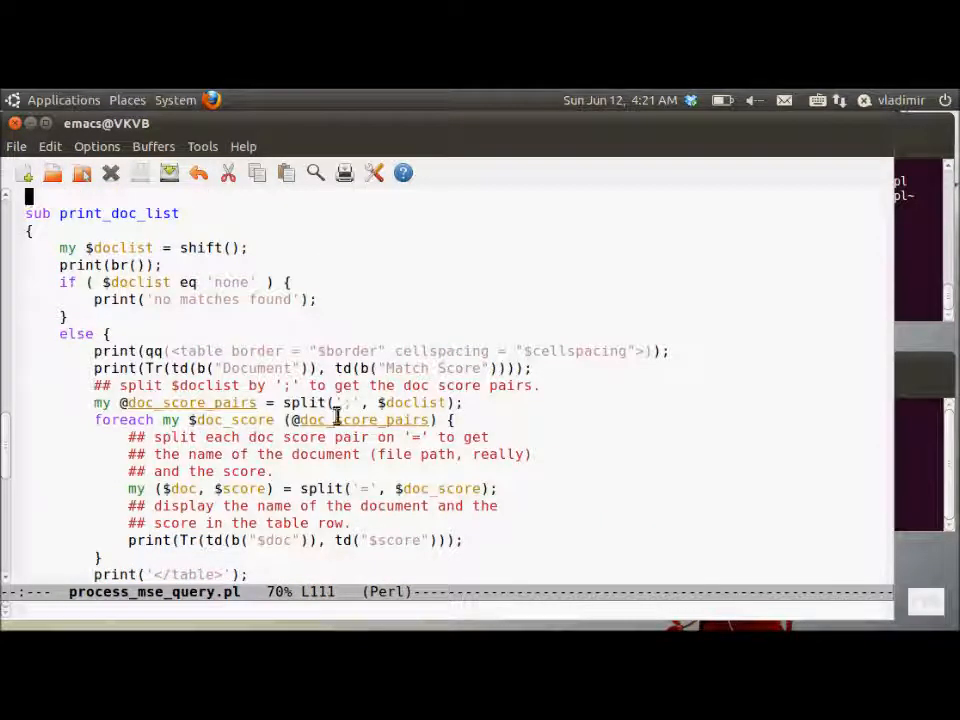
{"action": "mouse_move", "coordinate": [510, 535]}
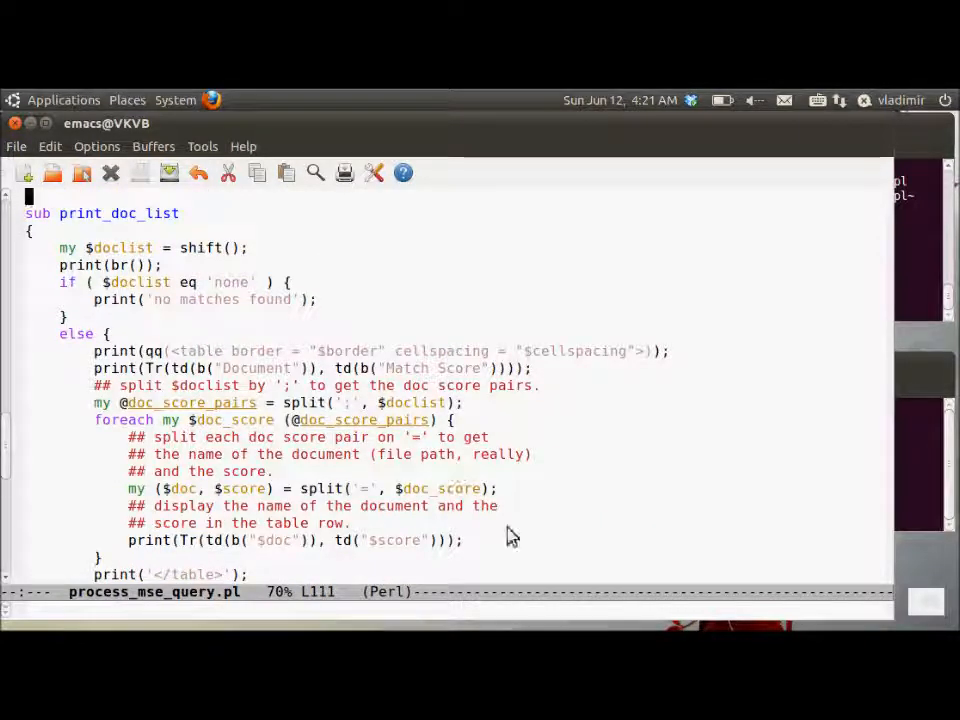
{"action": "mouse_move", "coordinate": [248, 295]}
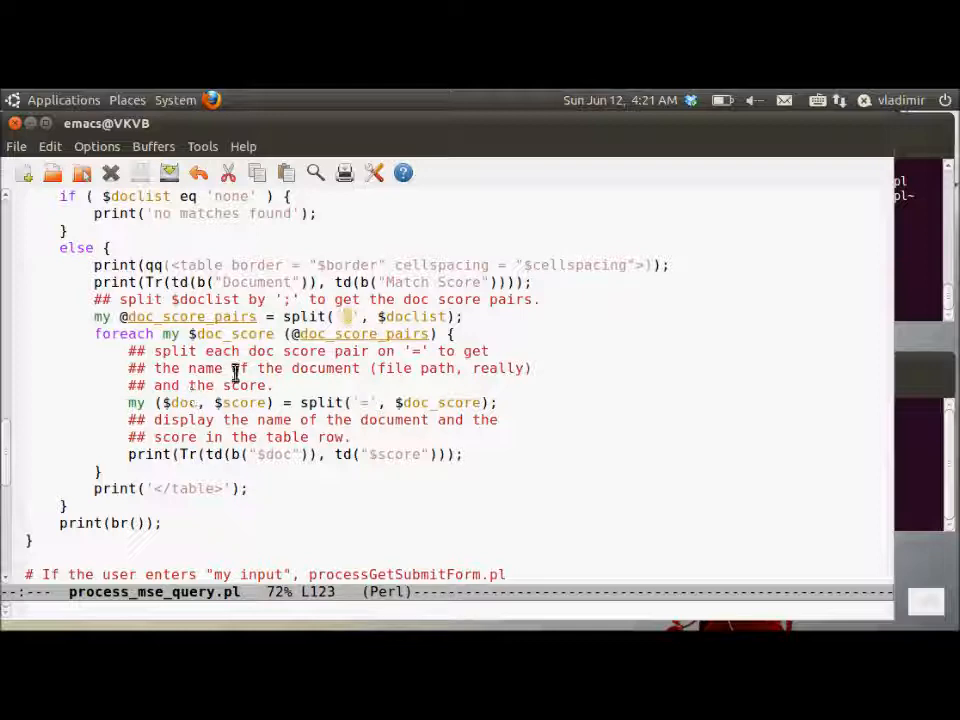
{"action": "mouse_move", "coordinate": [203, 334]}
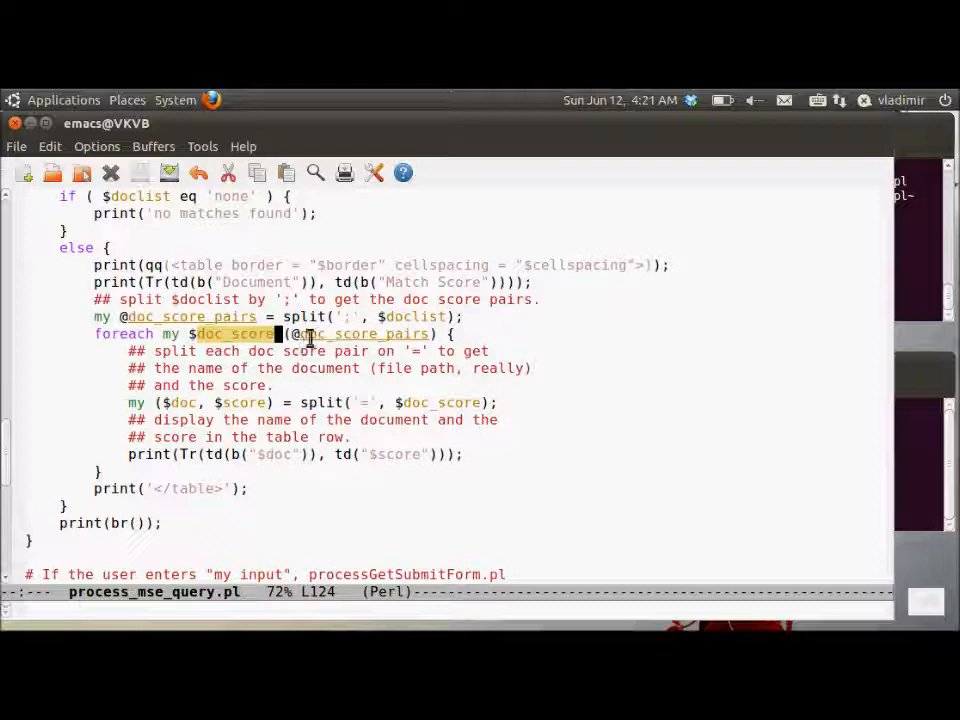
Step: Mark the line splitting each doc-score pair, then scroll to the final process_mse_query() call
{"action": "left_click", "coordinate": [365, 333]}
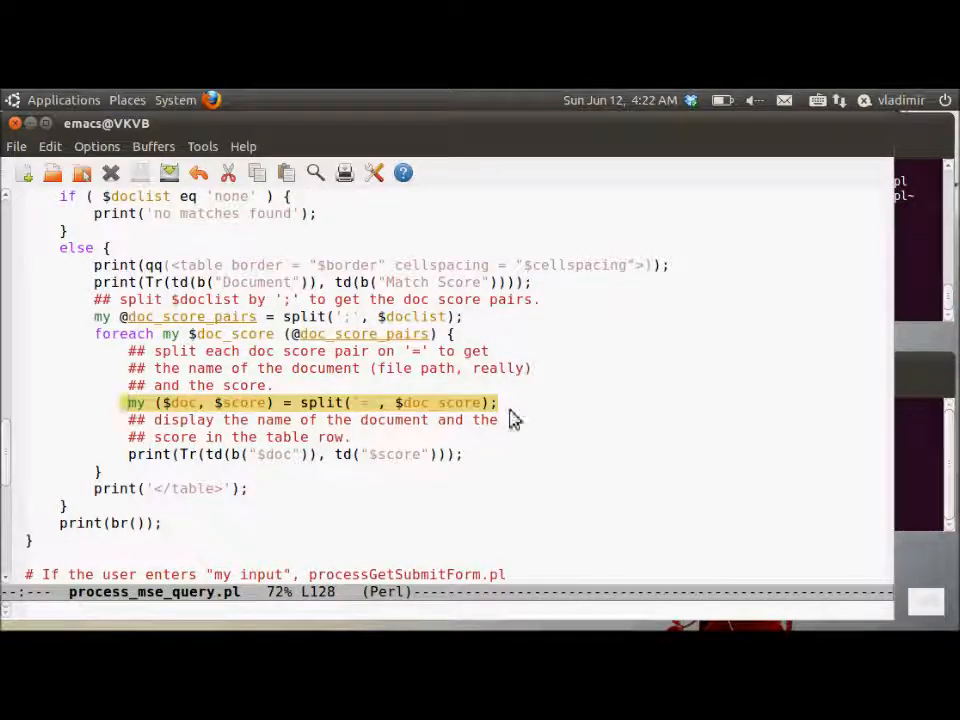
{"action": "mouse_move", "coordinate": [520, 457]}
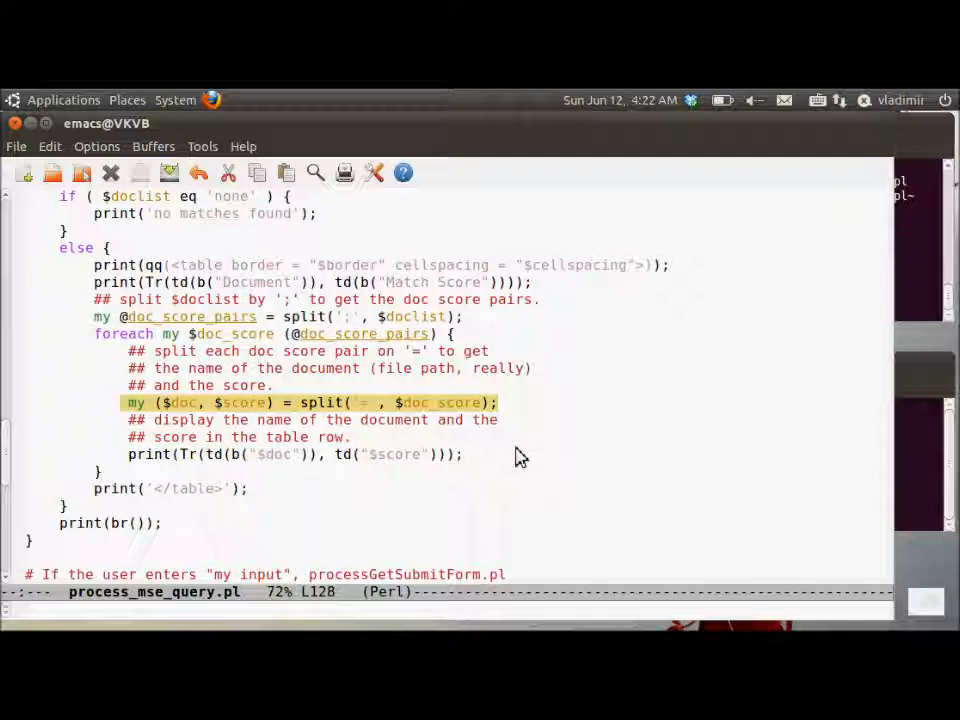
{"action": "mouse_move", "coordinate": [503, 461]}
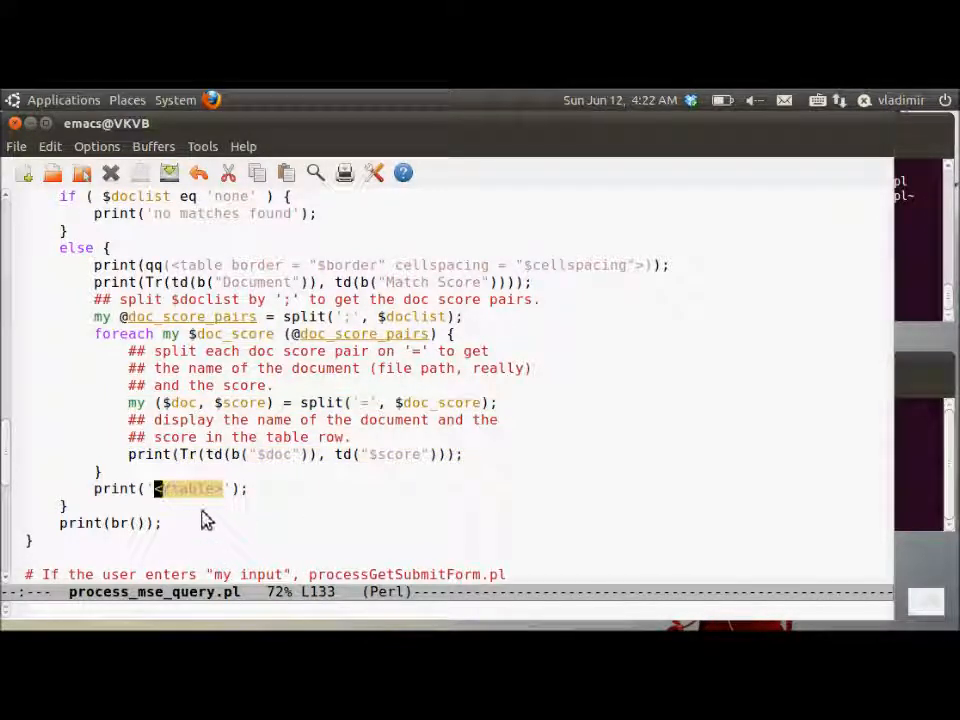
{"action": "scroll", "scroll_direction": "down", "scroll_amount": 3}
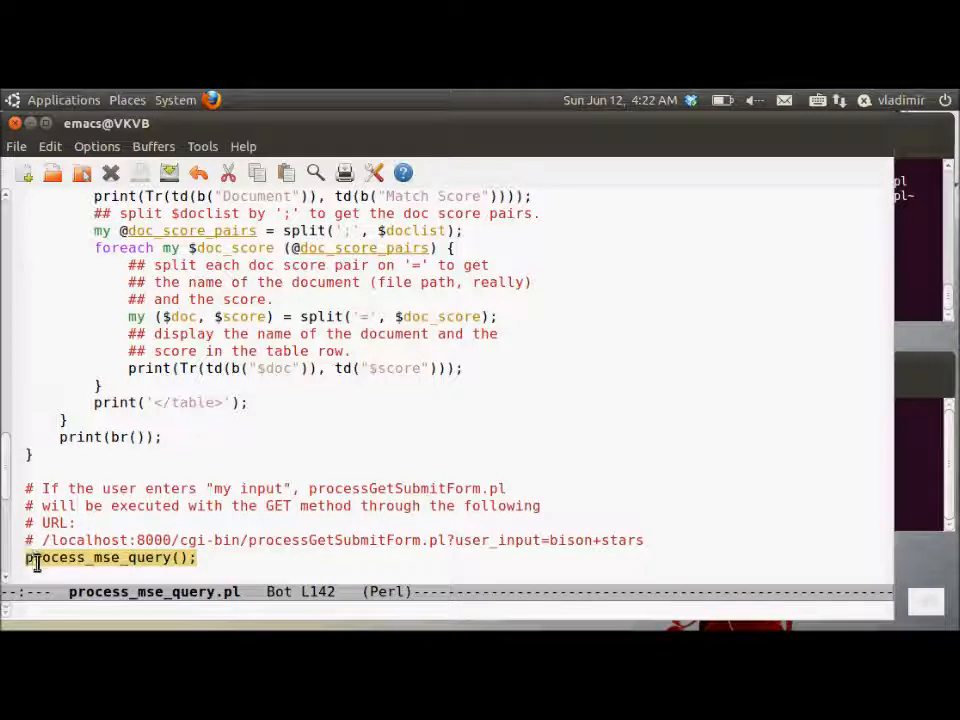
{"action": "mouse_move", "coordinate": [420, 438]}
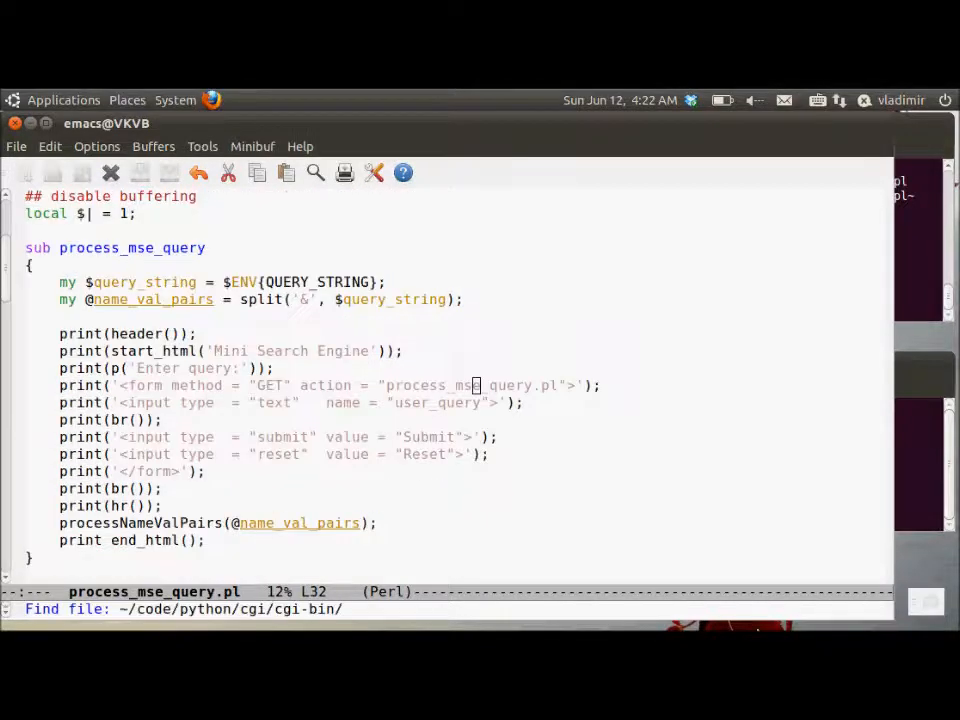
Step: Open start_py_mse_srvr.py, mark the line after its imports, then open py_mse_srvr.py
{"action": "type", "text": "start"}
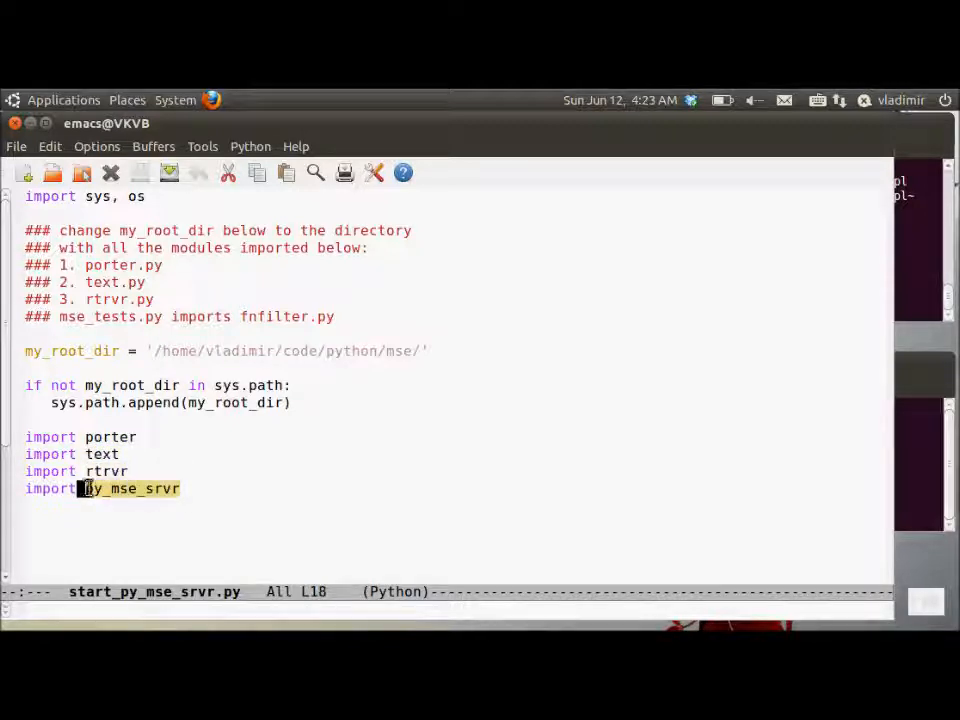
{"action": "left_click", "coordinate": [288, 513]}
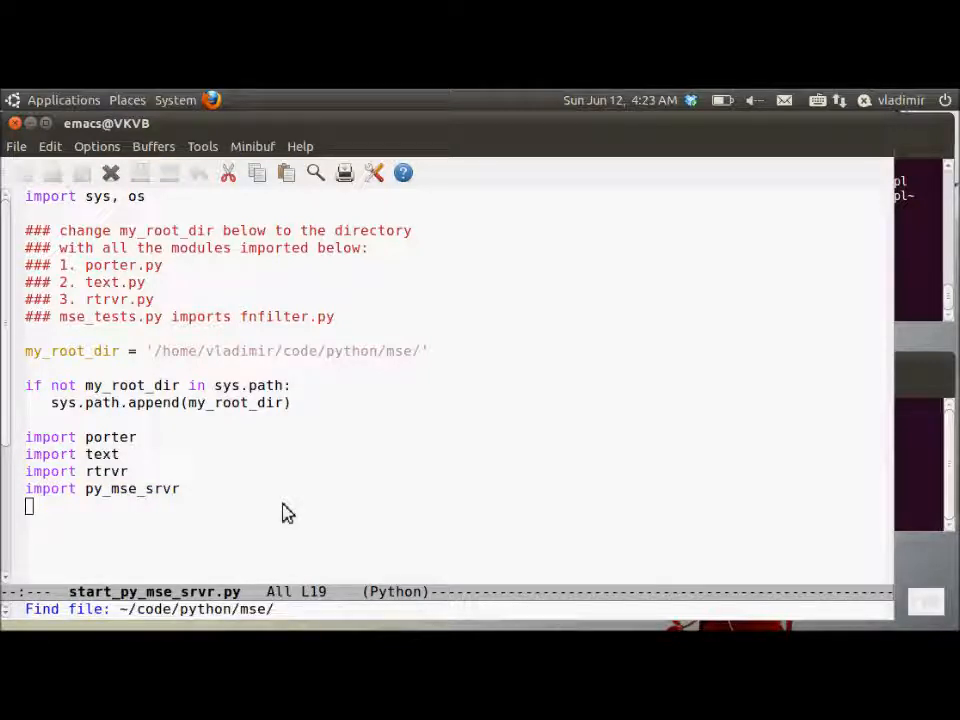
{"action": "type", "text": "py_mse_srvr"}
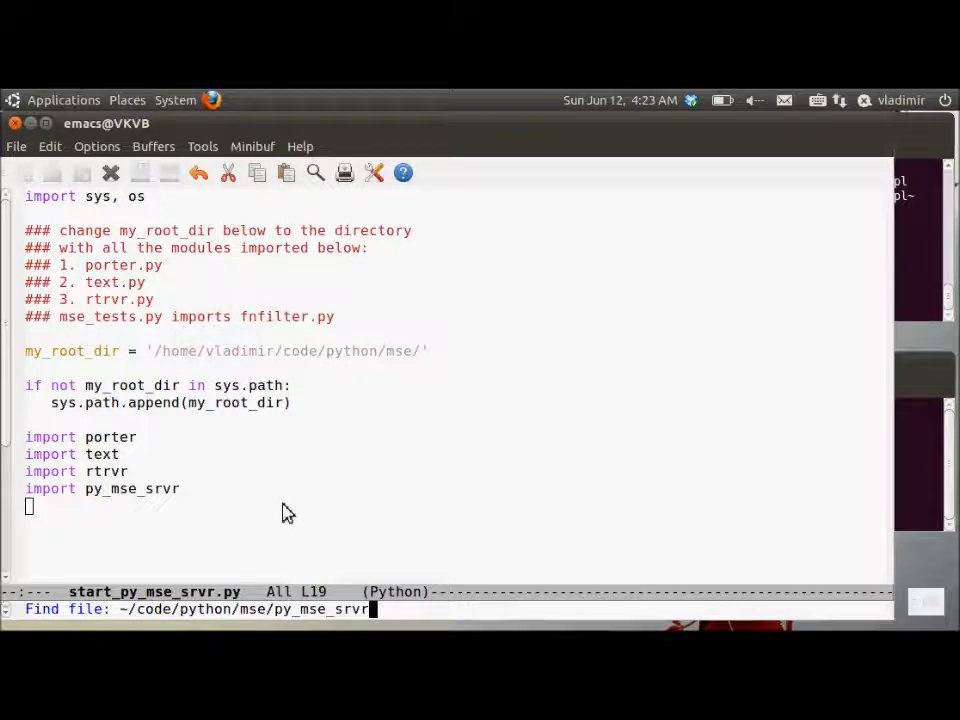
{"action": "key", "text": "Tab"}
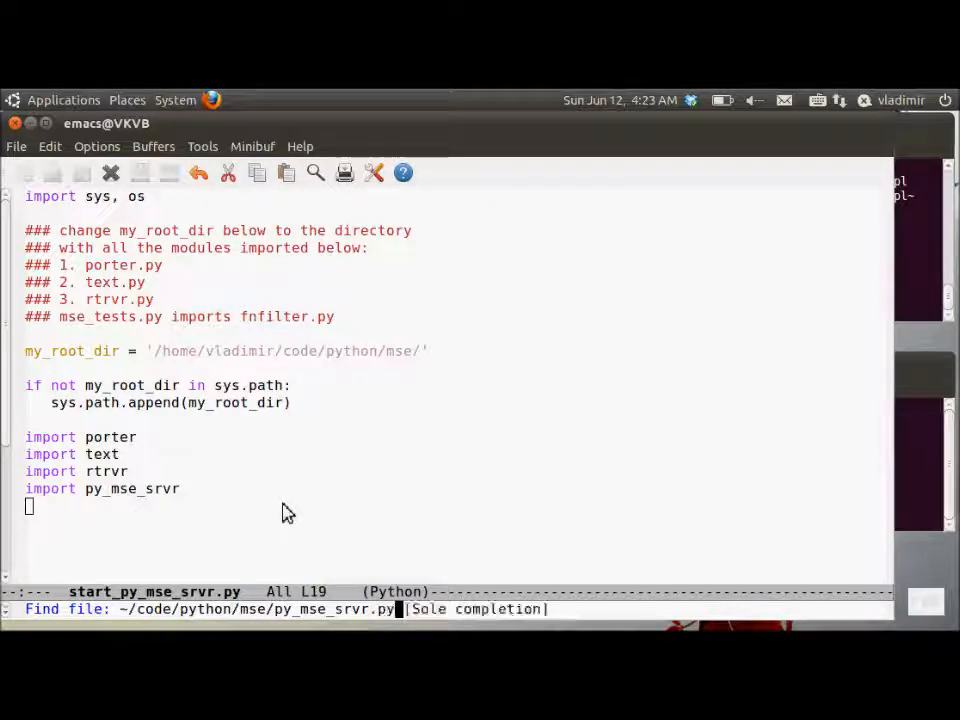
{"action": "key", "text": "Return"}
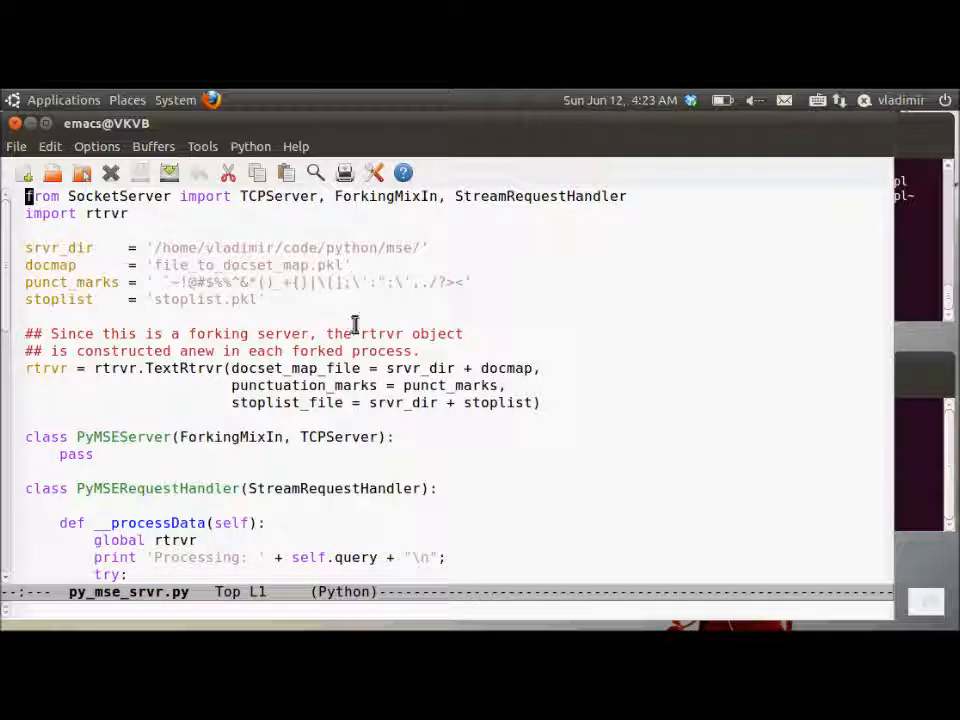
{"action": "double_click", "coordinate": [385, 196]}
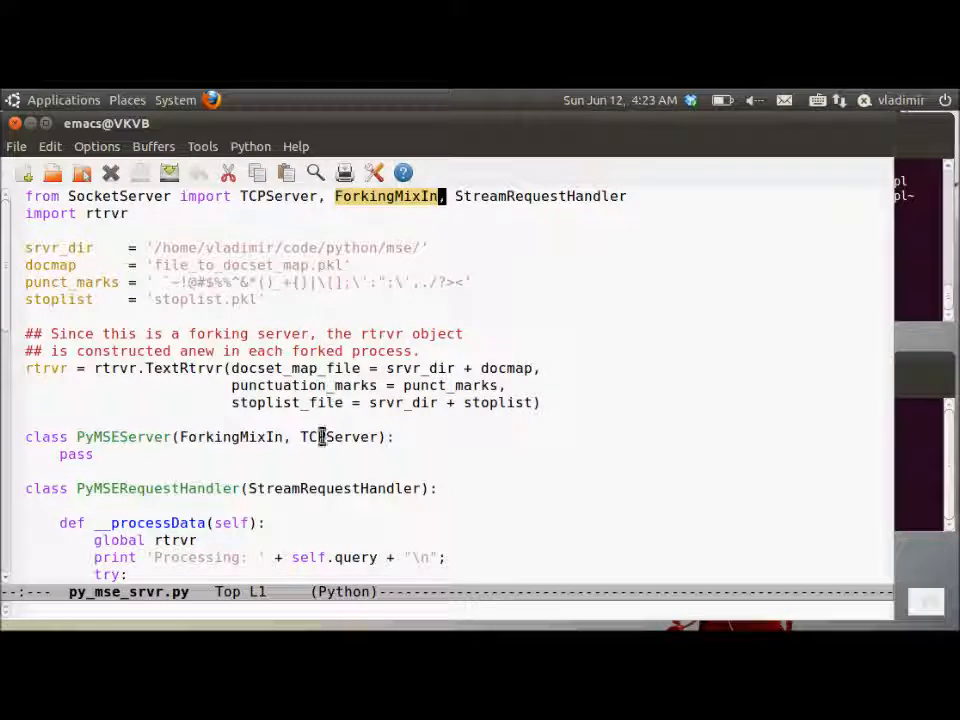
{"action": "mouse_move", "coordinate": [223, 420]}
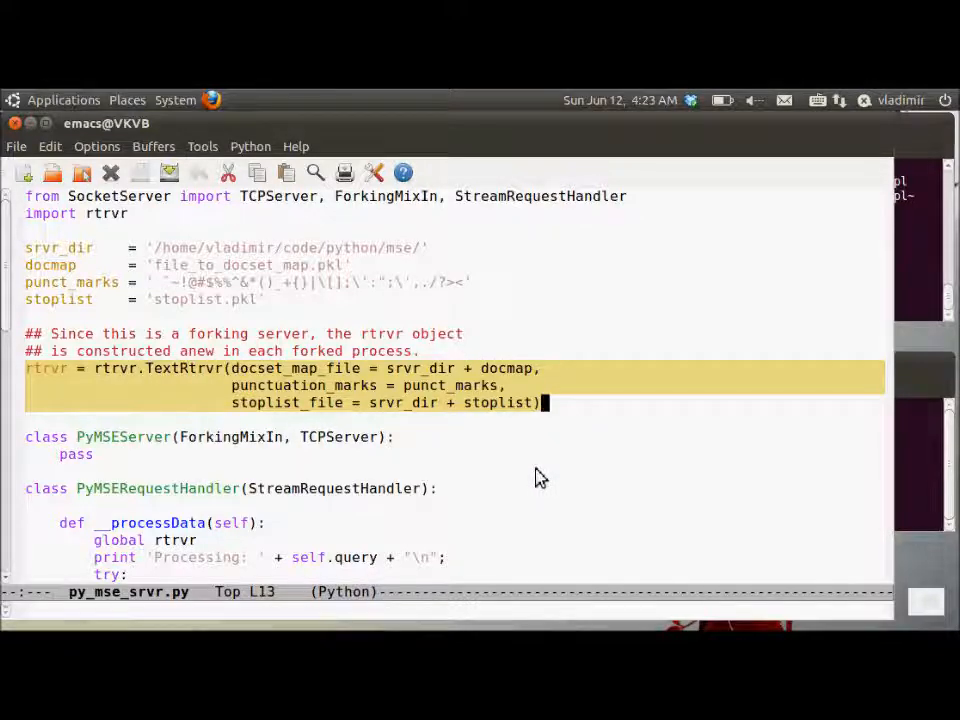
{"action": "scroll", "scroll_direction": "down", "scroll_amount": 3}
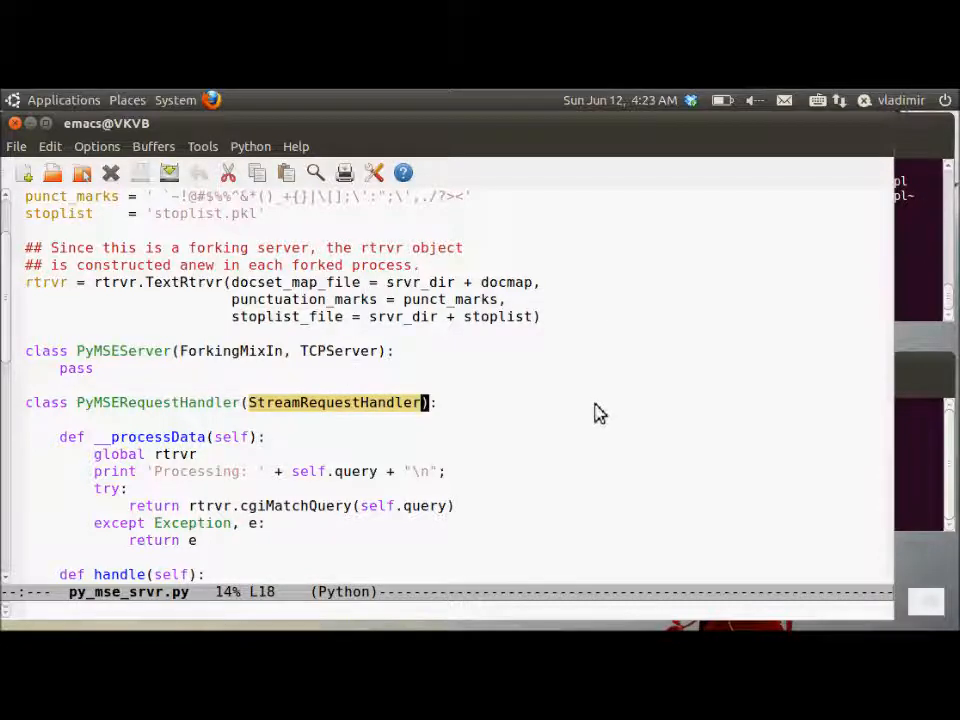
{"action": "scroll", "scroll_direction": "down", "scroll_amount": 3}
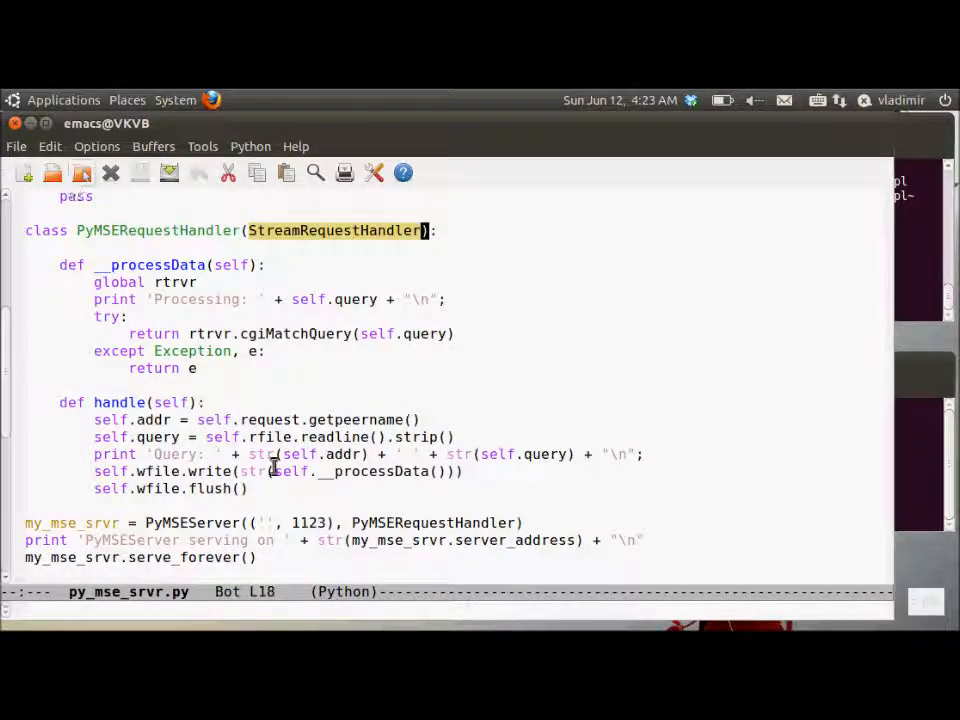
{"action": "mouse_move", "coordinate": [525, 462]}
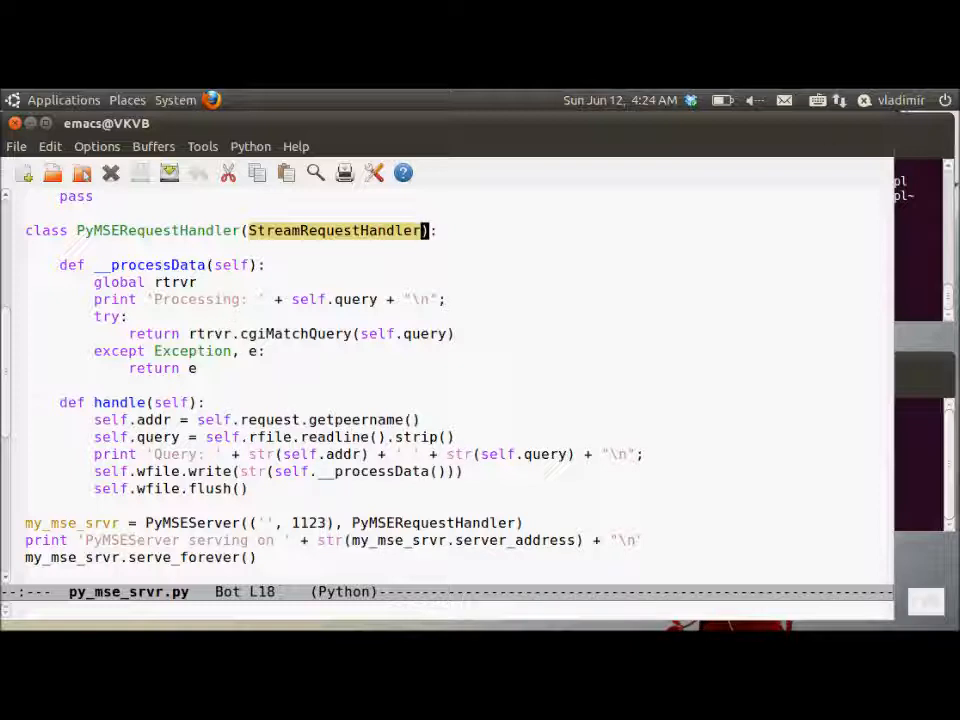
Step: Highlight the __processData and cgiMatchQuery calls, PyMSEServer creation and serve_forever lines
{"action": "left_click", "coordinate": [327, 471]}
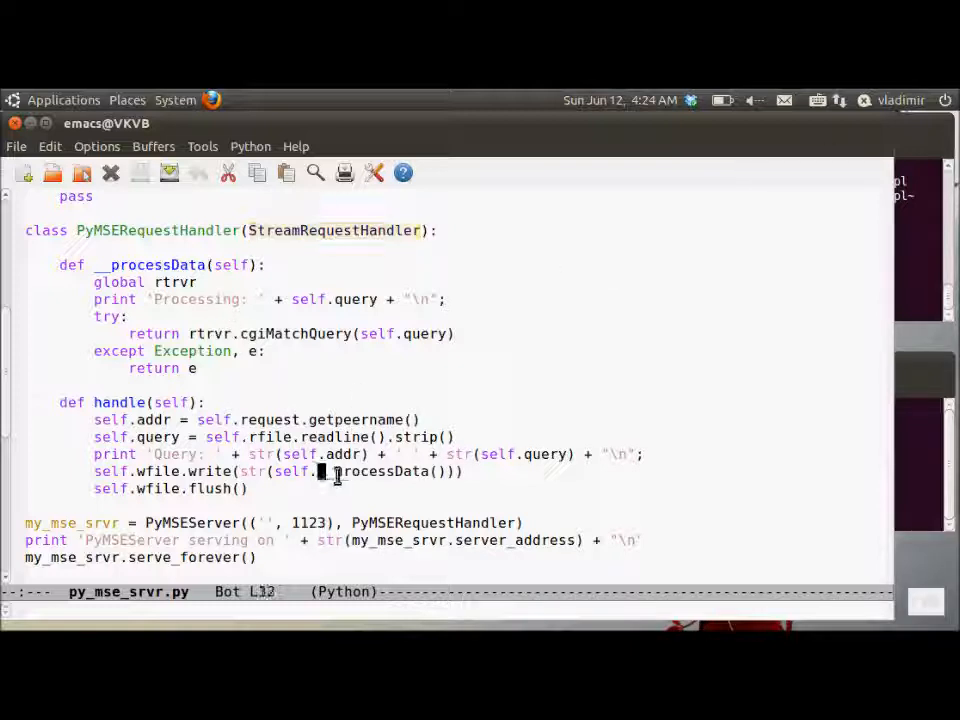
{"action": "double_click", "coordinate": [385, 471]}
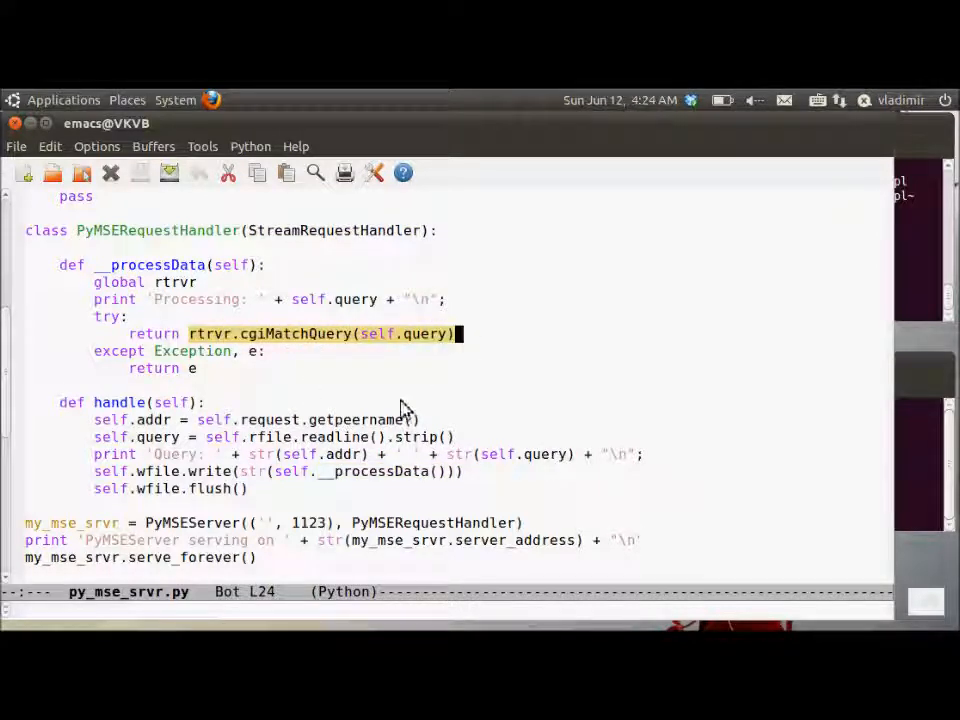
{"action": "mouse_move", "coordinate": [325, 505]}
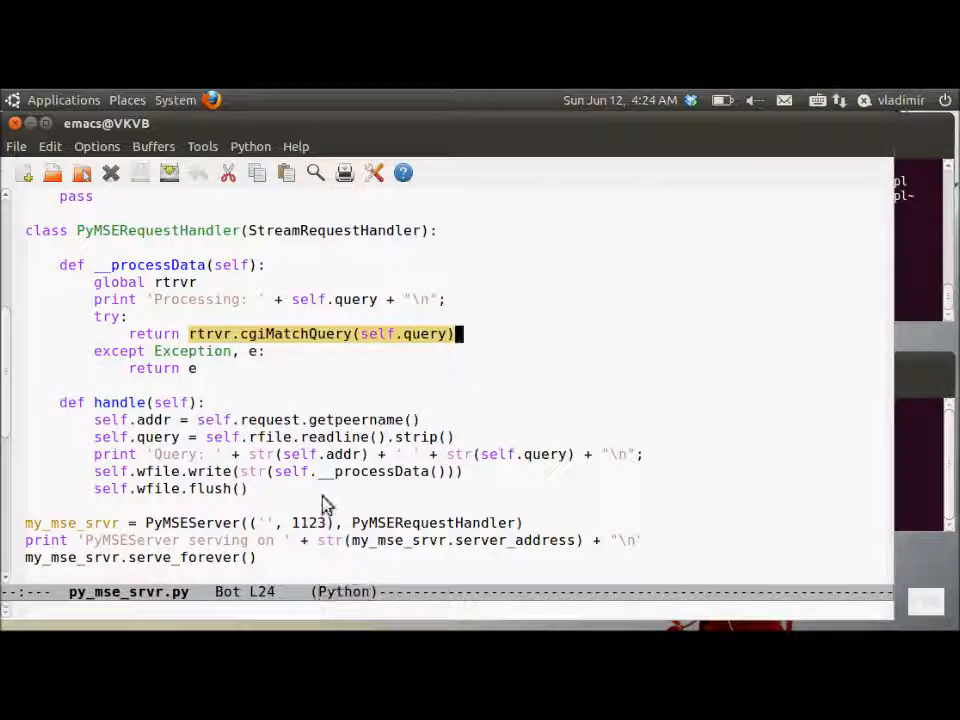
{"action": "left_click", "coordinate": [522, 522]}
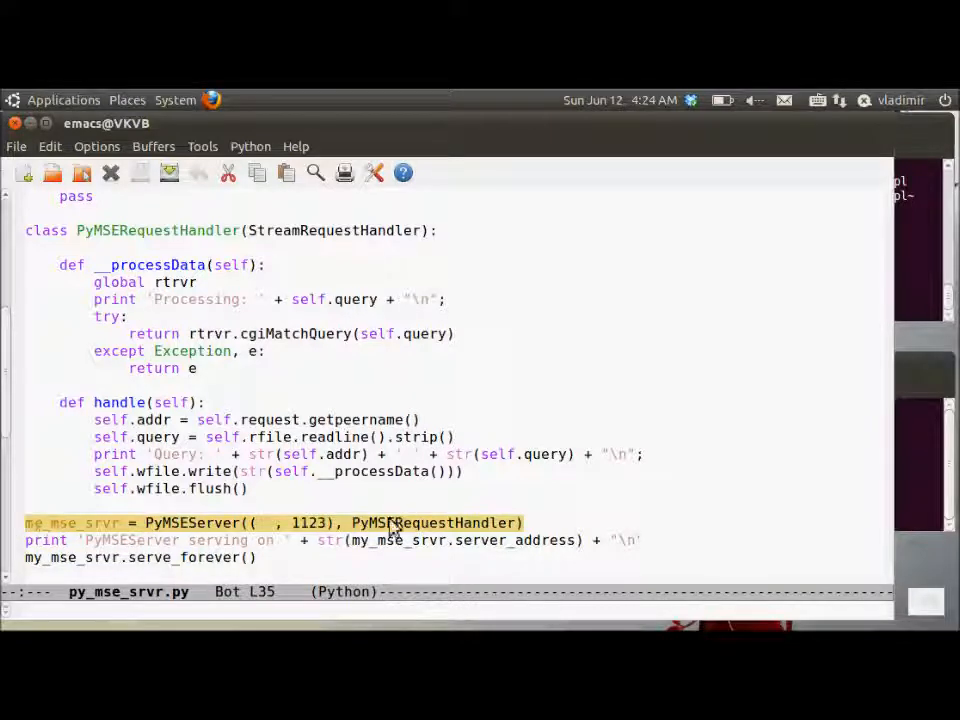
{"action": "left_click", "coordinate": [262, 557]}
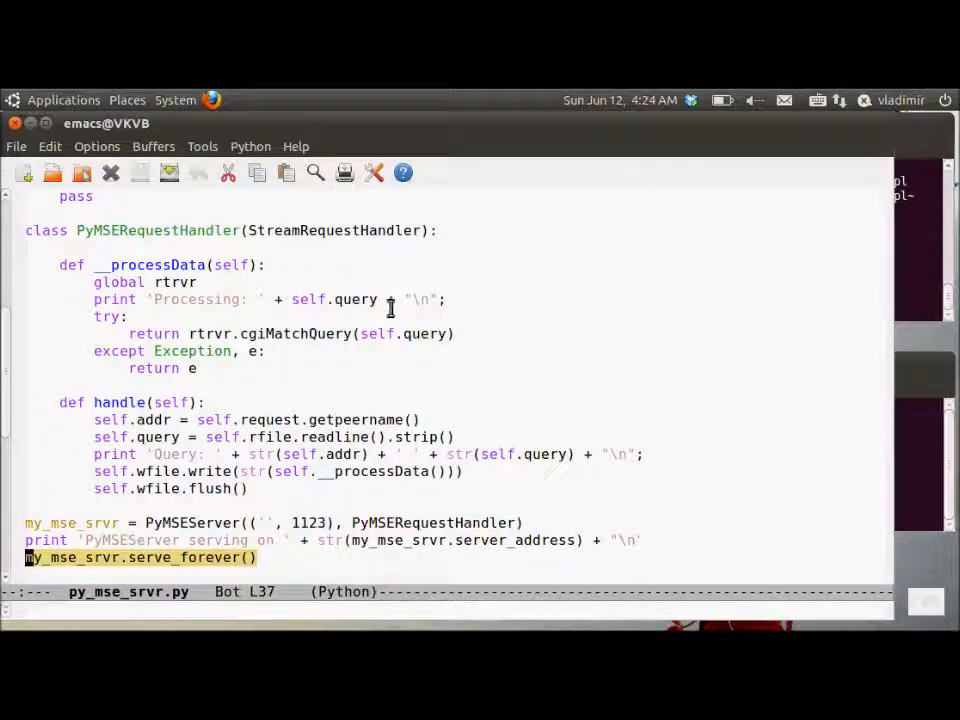
{"action": "left_click", "coordinate": [389, 299]}
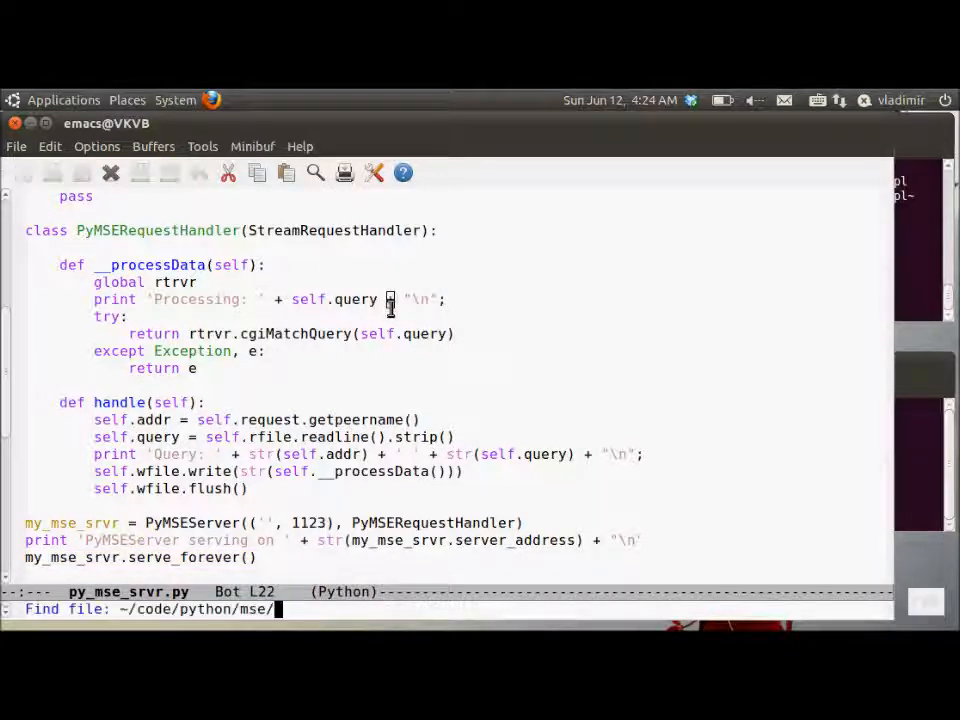
Step: Open rtrvr.py and scroll down to its closing cgiMatchQuery method
{"action": "key", "text": "Return"}
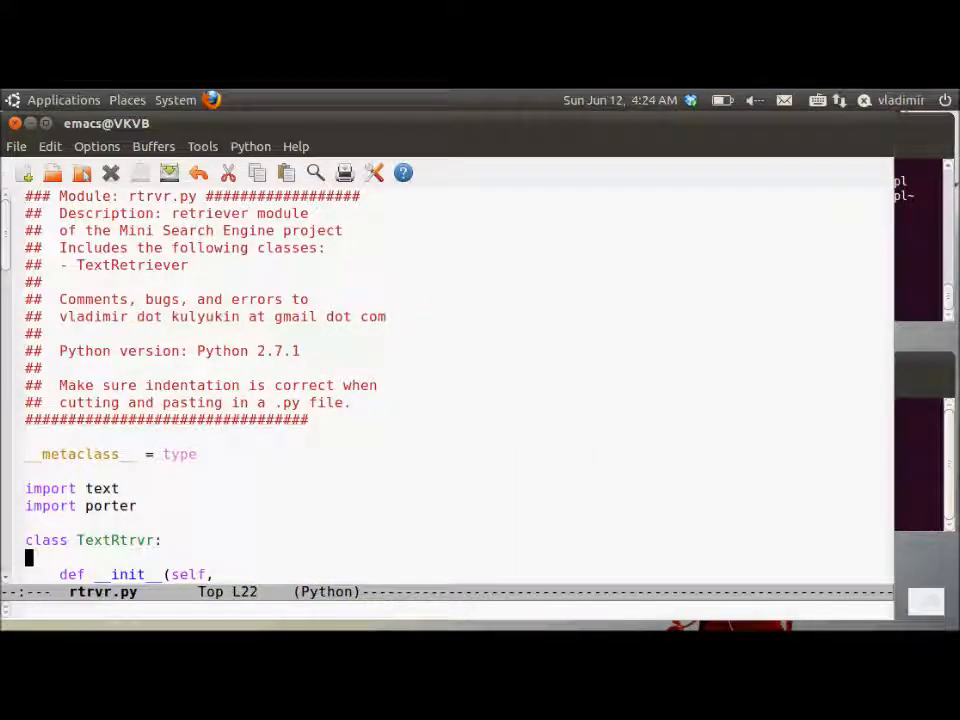
{"action": "scroll", "scroll_direction": "down", "scroll_amount": 3}
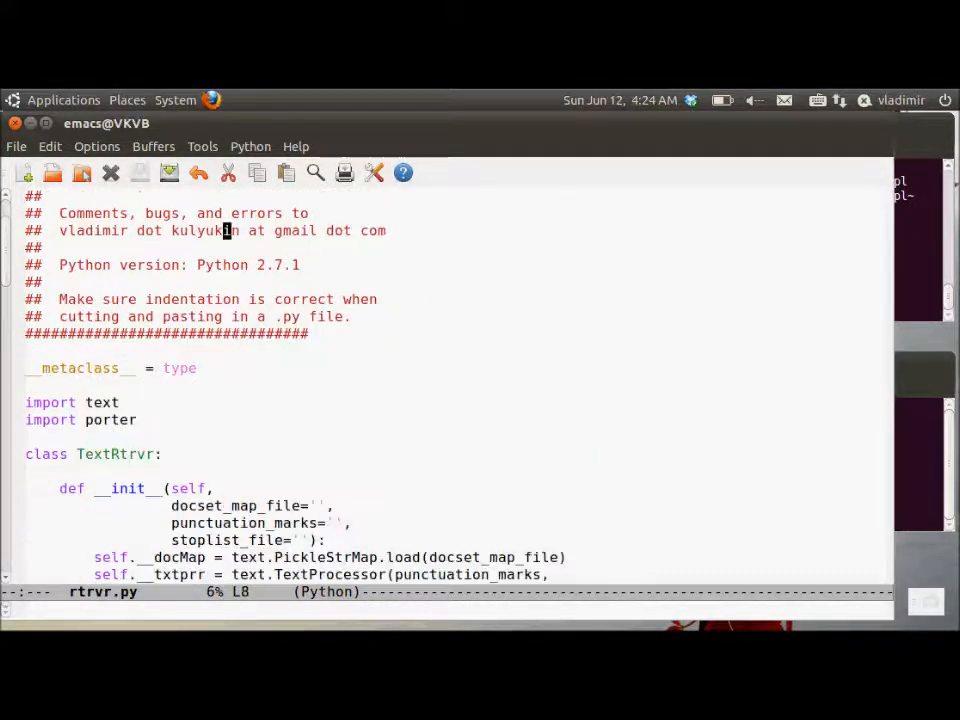
{"action": "scroll", "scroll_direction": "down", "scroll_amount": 3}
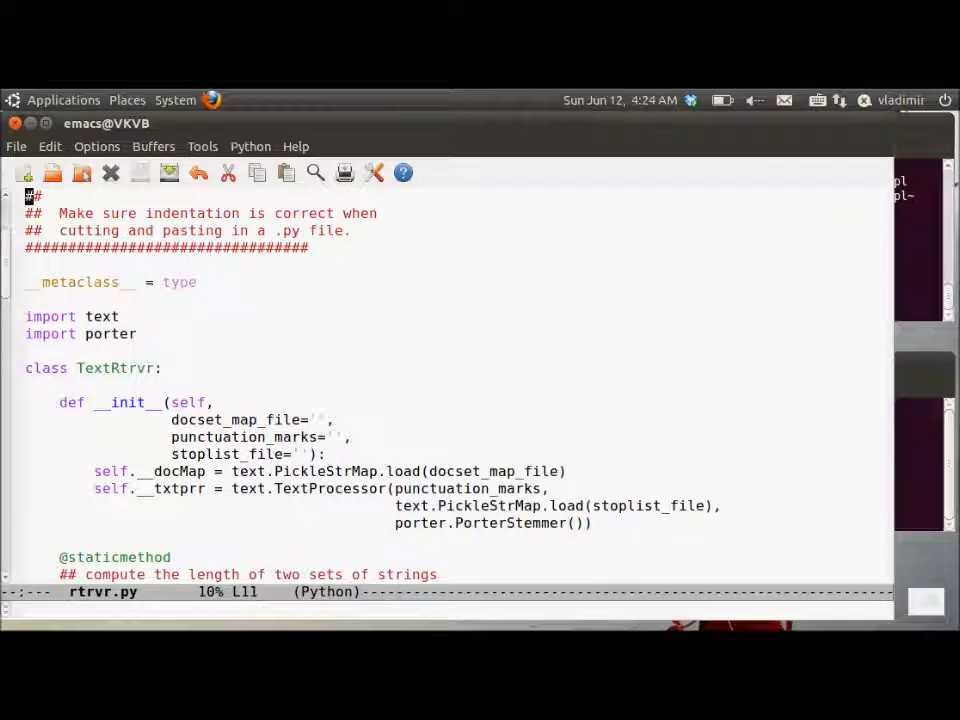
{"action": "scroll", "scroll_direction": "down", "scroll_amount": 3}
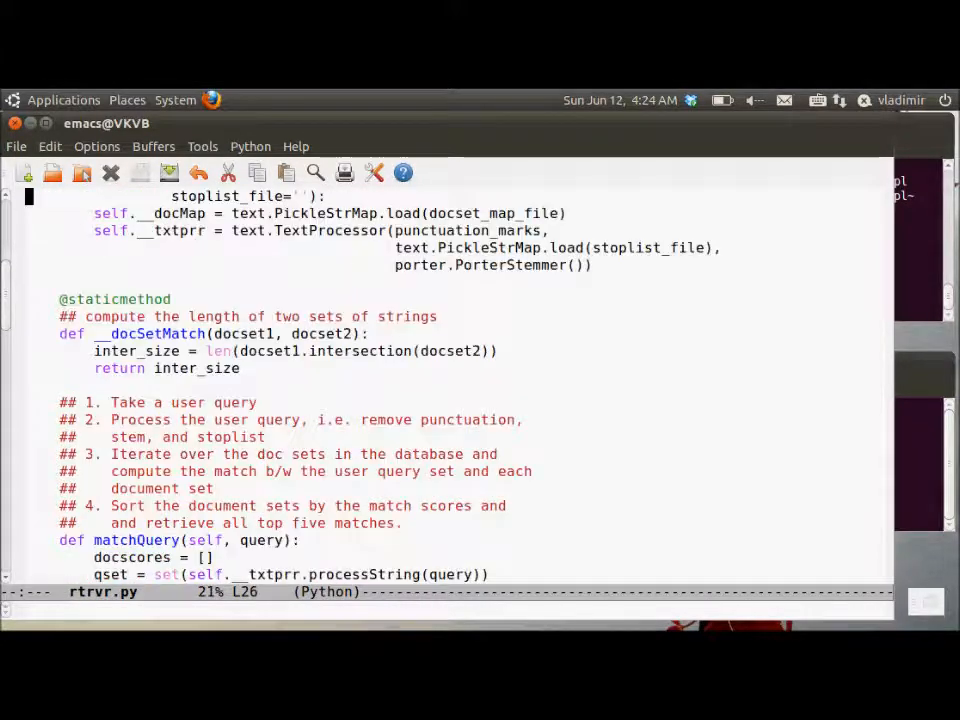
{"action": "scroll", "scroll_direction": "down", "scroll_amount": 3}
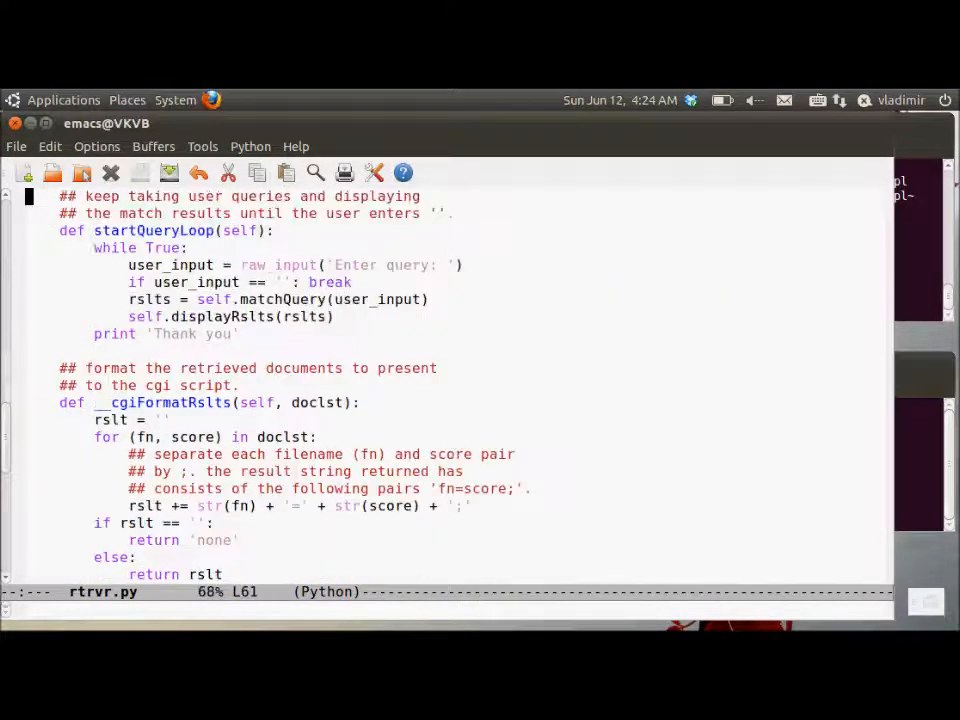
{"action": "scroll", "scroll_direction": "down", "scroll_amount": 3}
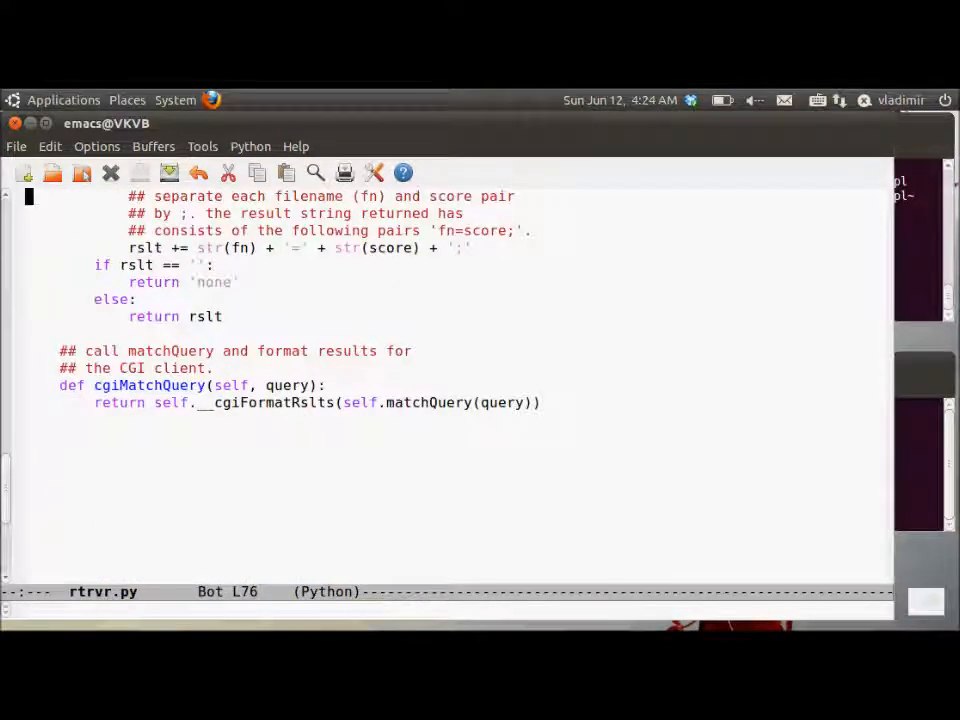